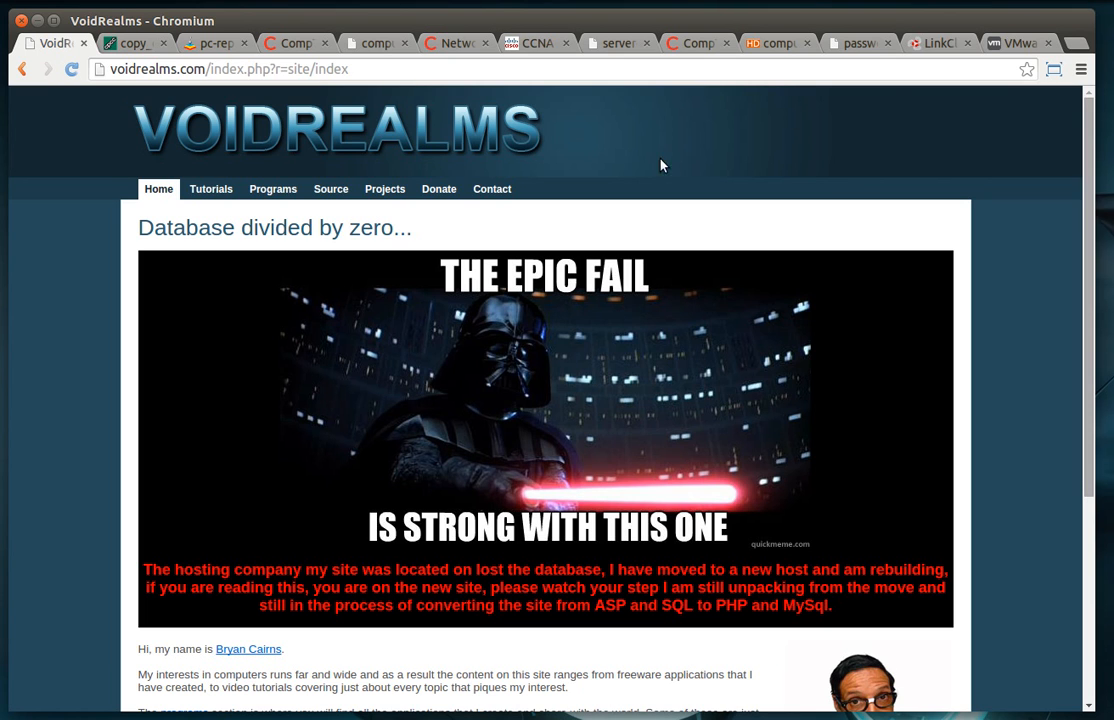
mouse_move(492, 189)
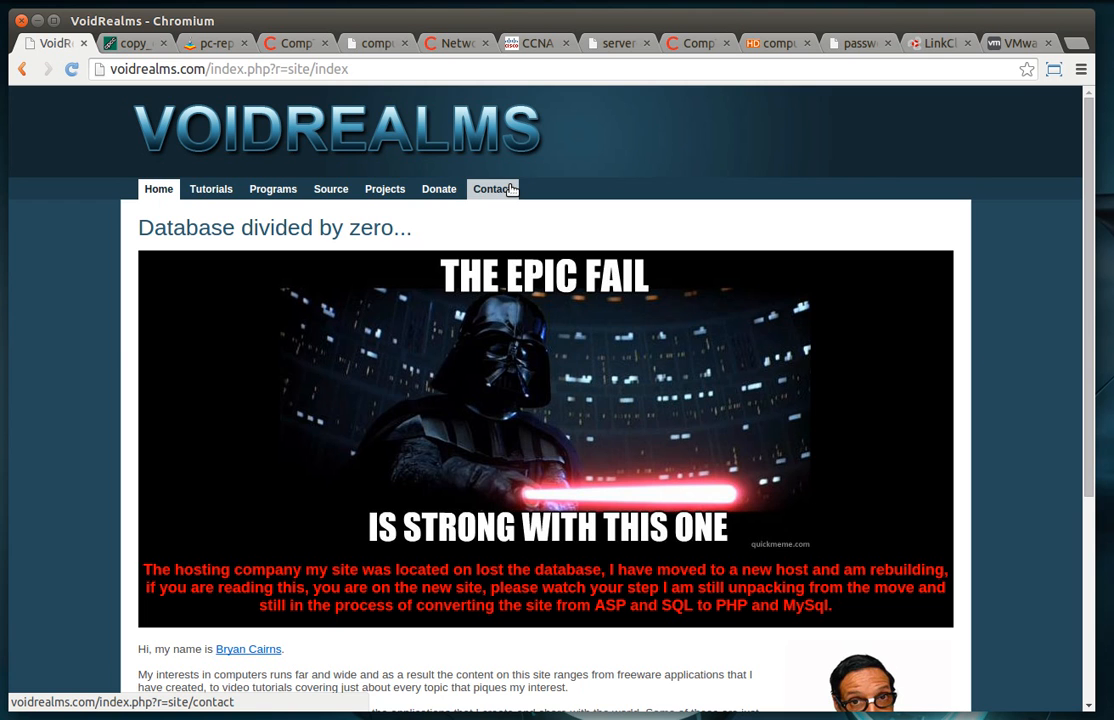
Open the VoidRealms Contact page and highlight its languages, CISSP certification and skills entries.
click(491, 189)
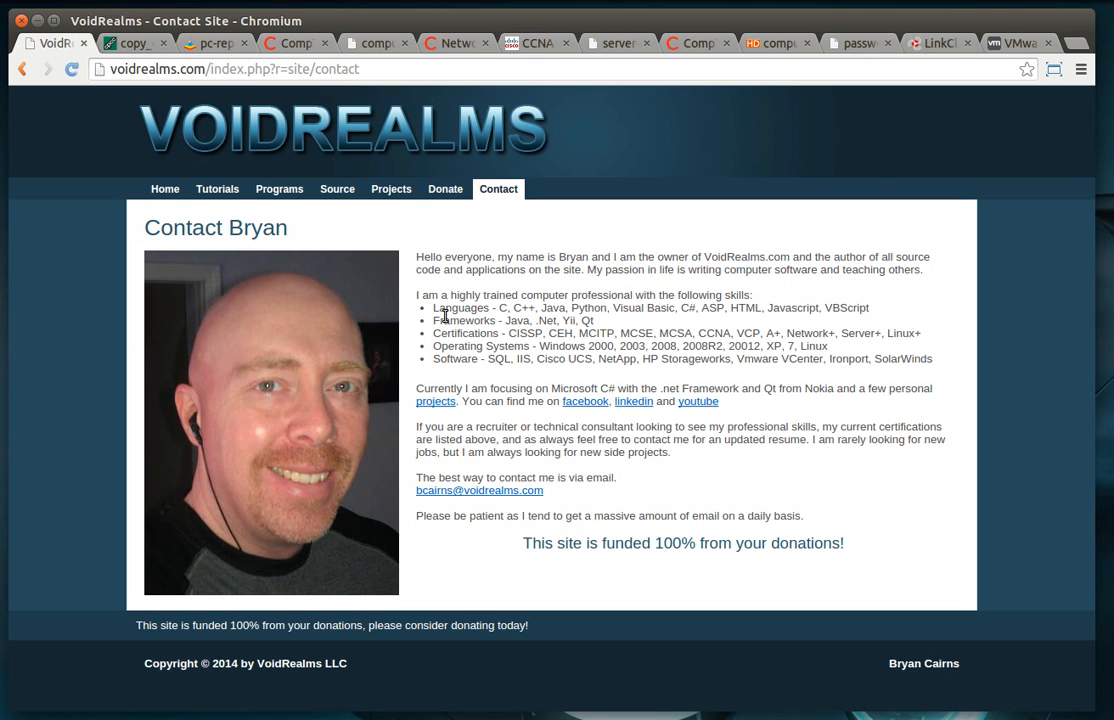
drag(435, 307, 490, 333)
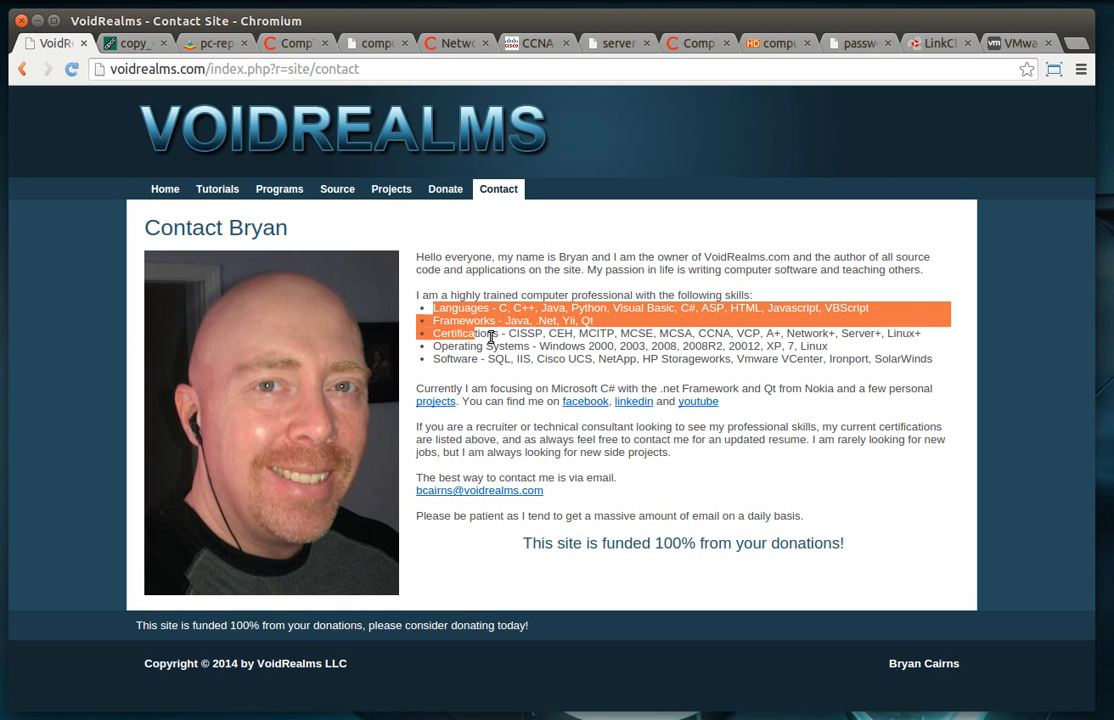
drag(490, 335, 568, 408)
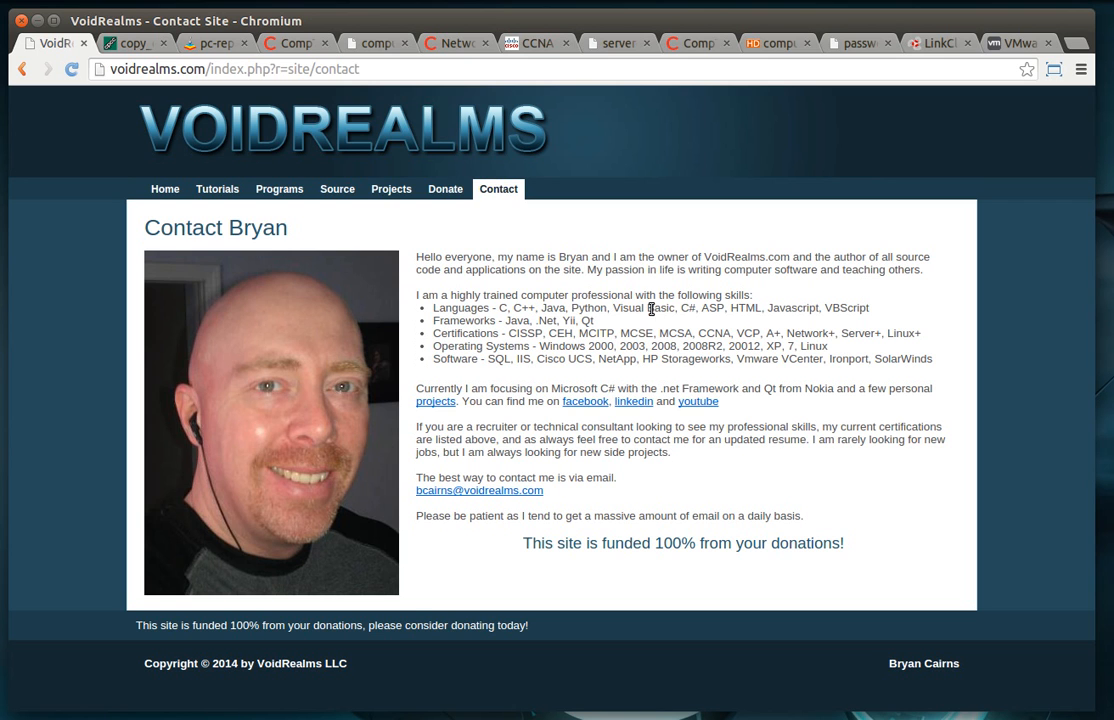
mouse_move(822, 305)
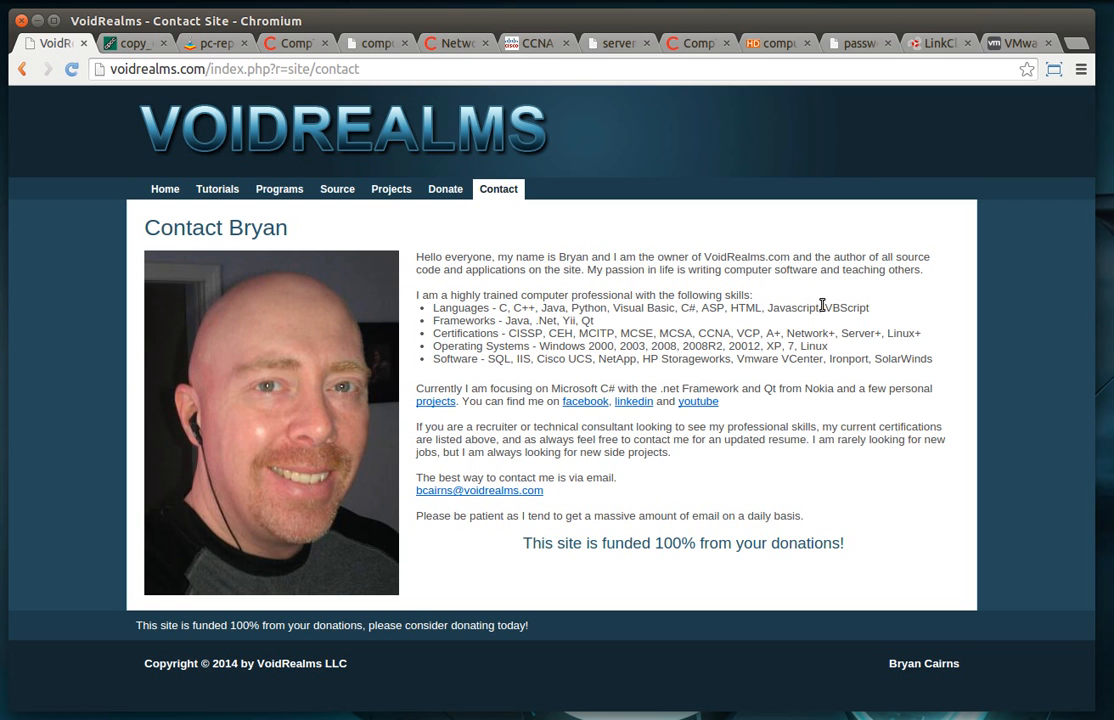
mouse_move(553, 307)
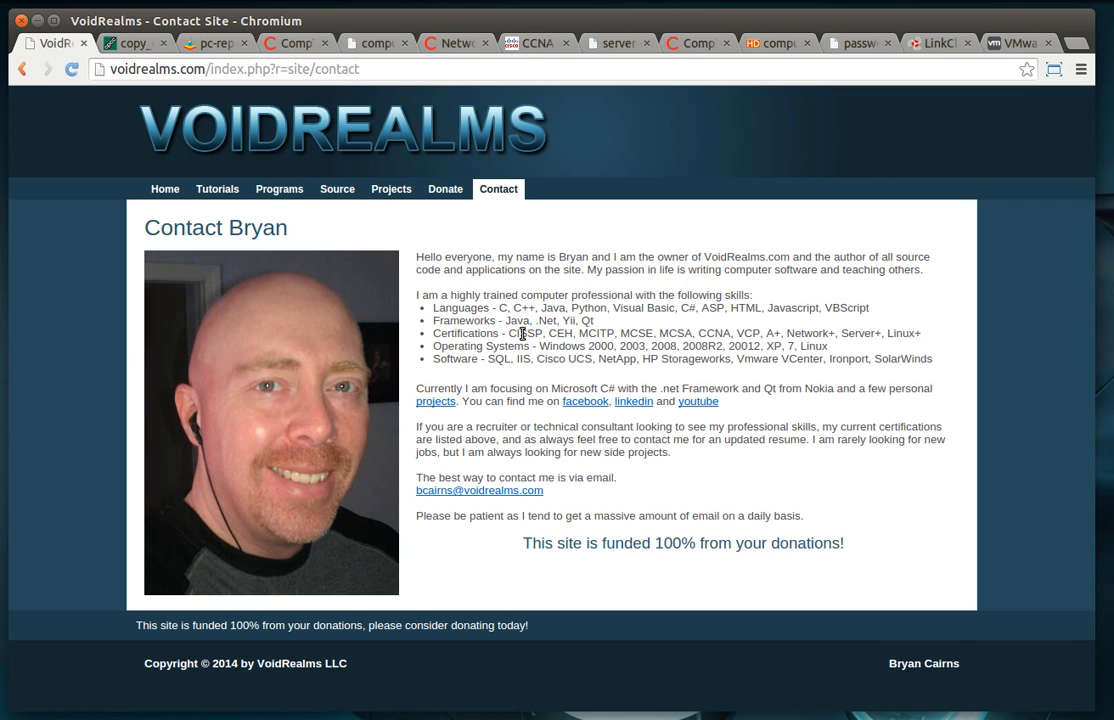
double_click(525, 333)
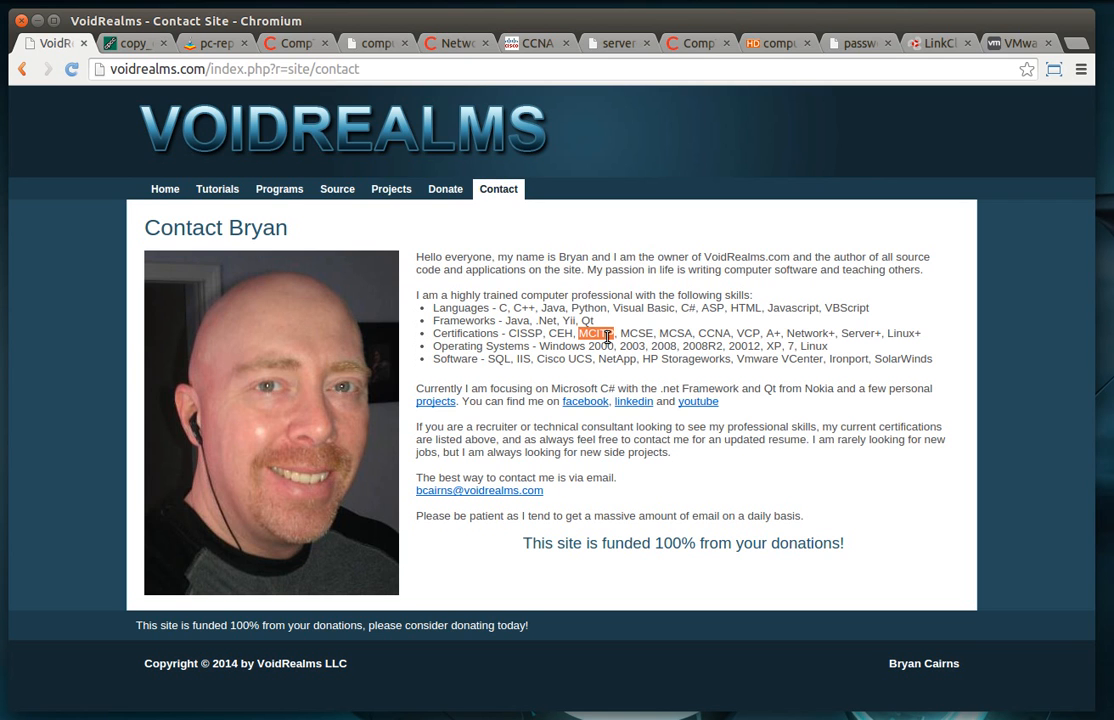
mouse_move(640, 331)
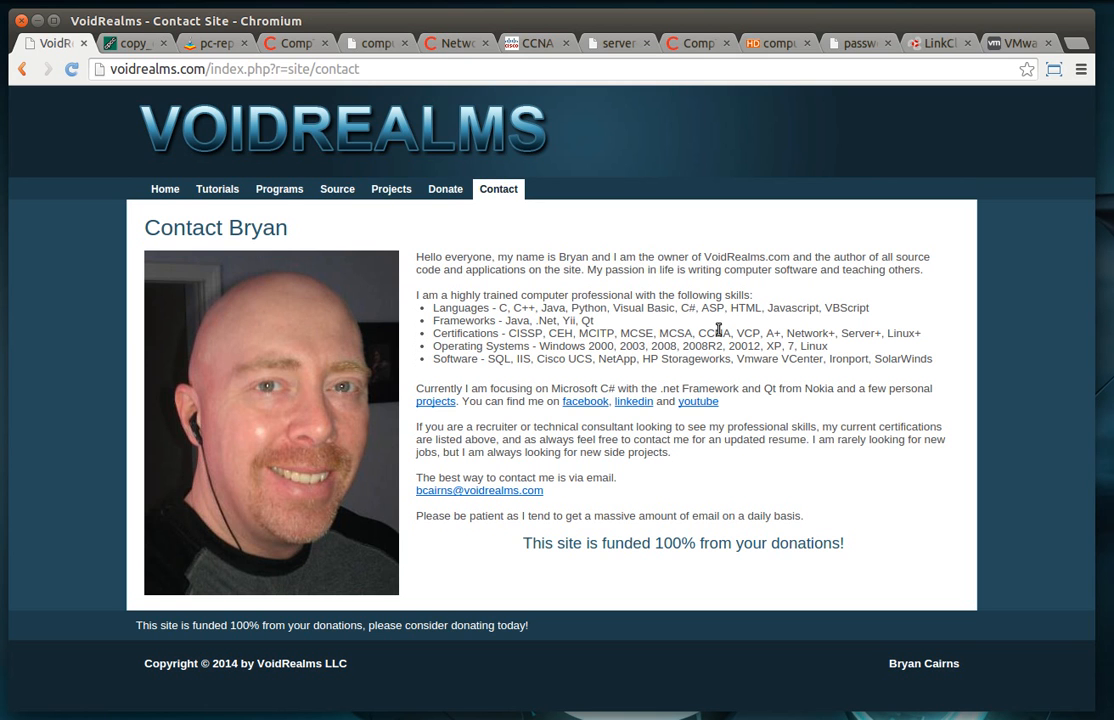
mouse_move(748, 334)
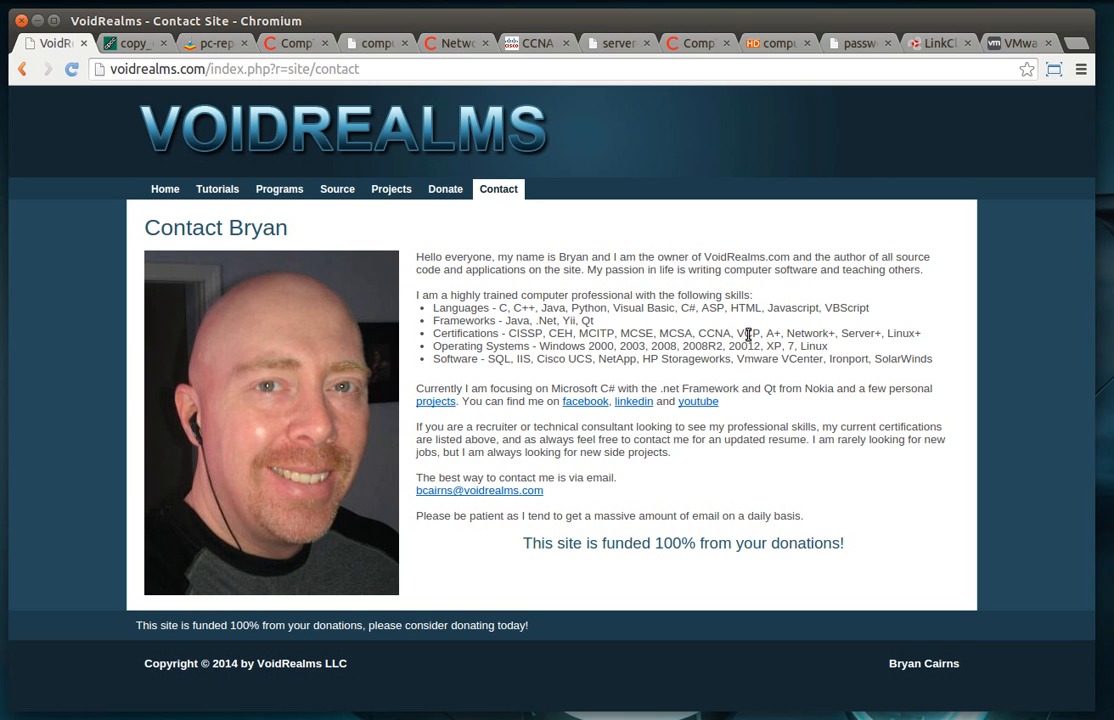
mouse_move(888, 403)
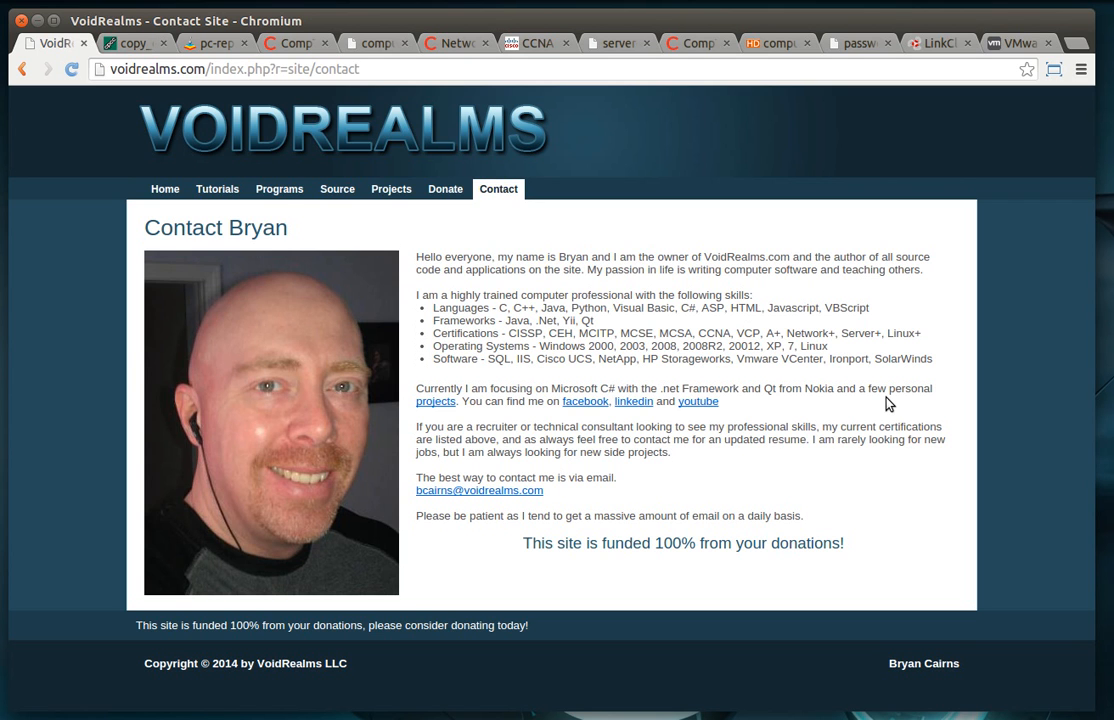
mouse_move(901, 372)
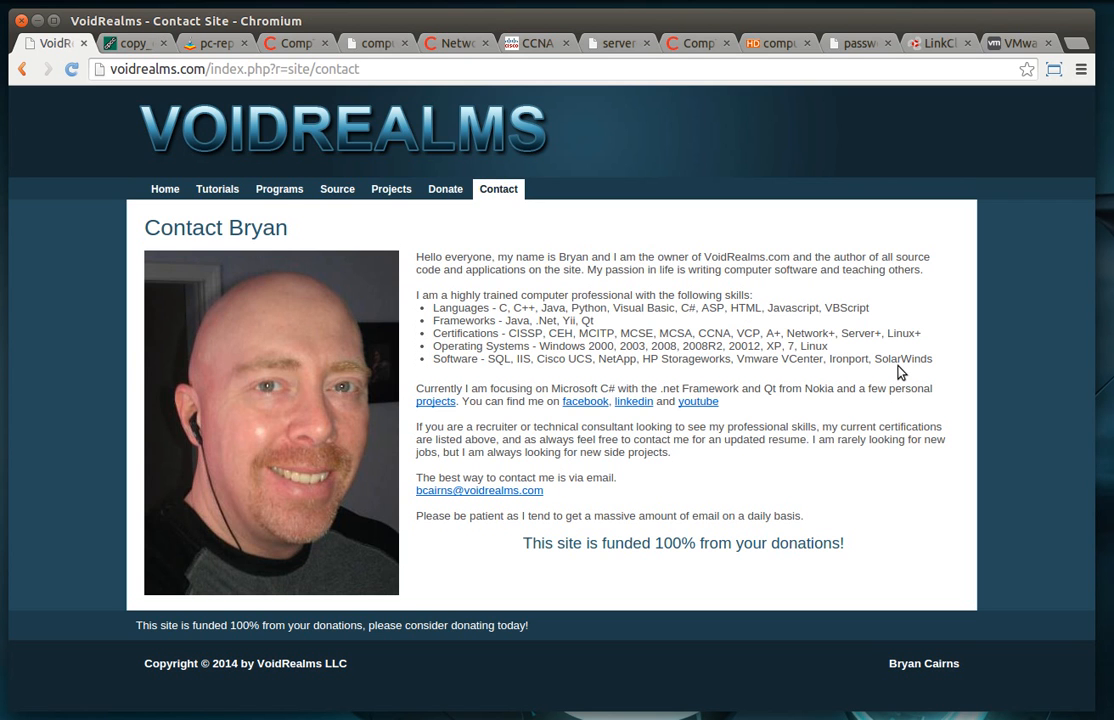
double_click(748, 333)
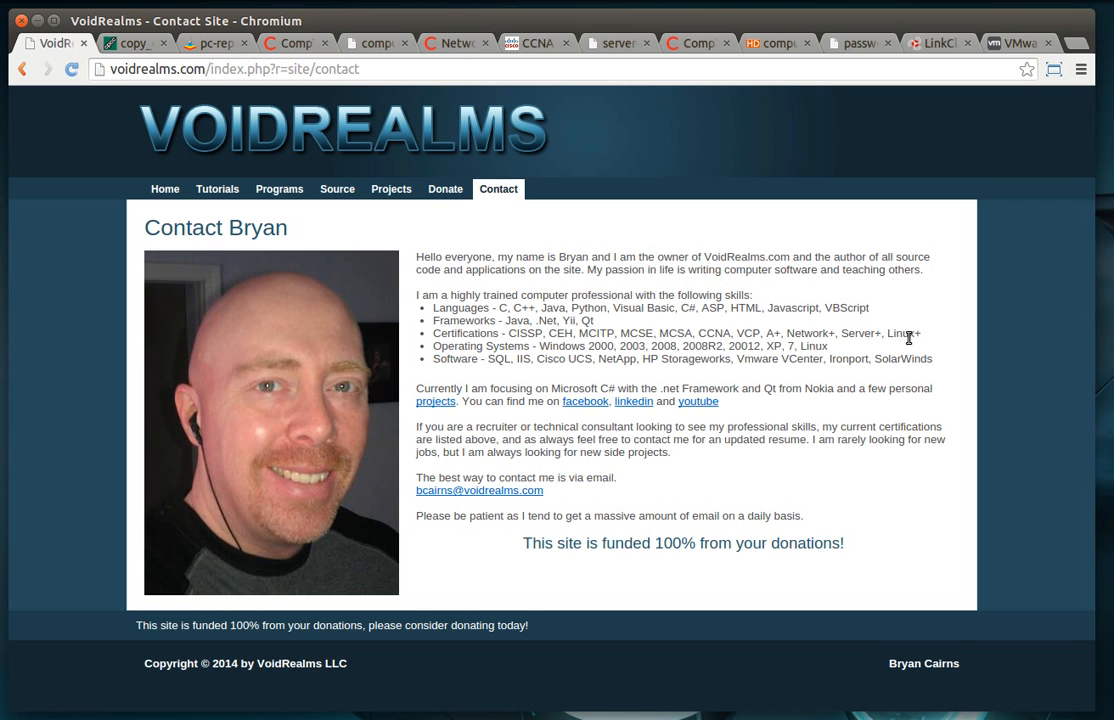
mouse_move(753, 350)
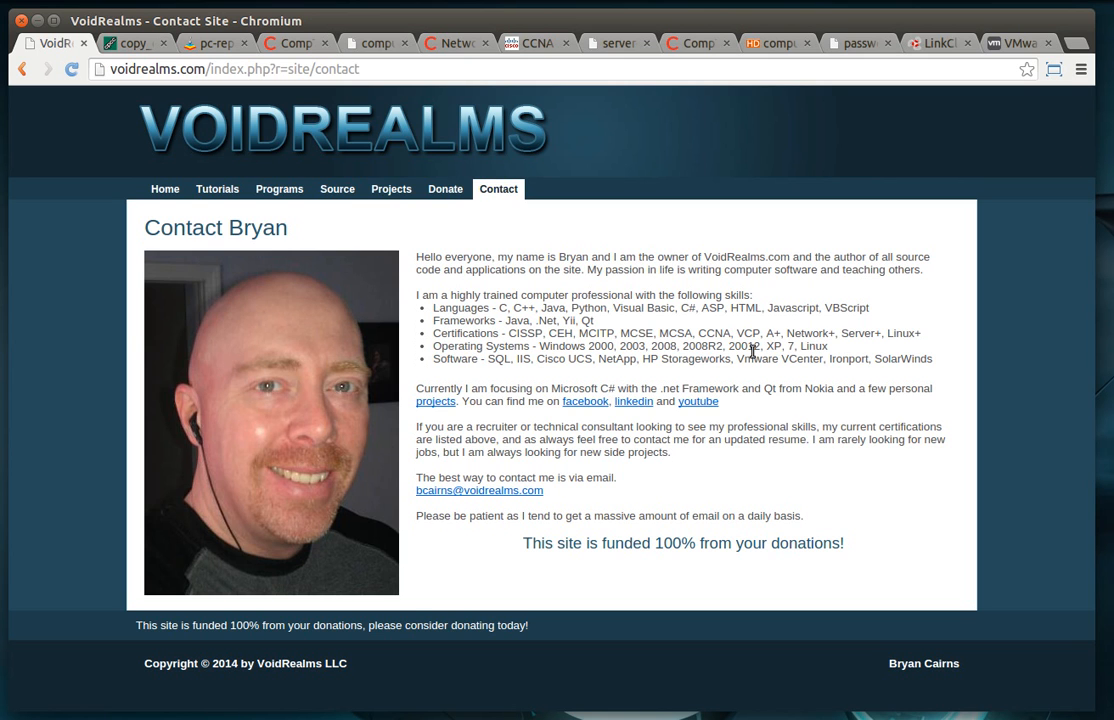
mouse_move(548, 360)
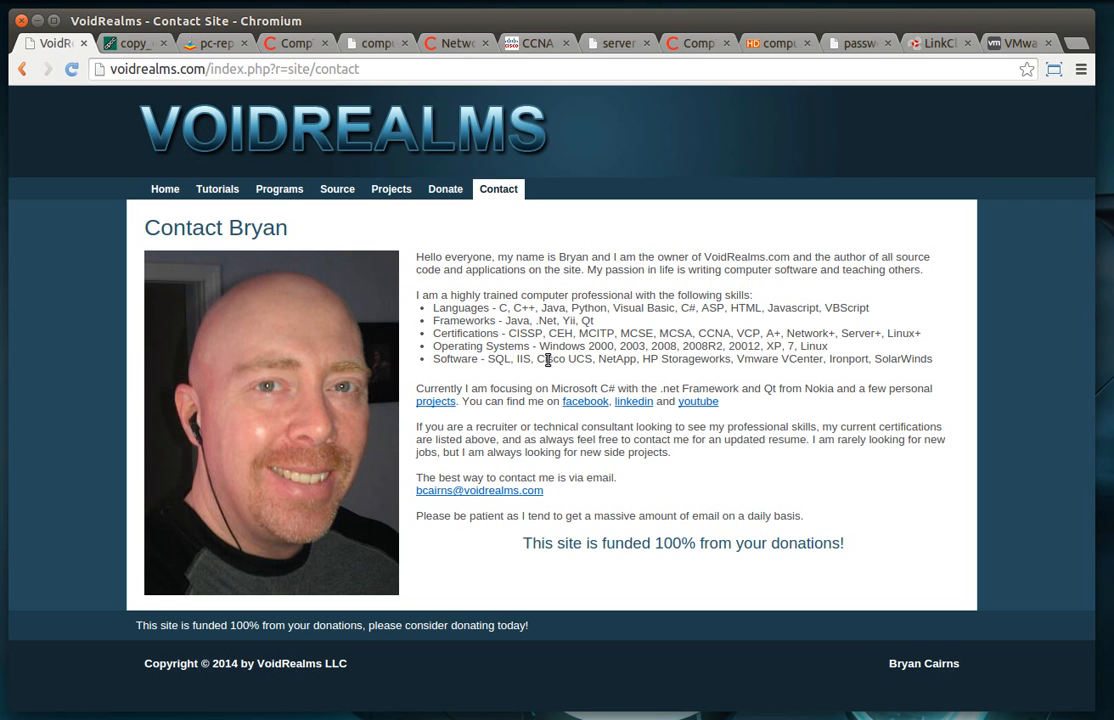
mouse_move(754, 360)
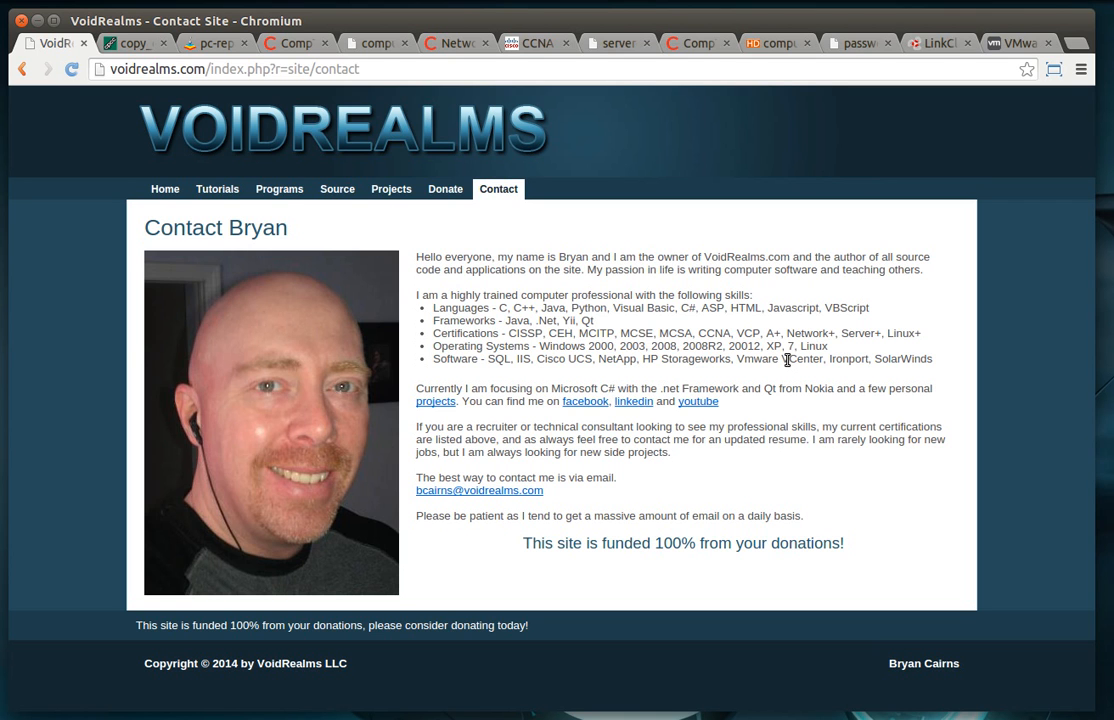
Highlight the block from 'I am a highly trained…' through the Software line.
drag(417, 294, 514, 388)
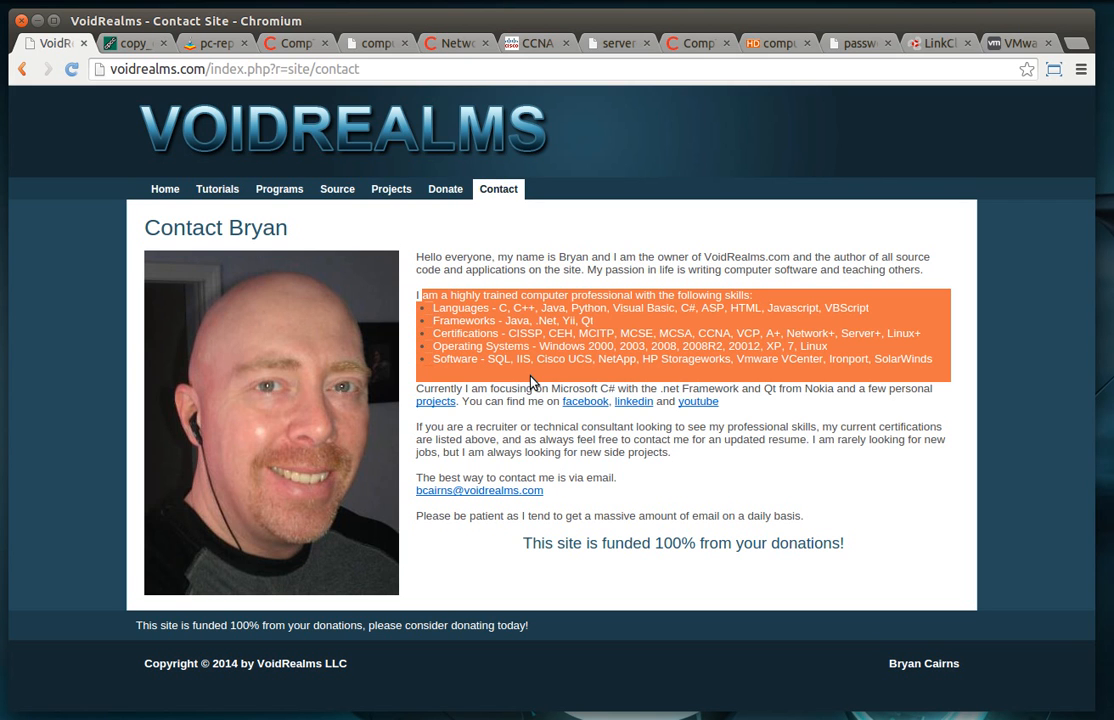
mouse_move(119, 120)
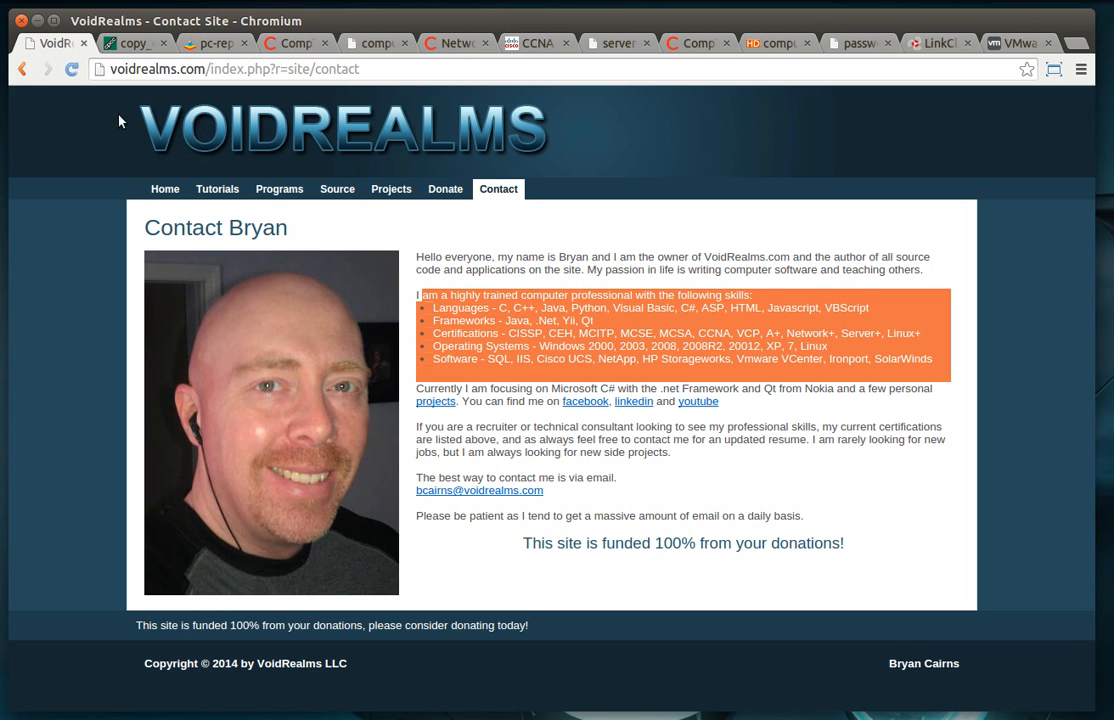
Switch to the copy_of_helpdesk.jpg tab showing help-desk workers.
click(130, 43)
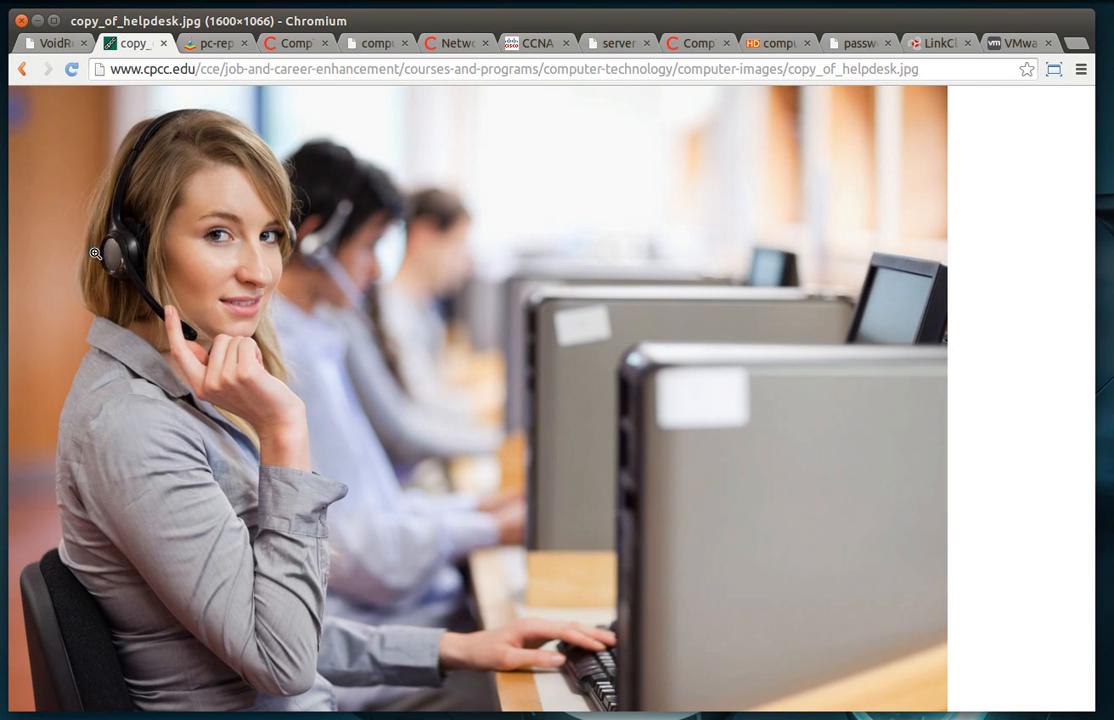
mouse_move(553, 367)
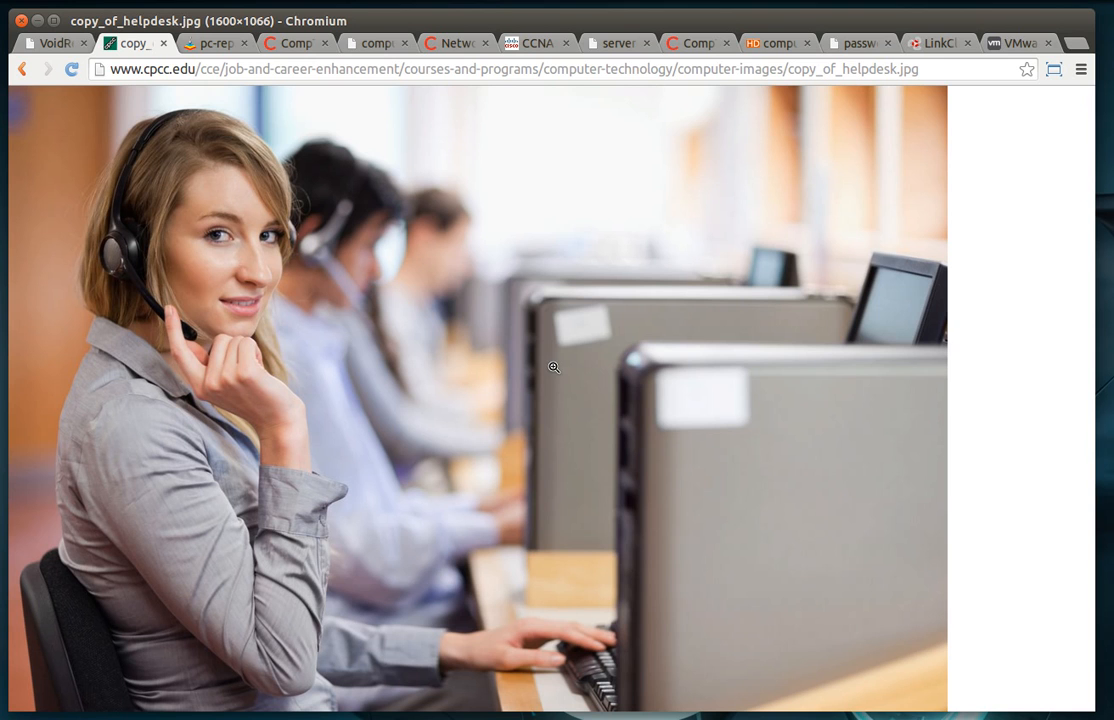
mouse_move(298, 321)
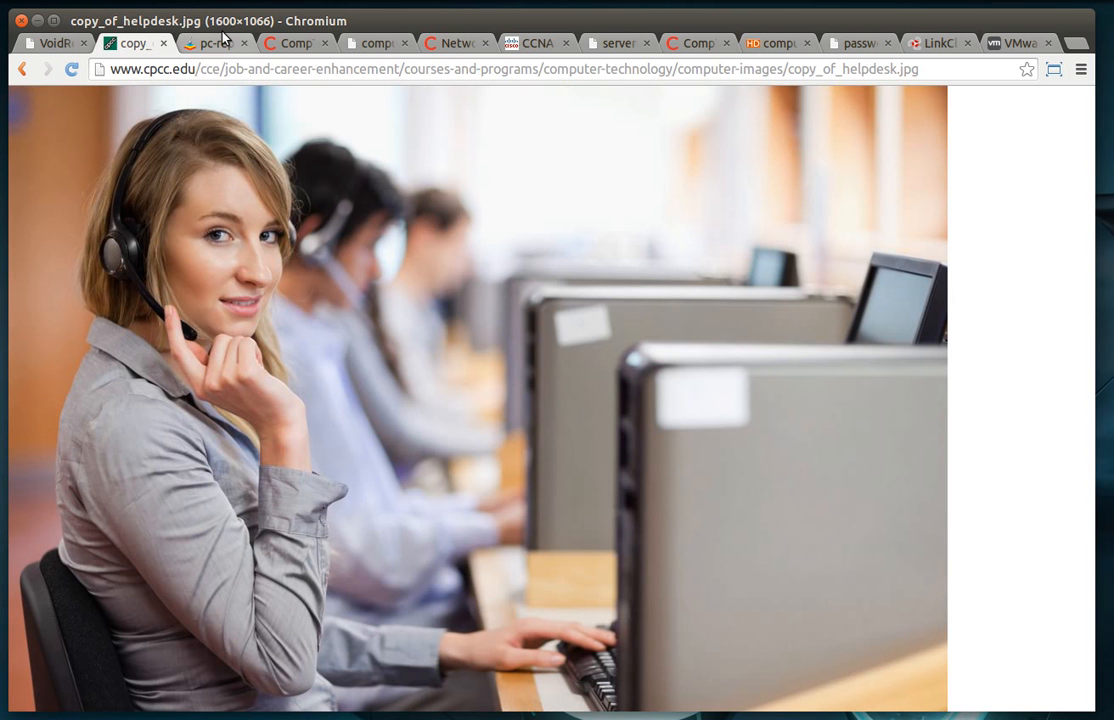
mouse_move(142, 270)
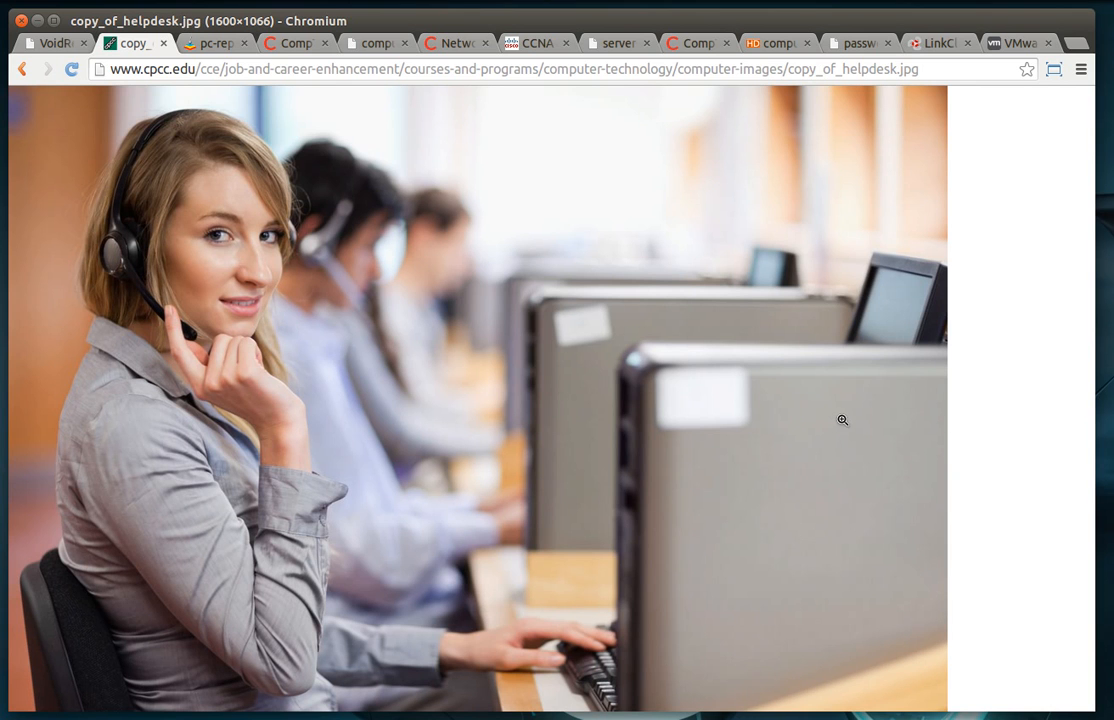
mouse_move(214, 43)
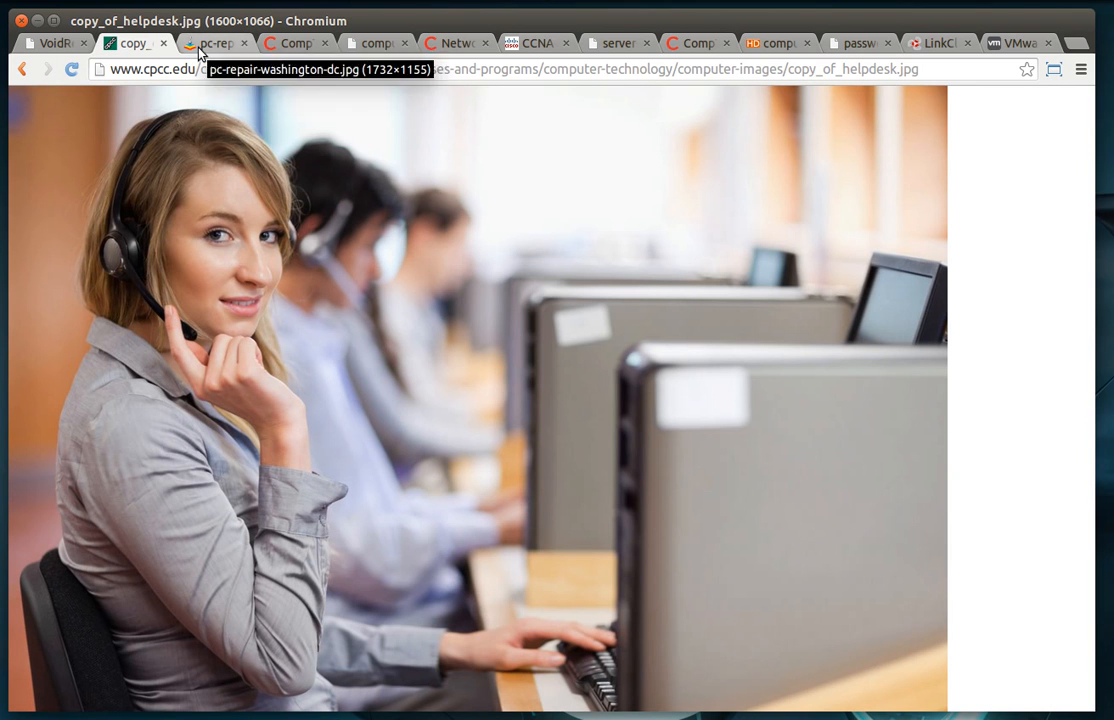
click(290, 43)
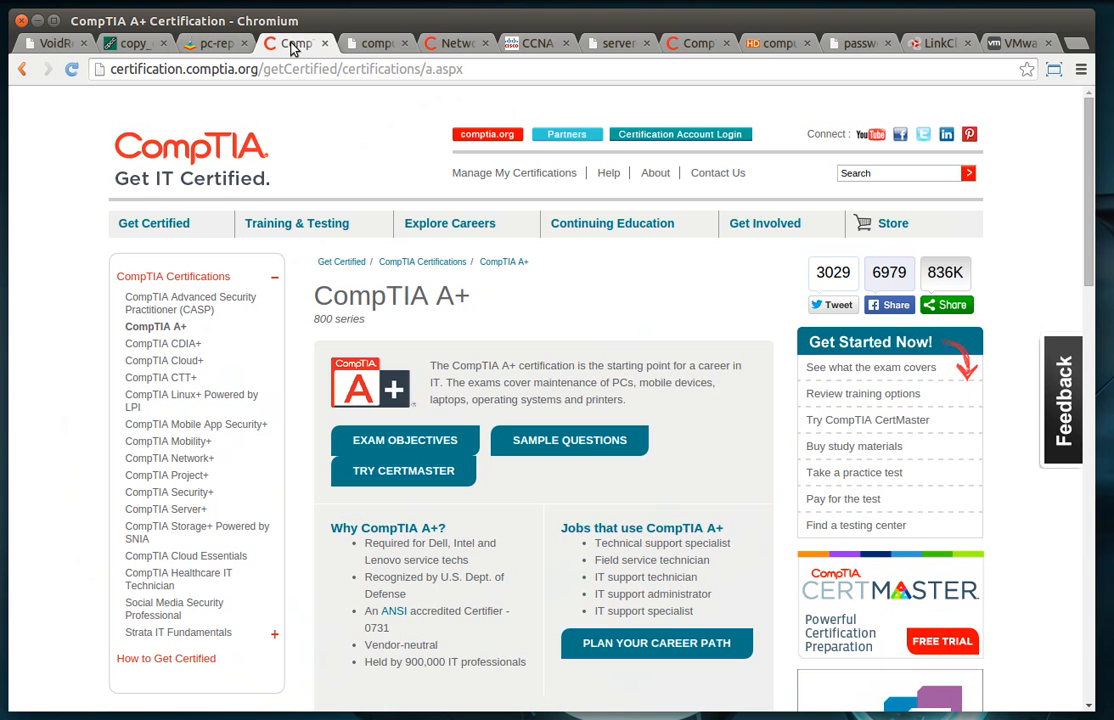
mouse_move(108, 174)
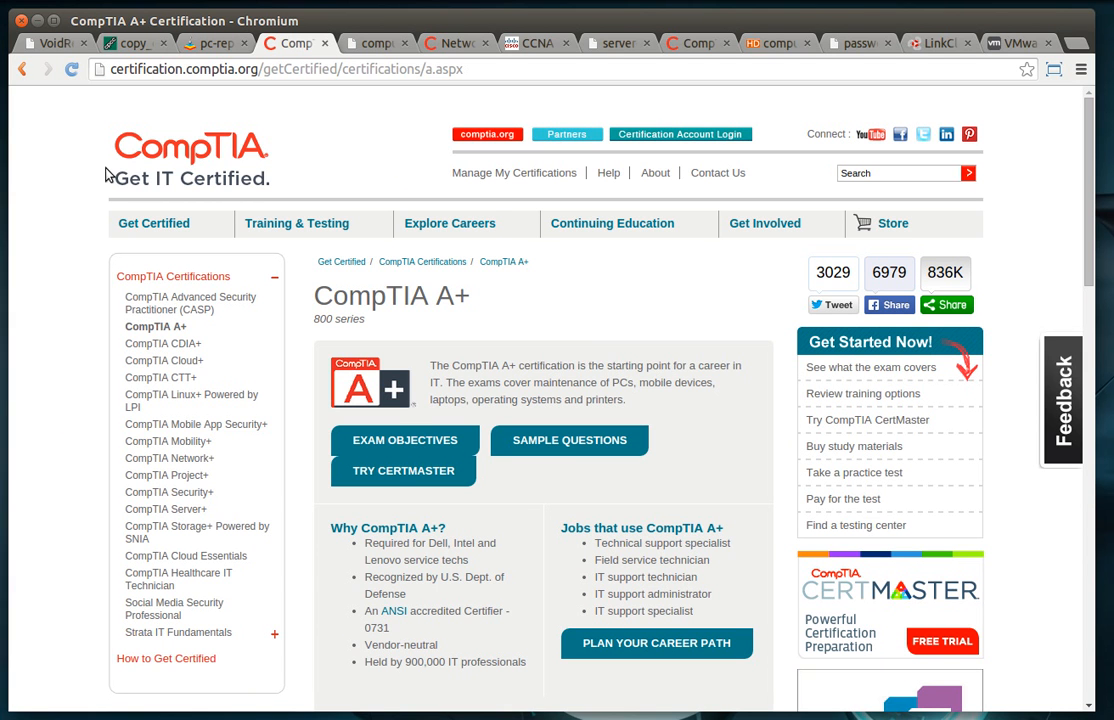
click(153, 223)
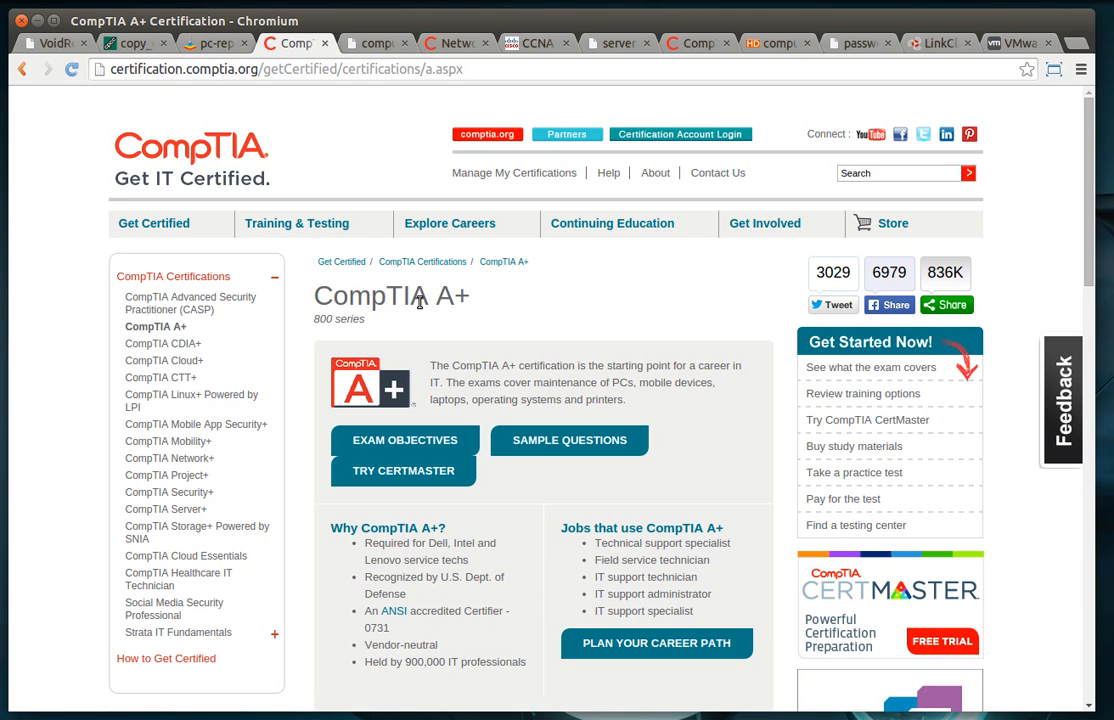
double_click(370, 296)
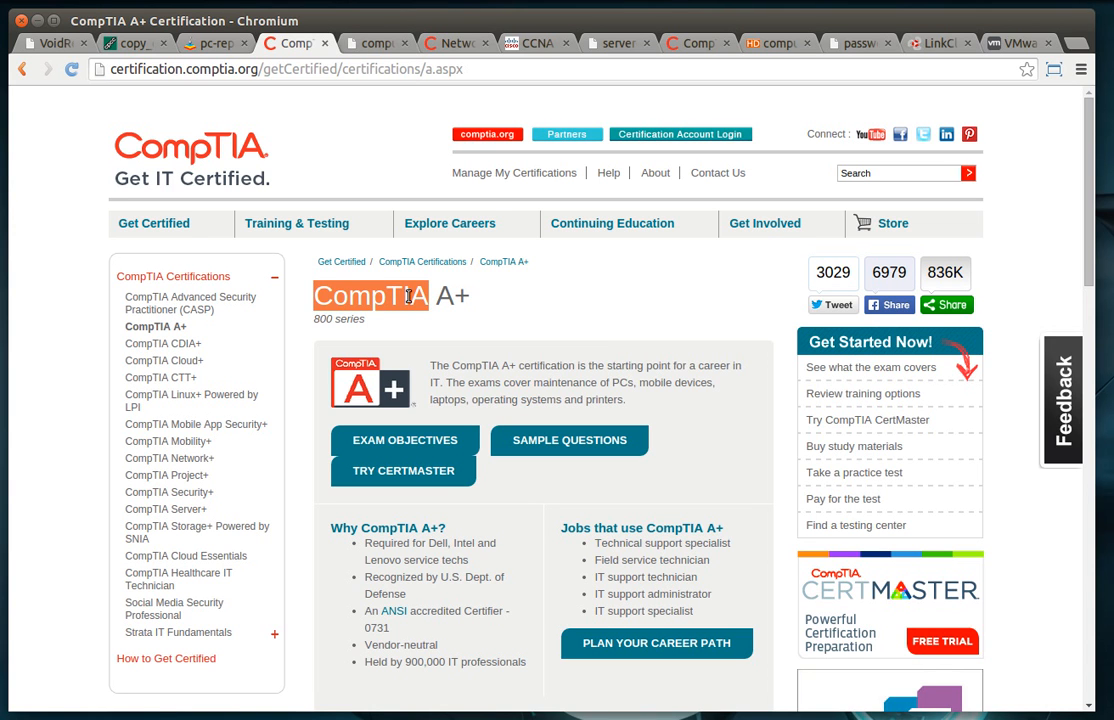
mouse_move(155, 327)
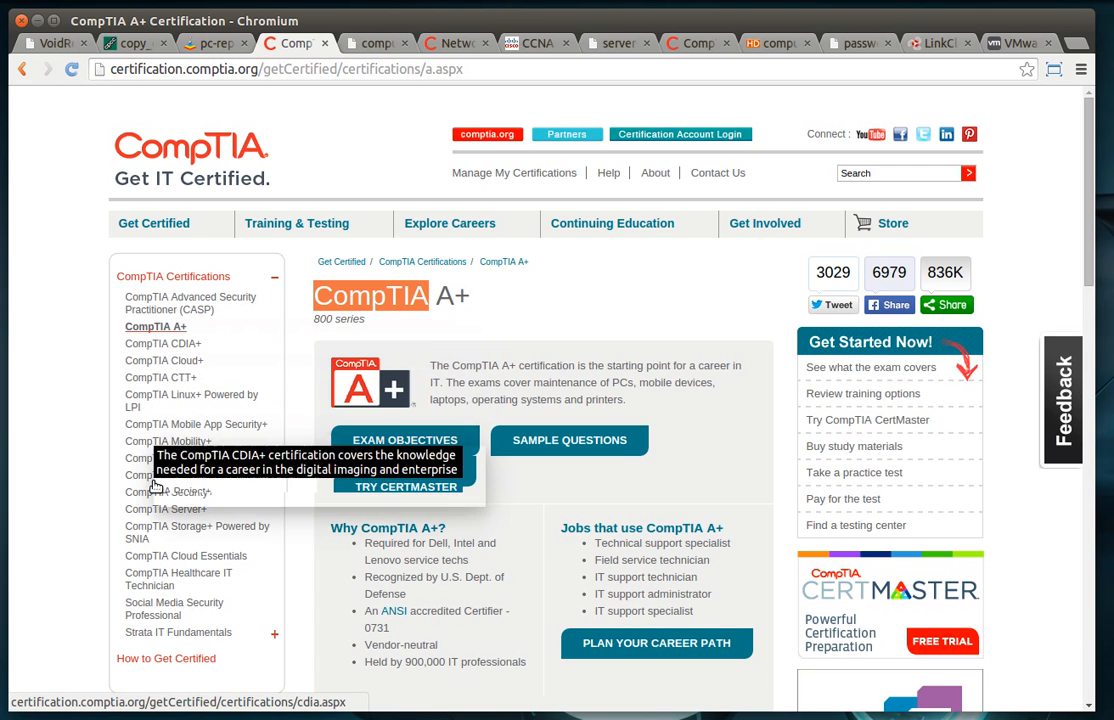
mouse_move(169, 441)
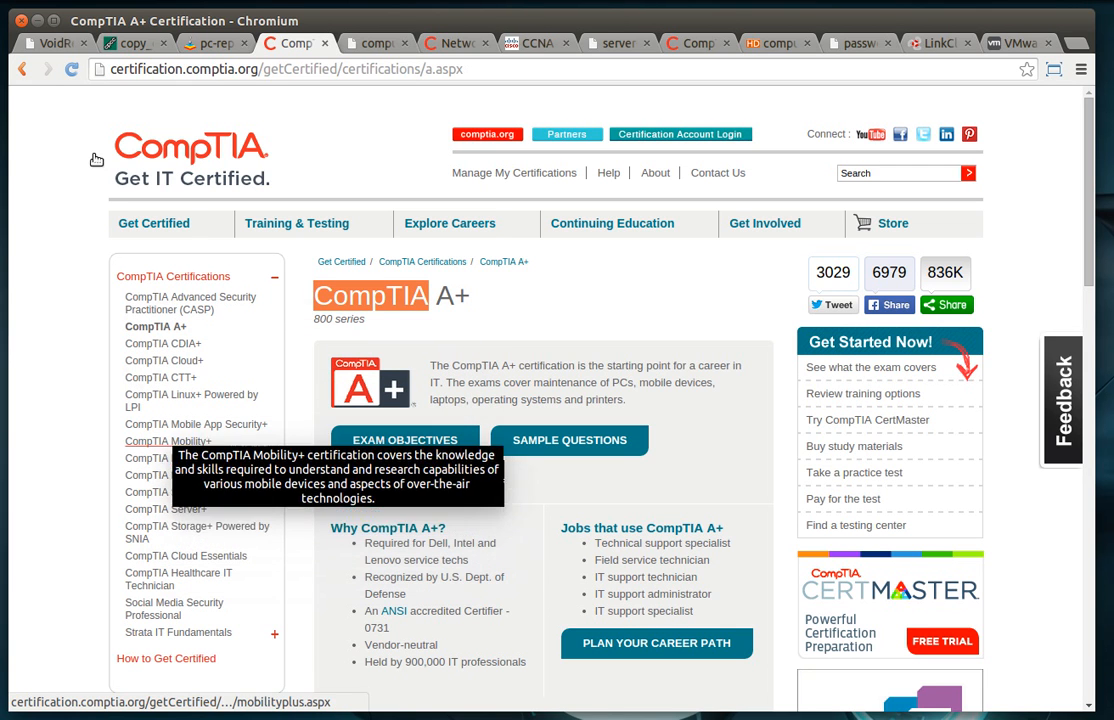
mouse_move(250, 96)
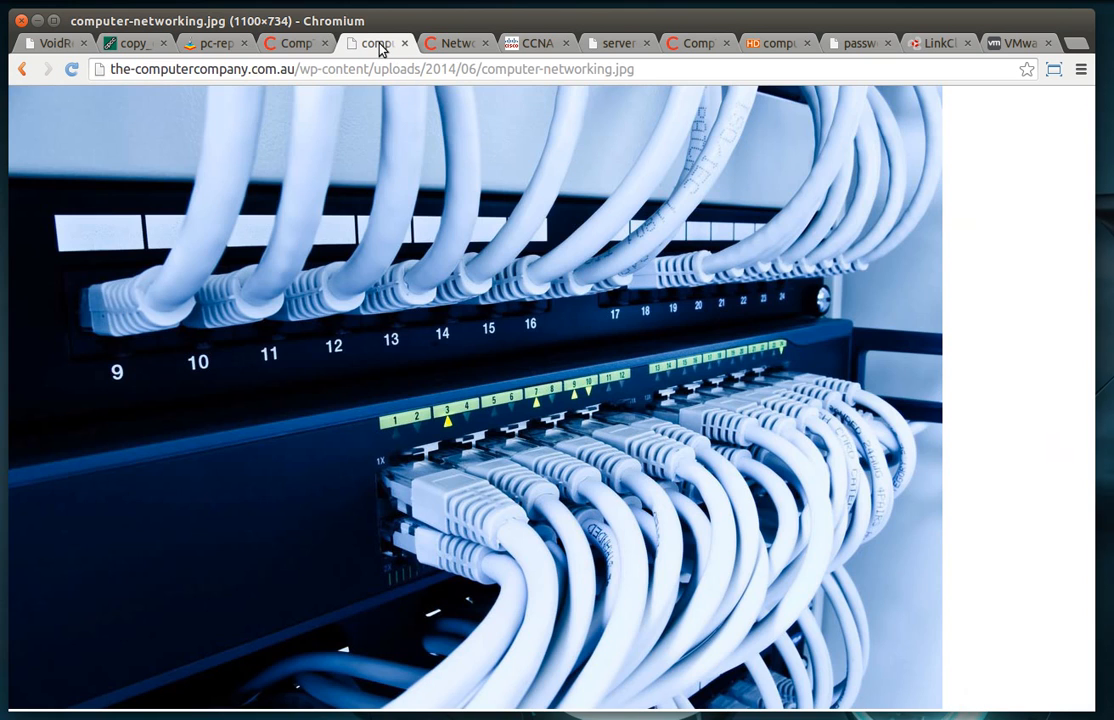
mouse_move(724, 263)
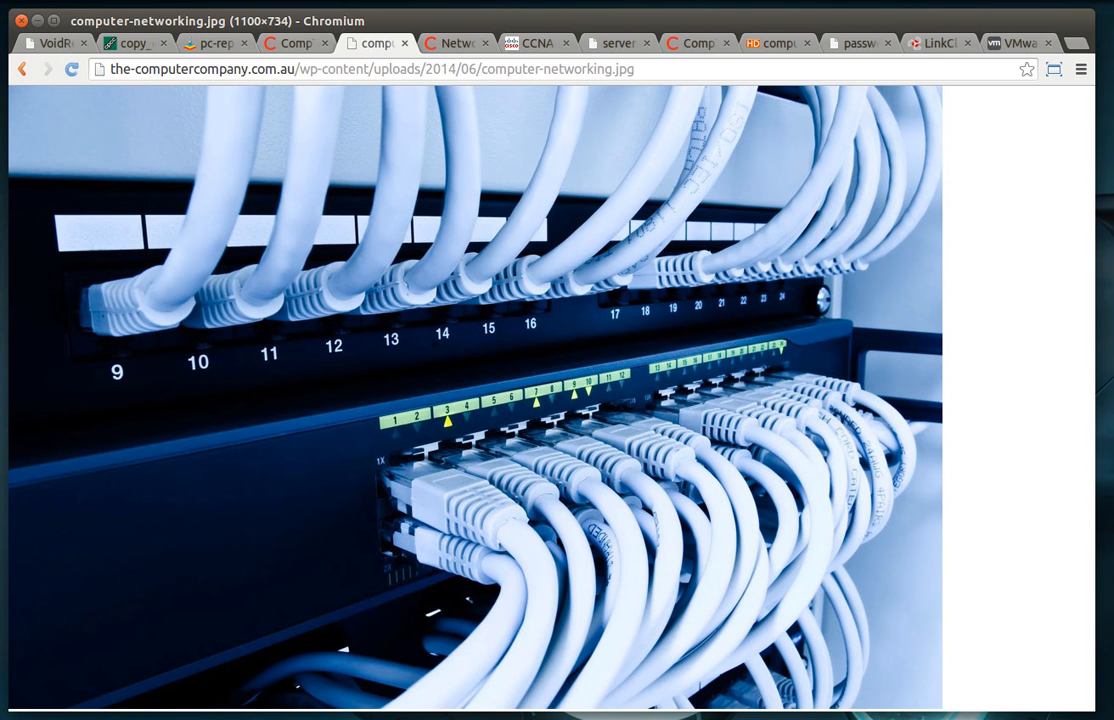
Switch to the CompTIA Network+ certification tab.
click(452, 42)
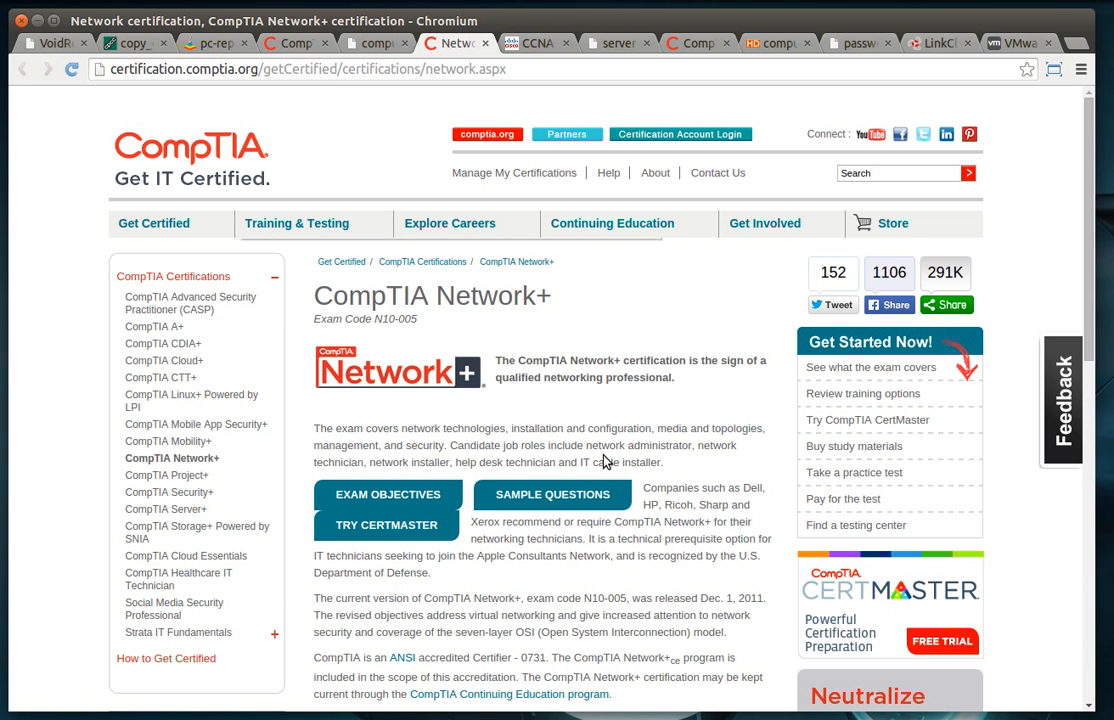
Open the CCNA Routing and Switching tab, revisit Network+ briefly, then return to CCNA.
click(537, 43)
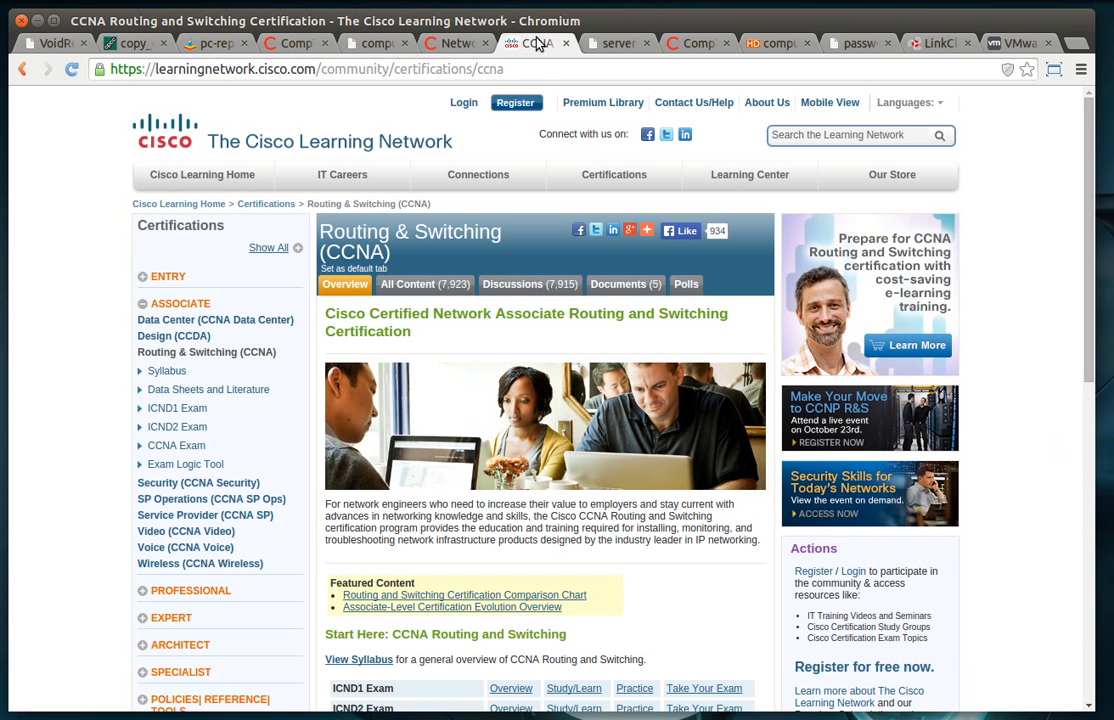
mouse_move(371, 258)
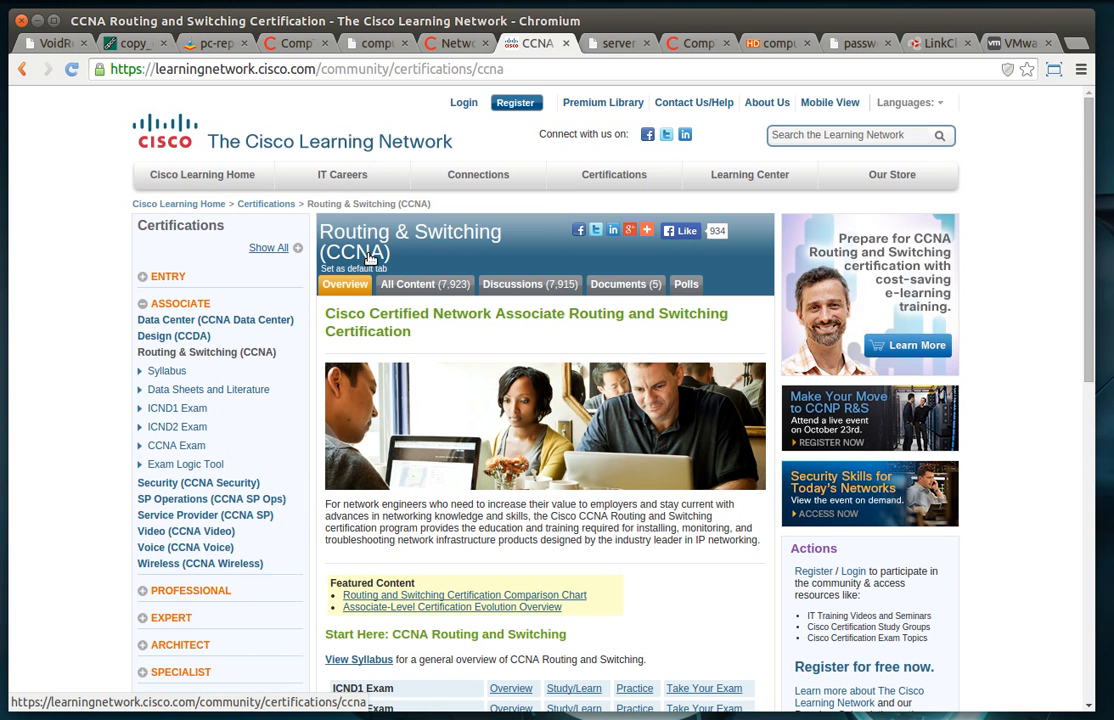
mouse_move(365, 267)
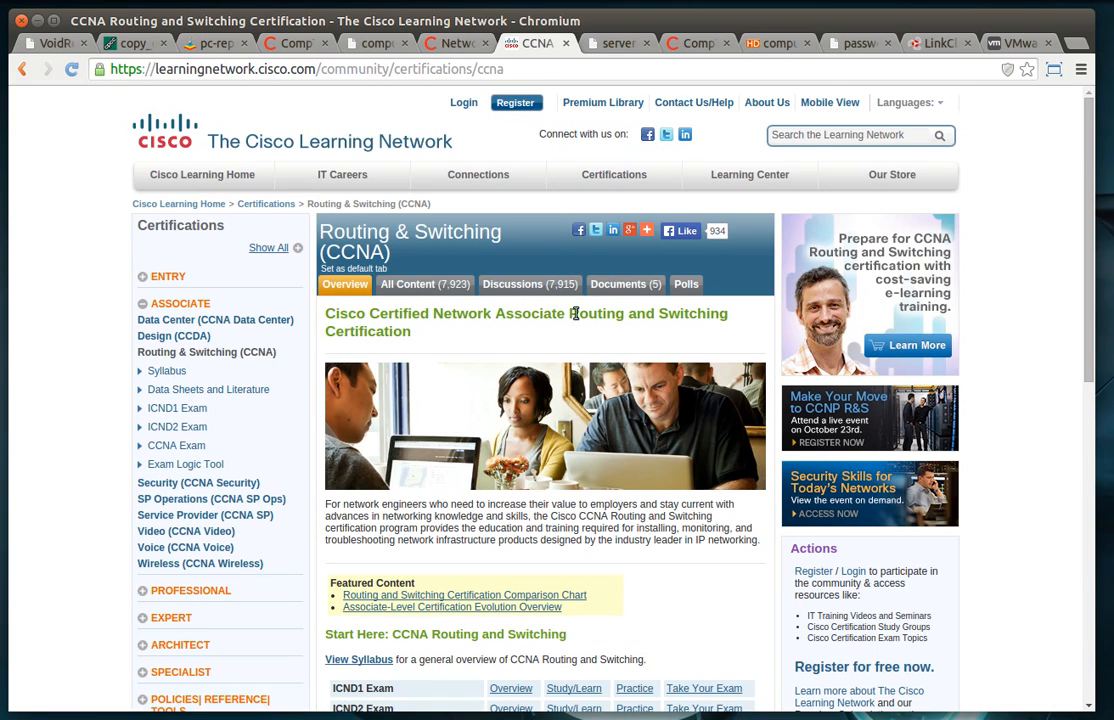
mouse_move(100, 400)
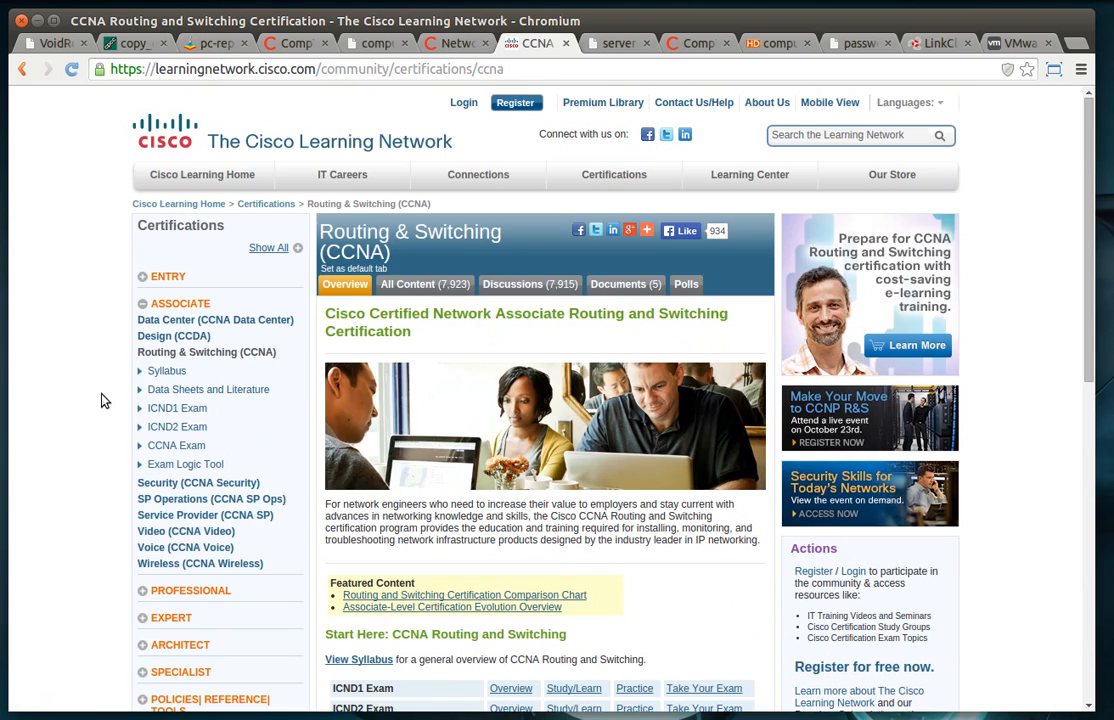
click(456, 43)
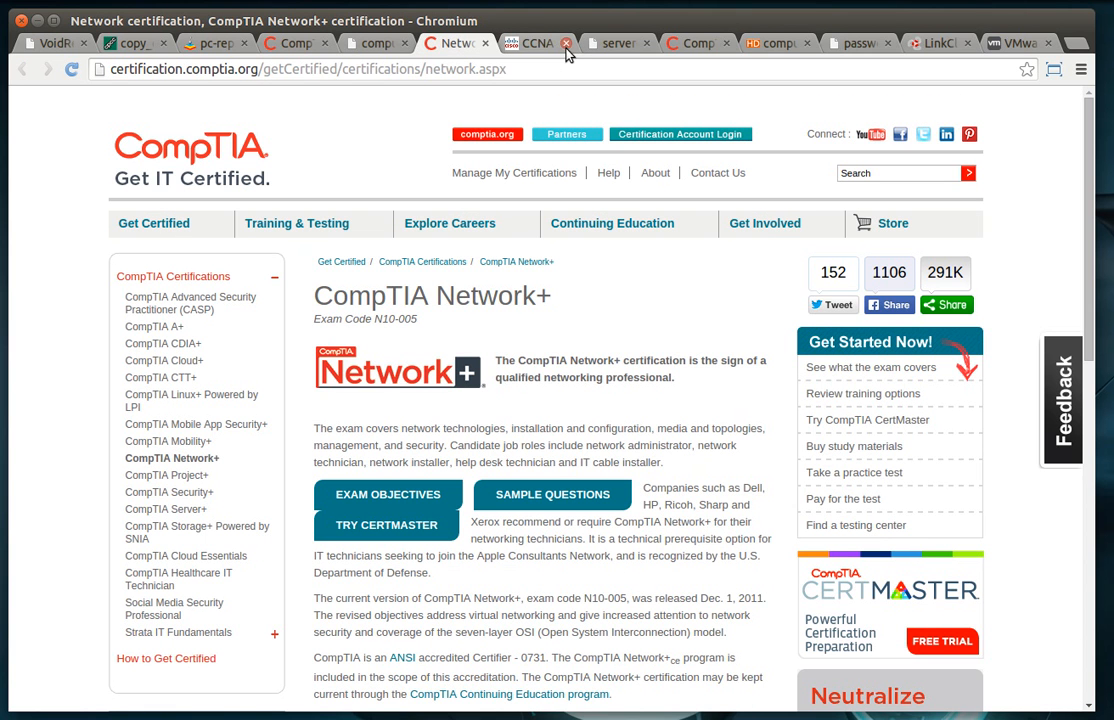
mouse_move(534, 53)
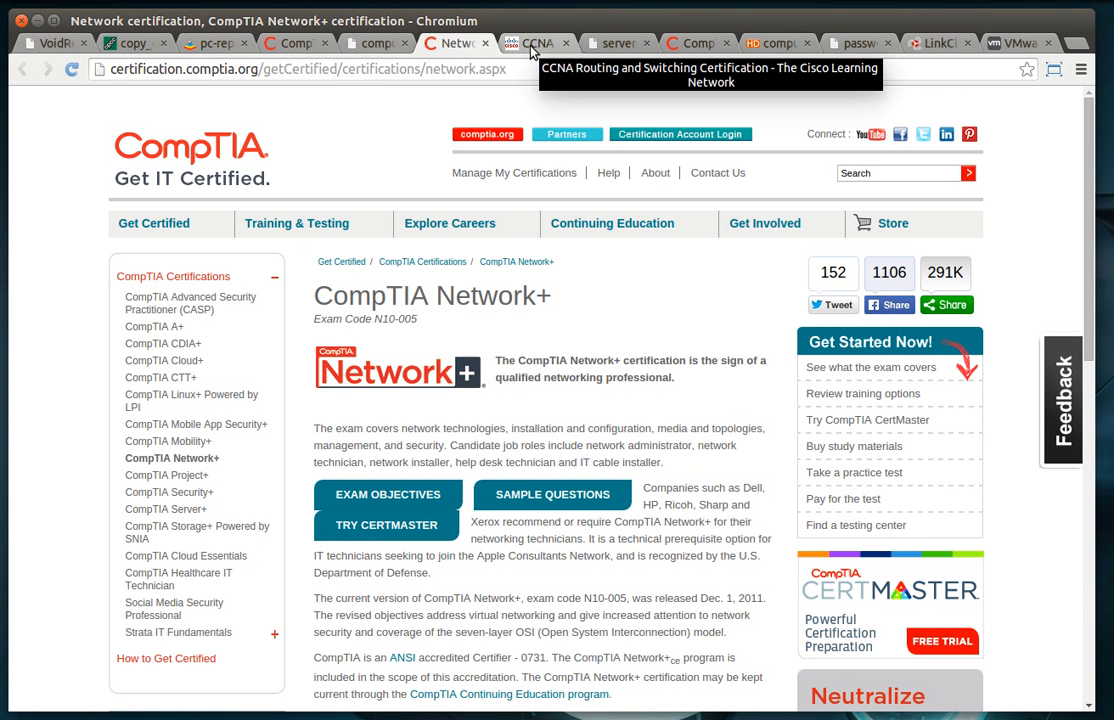
click(532, 43)
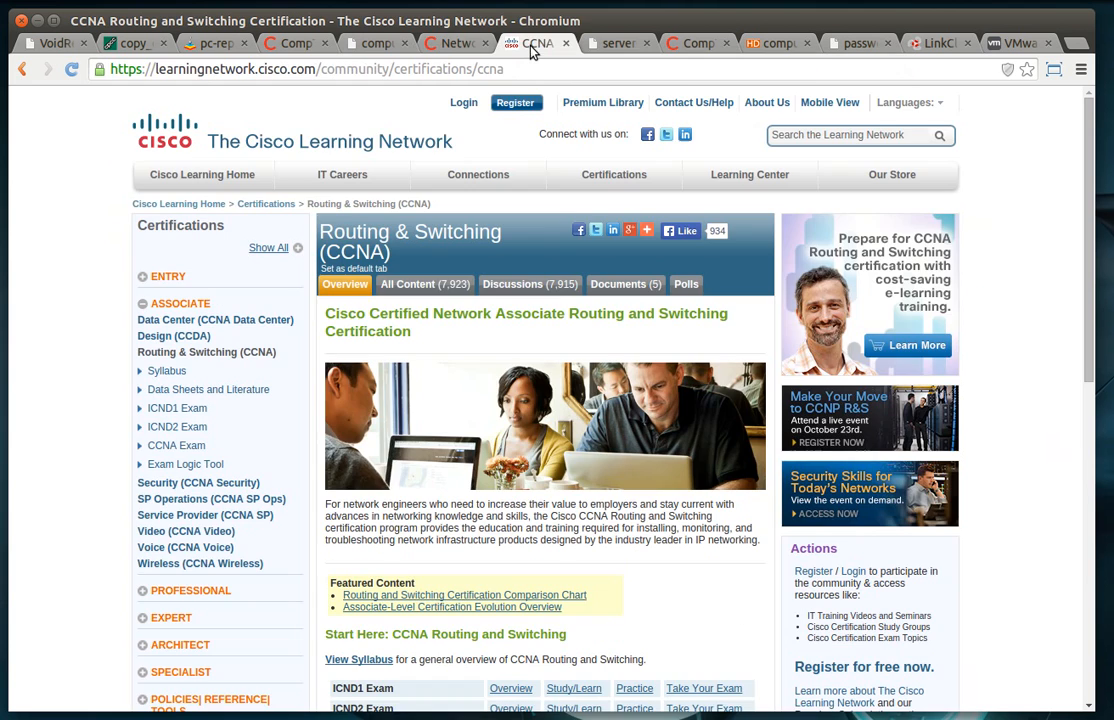
Display the server-room1.jpg photo of racked server equipment.
click(615, 43)
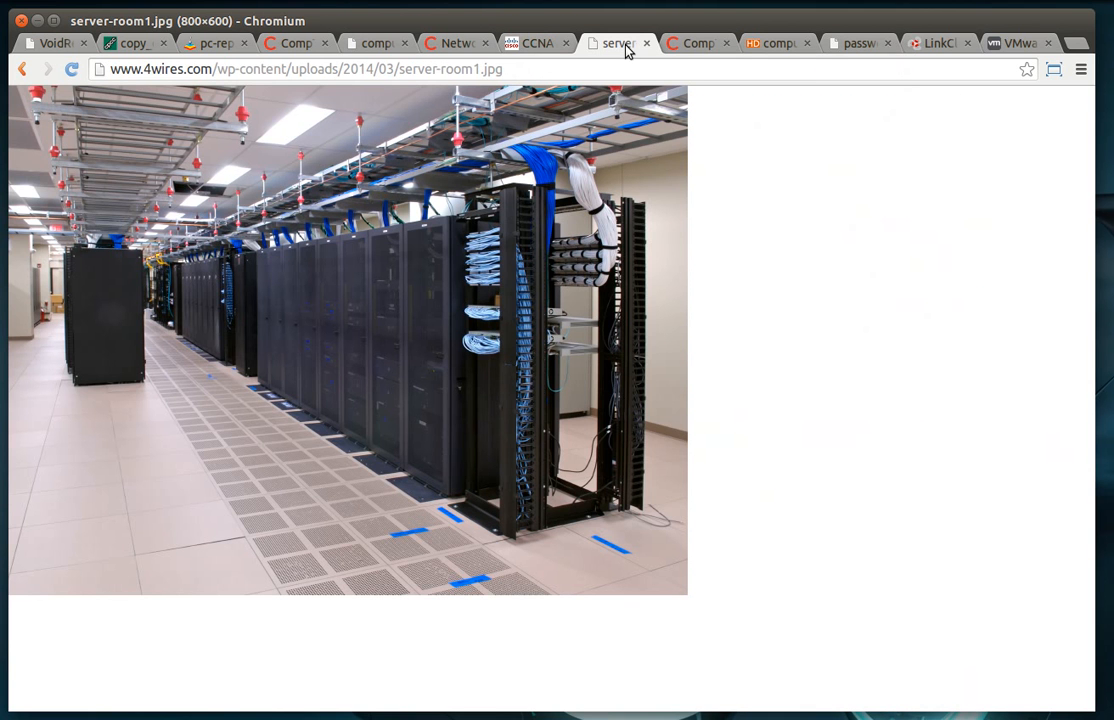
mouse_move(538, 286)
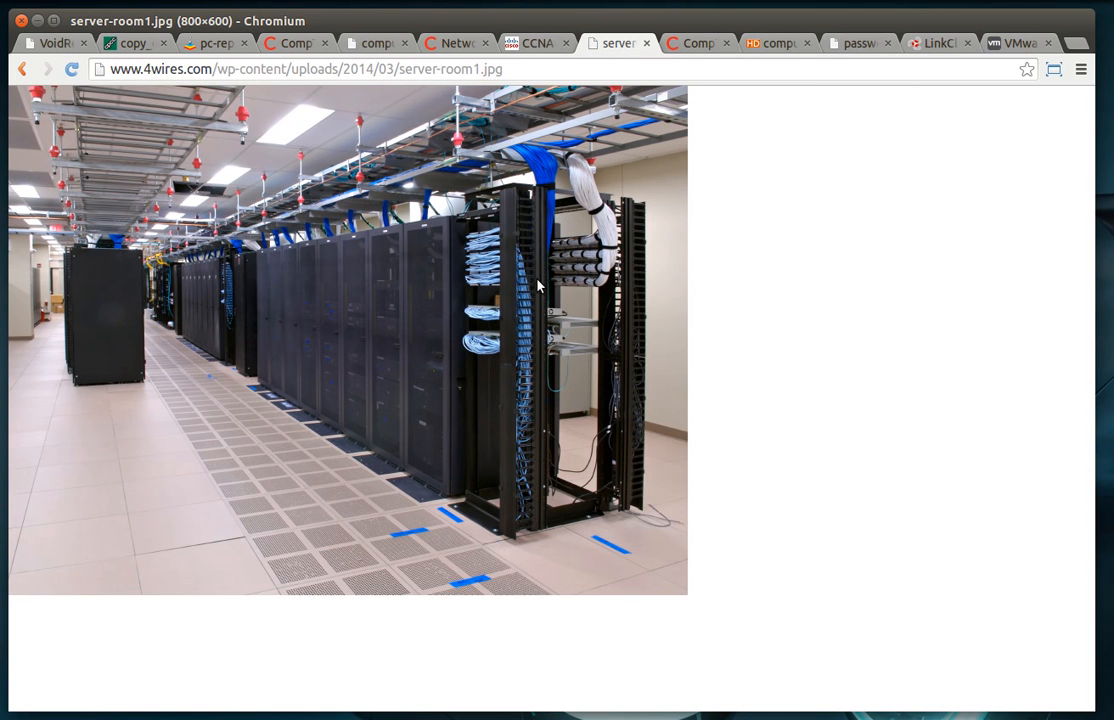
mouse_move(320, 292)
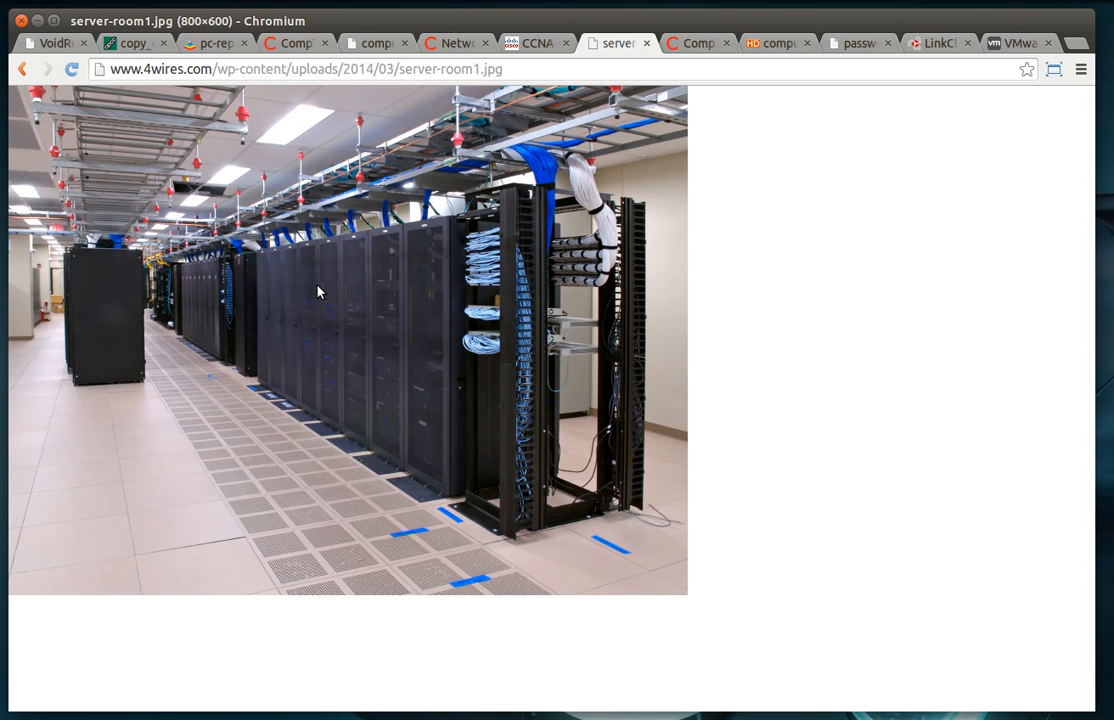
mouse_move(632, 389)
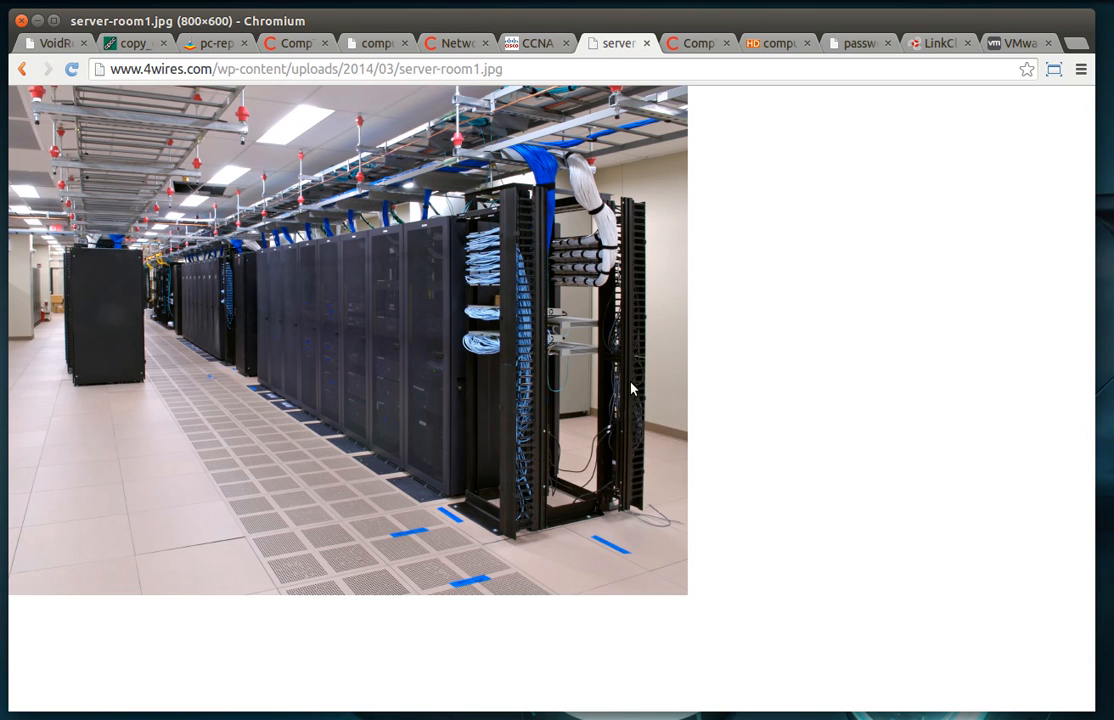
mouse_move(455, 214)
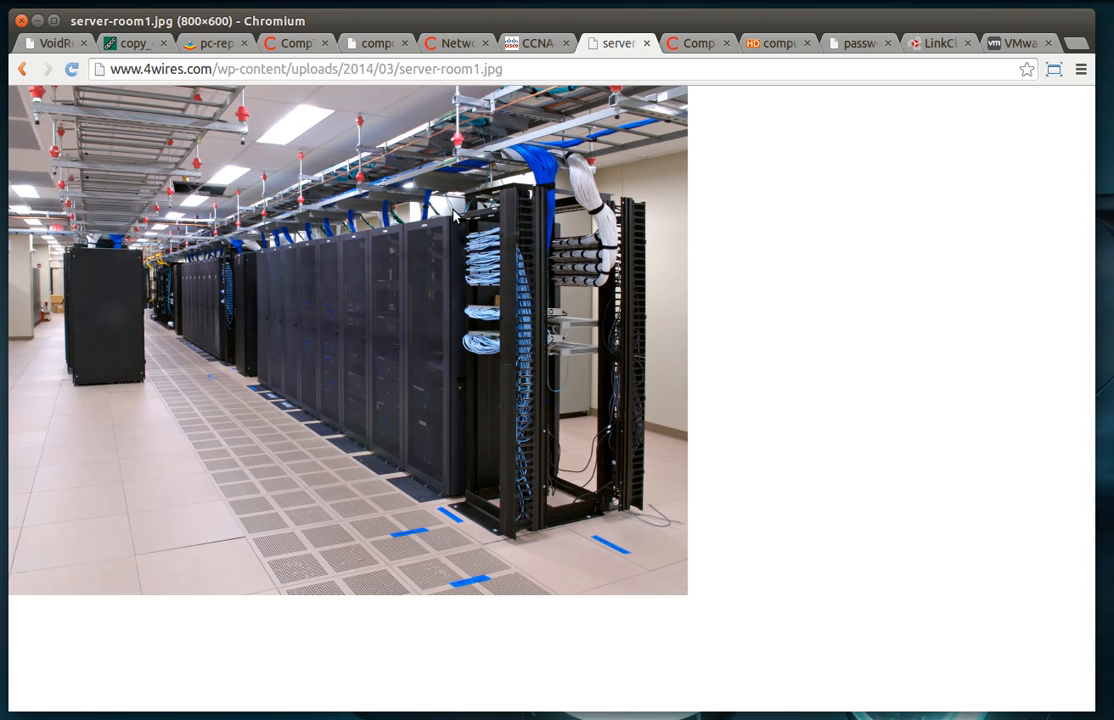
mouse_move(422, 398)
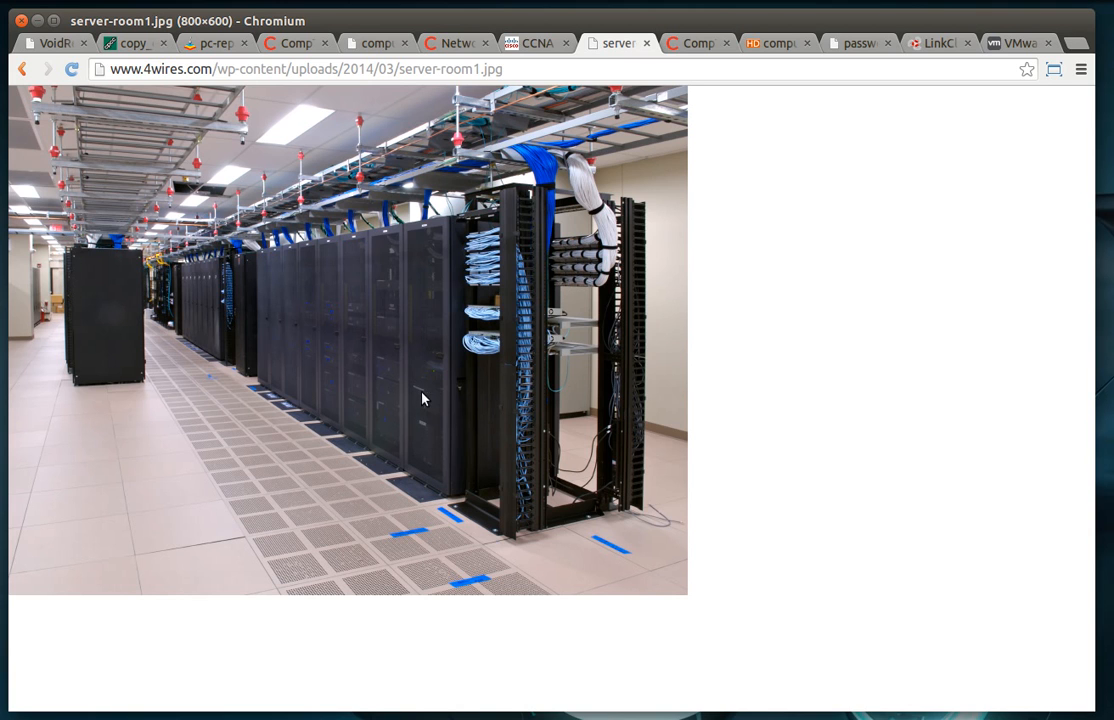
mouse_move(568, 347)
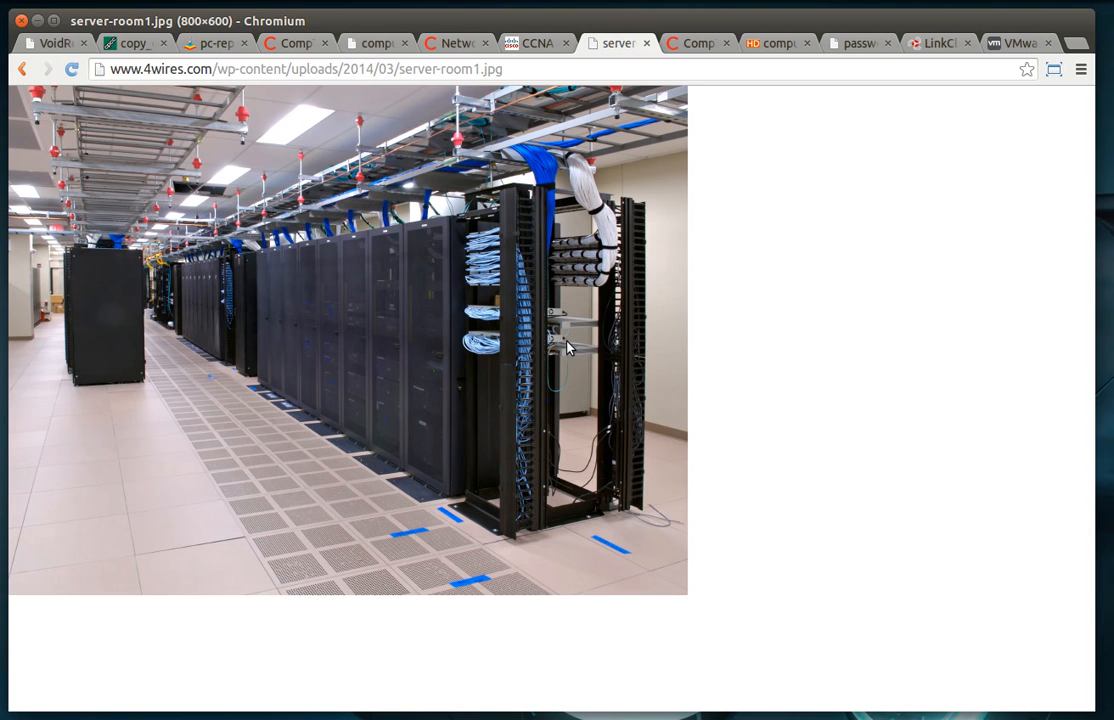
mouse_move(170, 258)
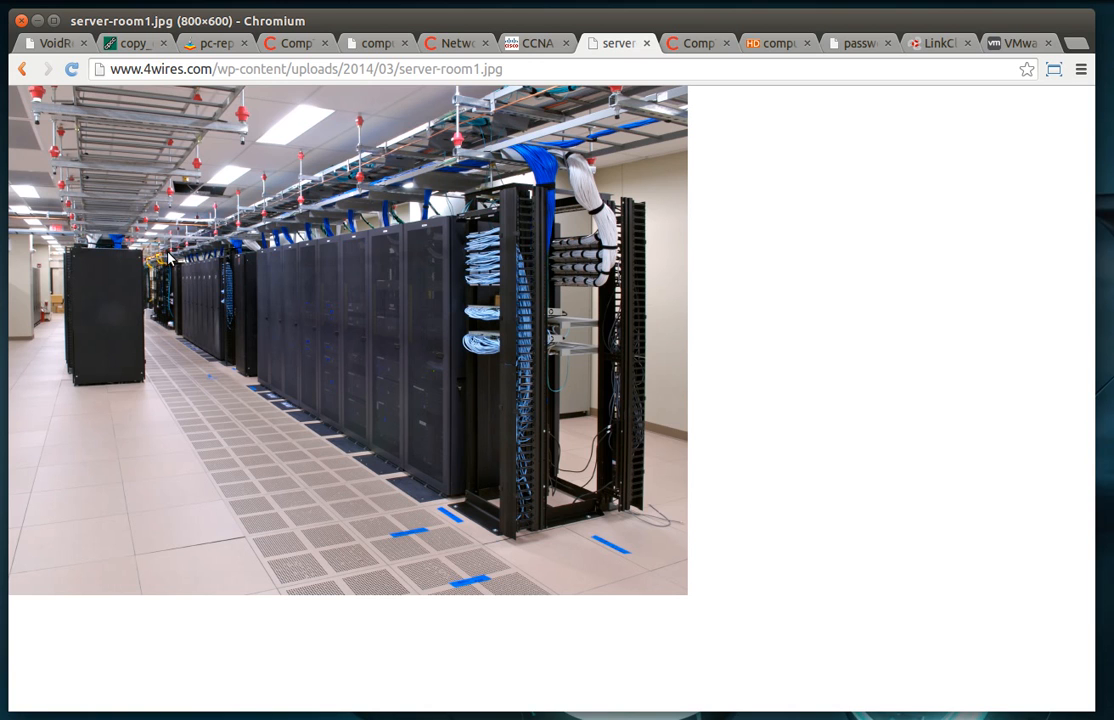
mouse_move(375, 521)
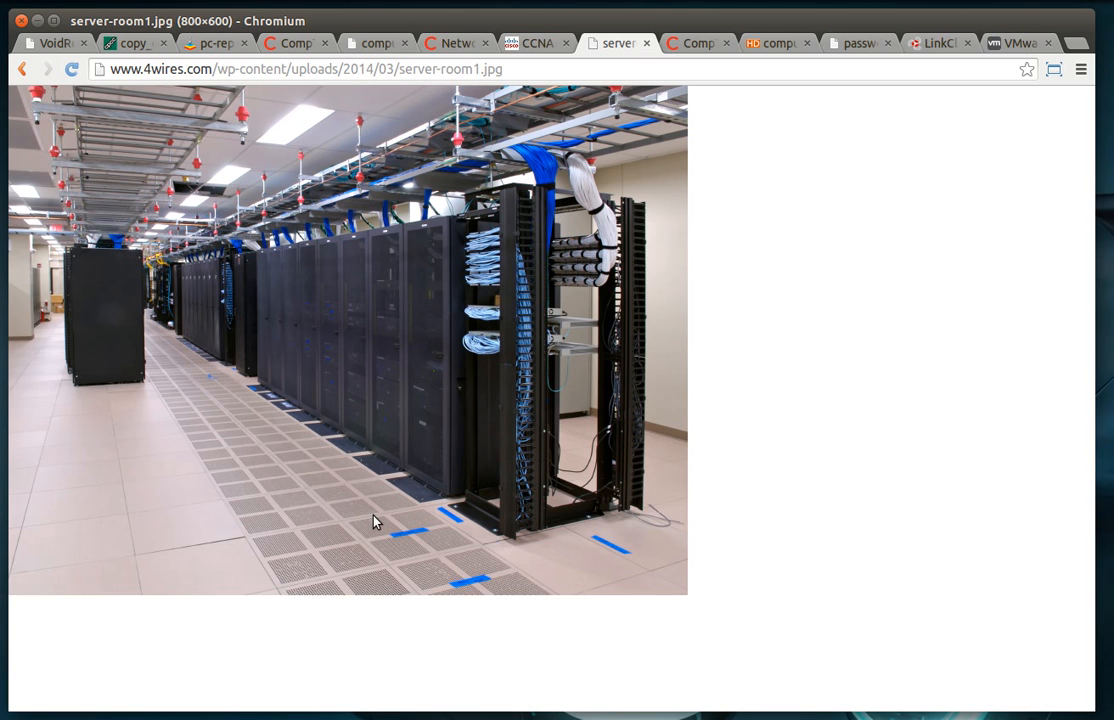
mouse_move(668, 50)
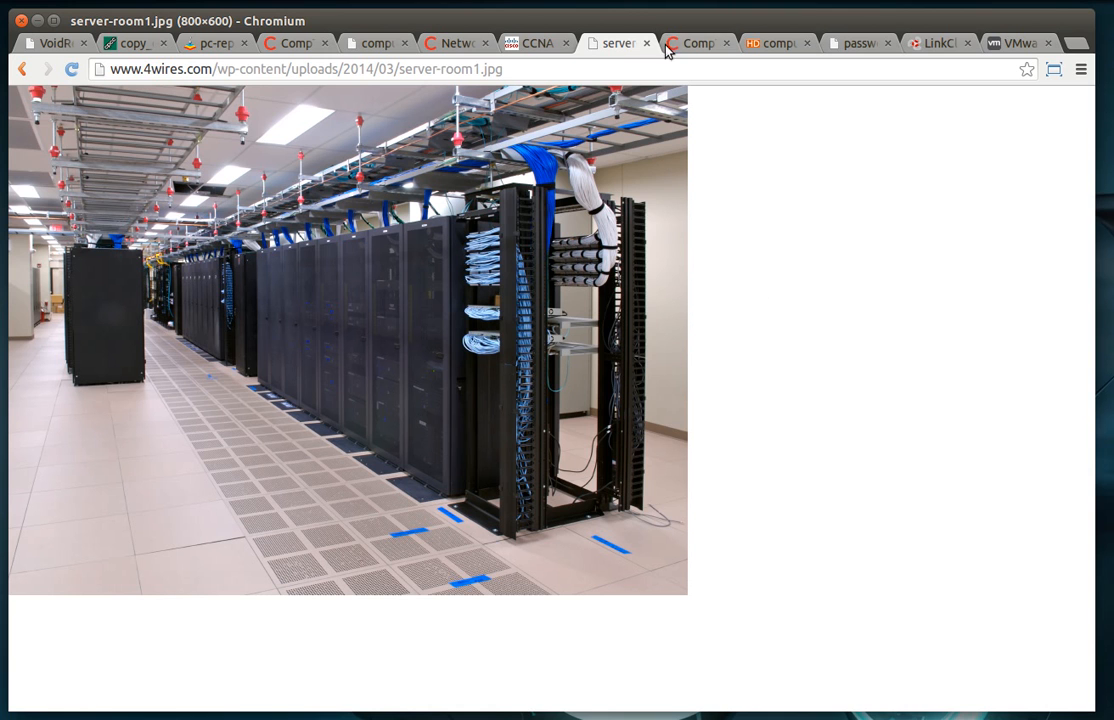
Open the CompTIA Server+ certification tab and highlight its page heading.
click(697, 43)
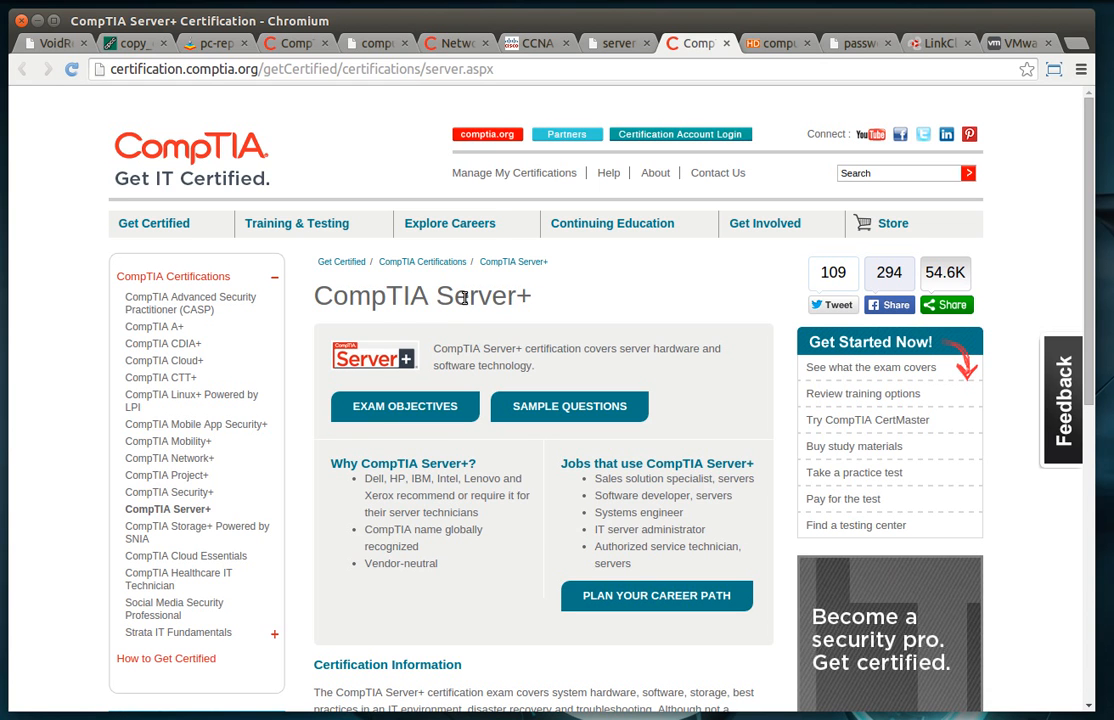
double_click(474, 296)
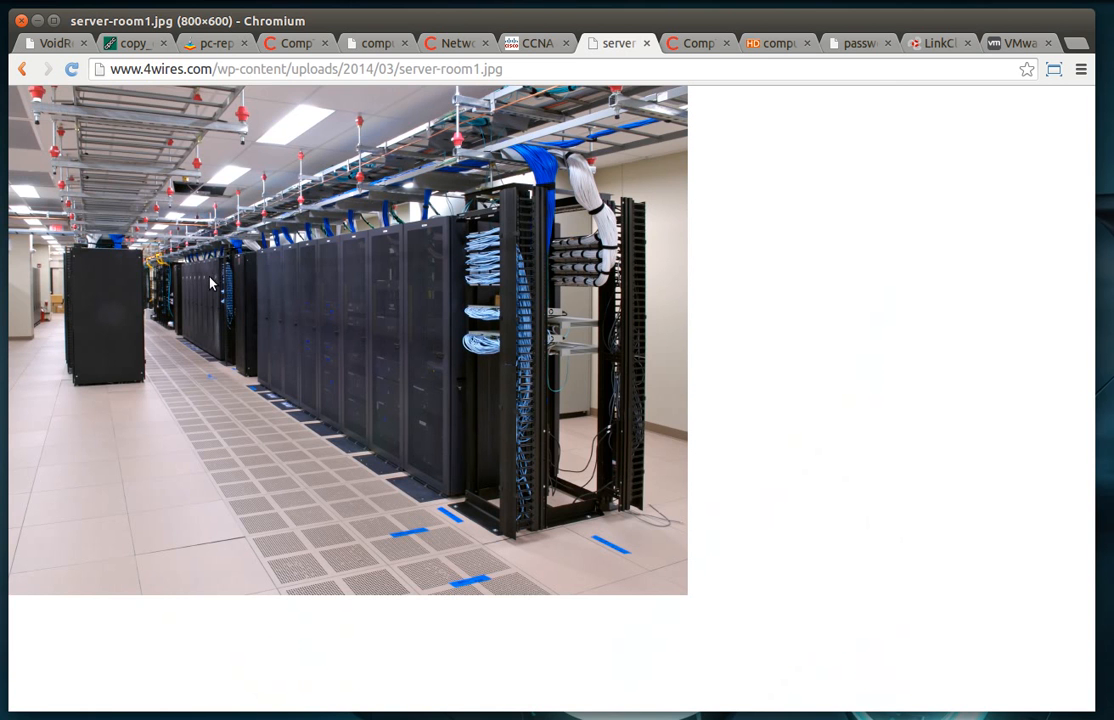
mouse_move(482, 391)
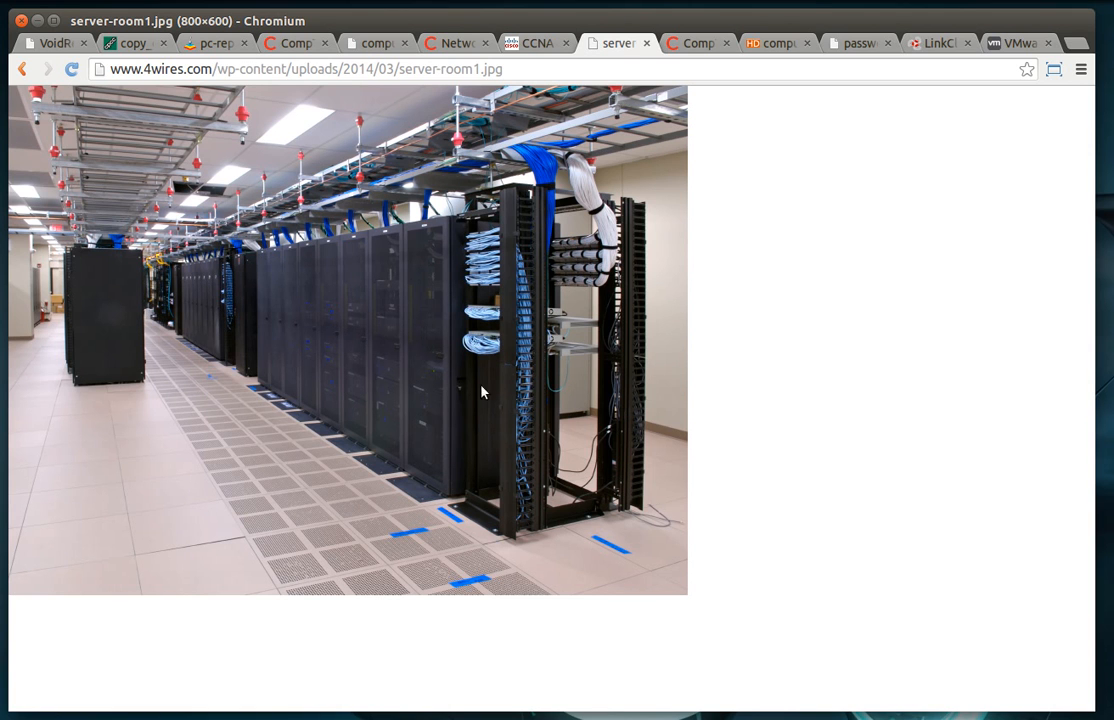
mouse_move(499, 398)
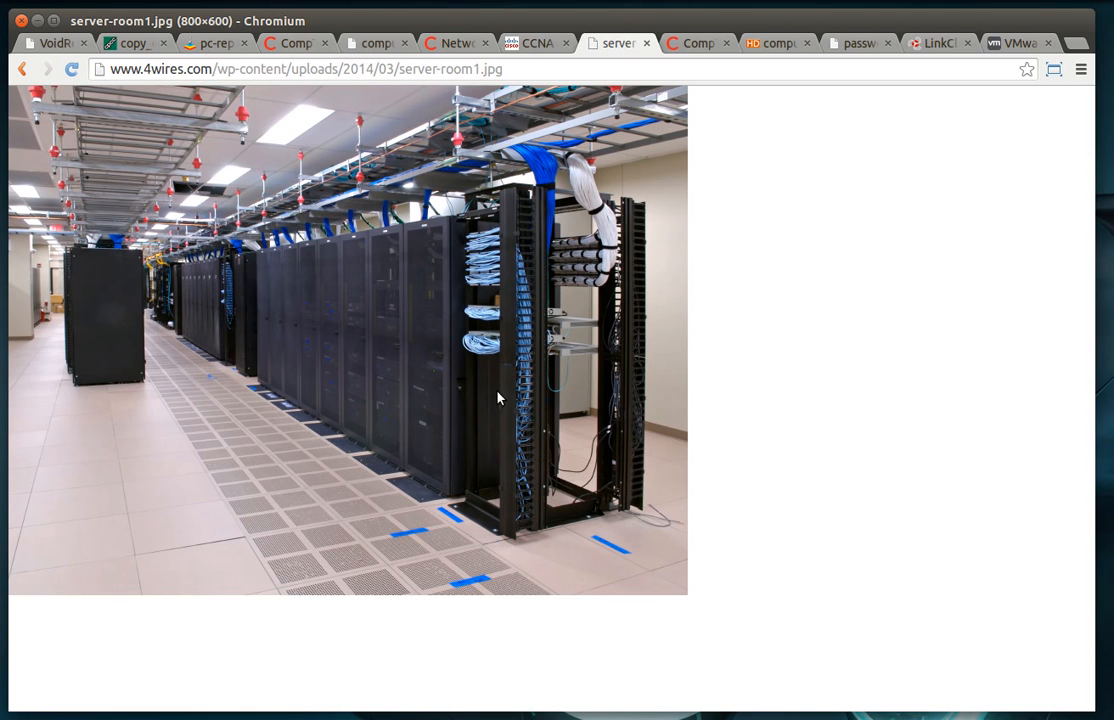
mouse_move(197, 308)
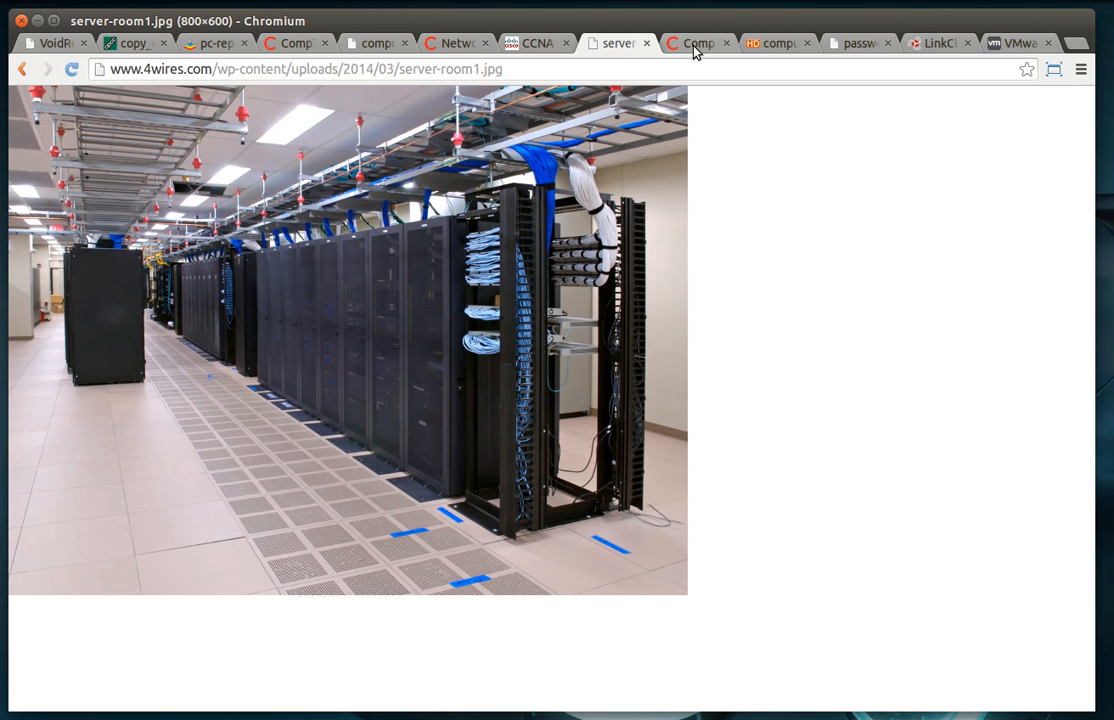
Show the computers_schematic_databases image with Category, Entry, Weblog and Users tables.
click(775, 43)
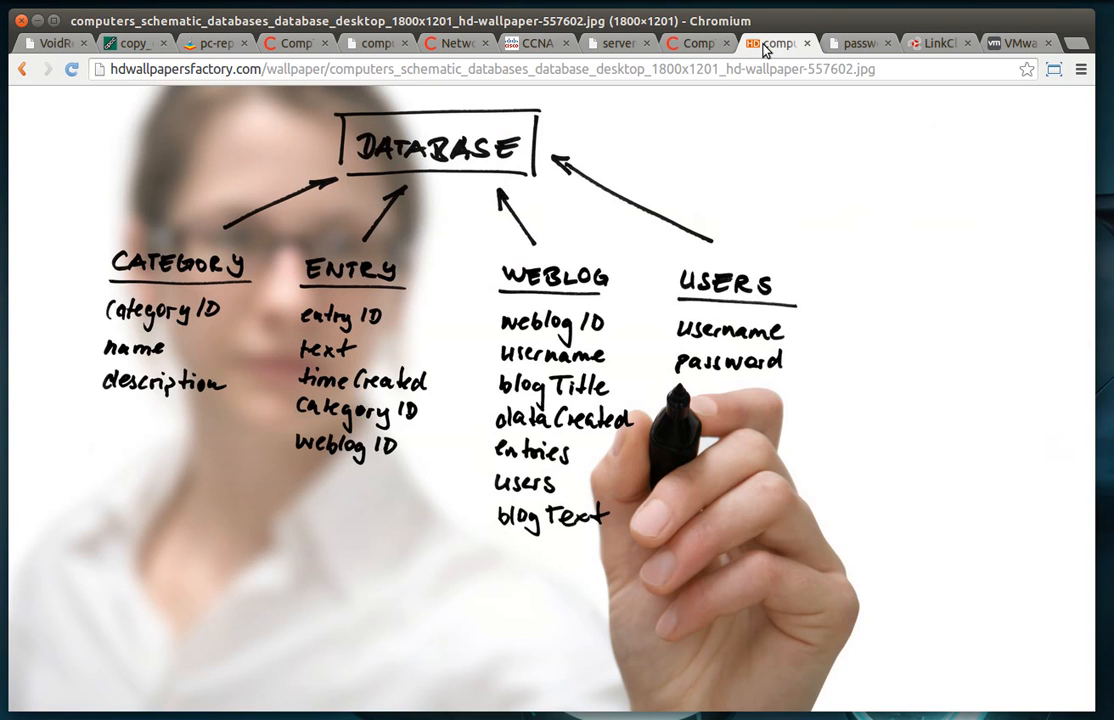
mouse_move(790, 288)
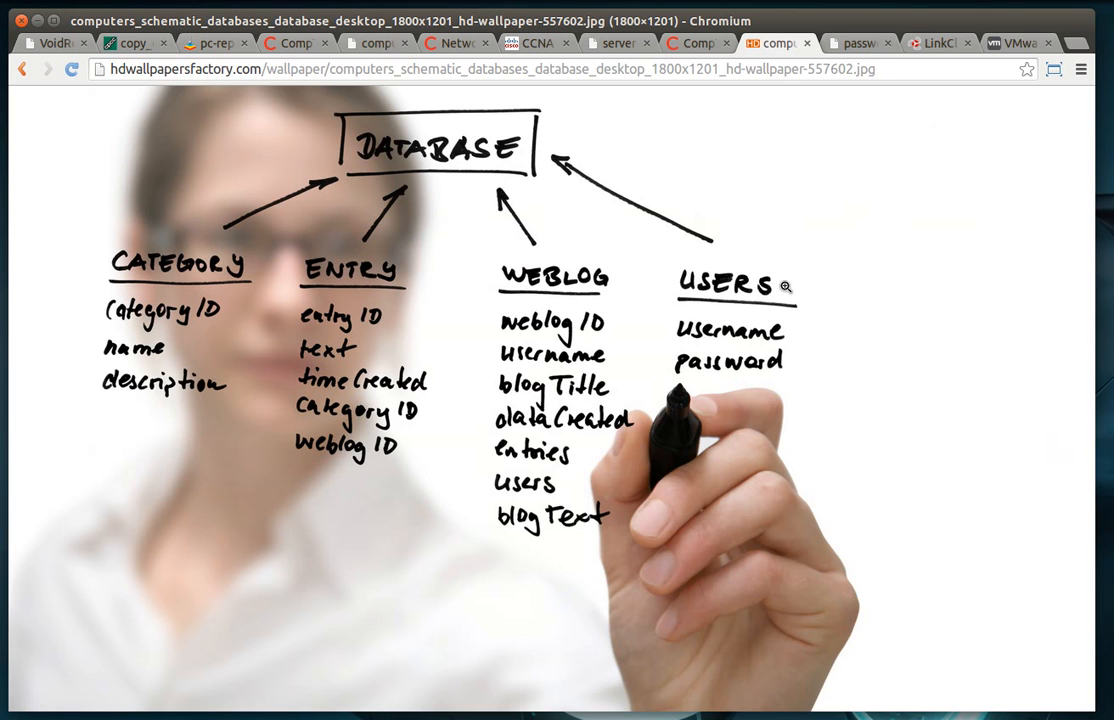
mouse_move(266, 253)
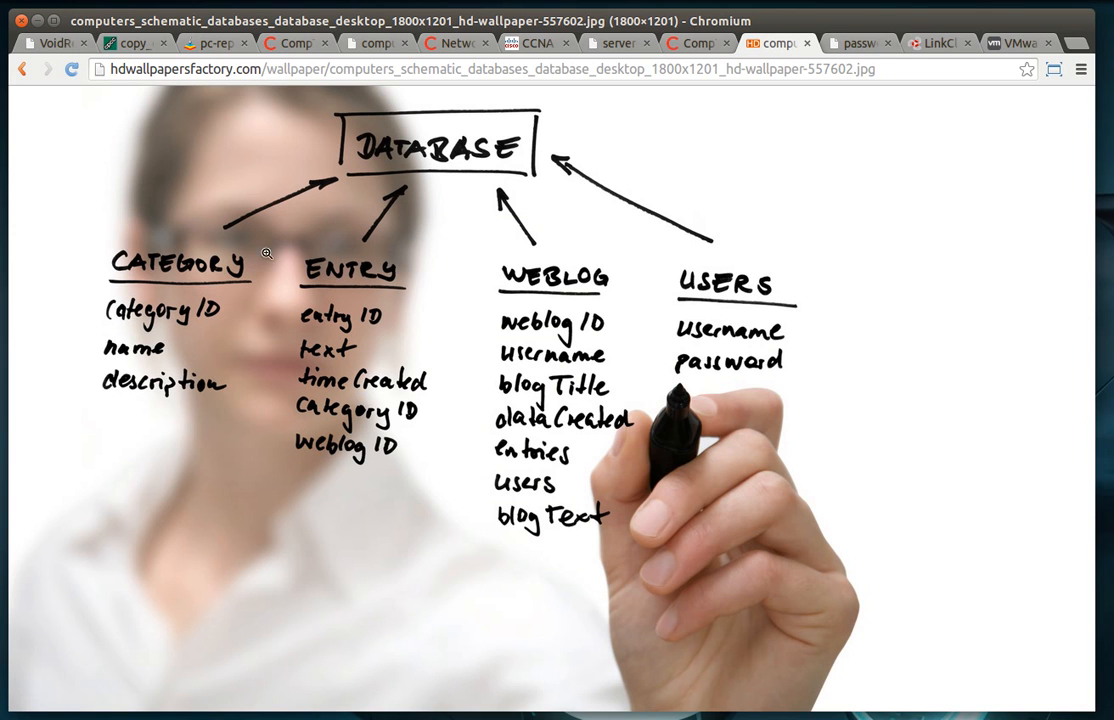
mouse_move(749, 435)
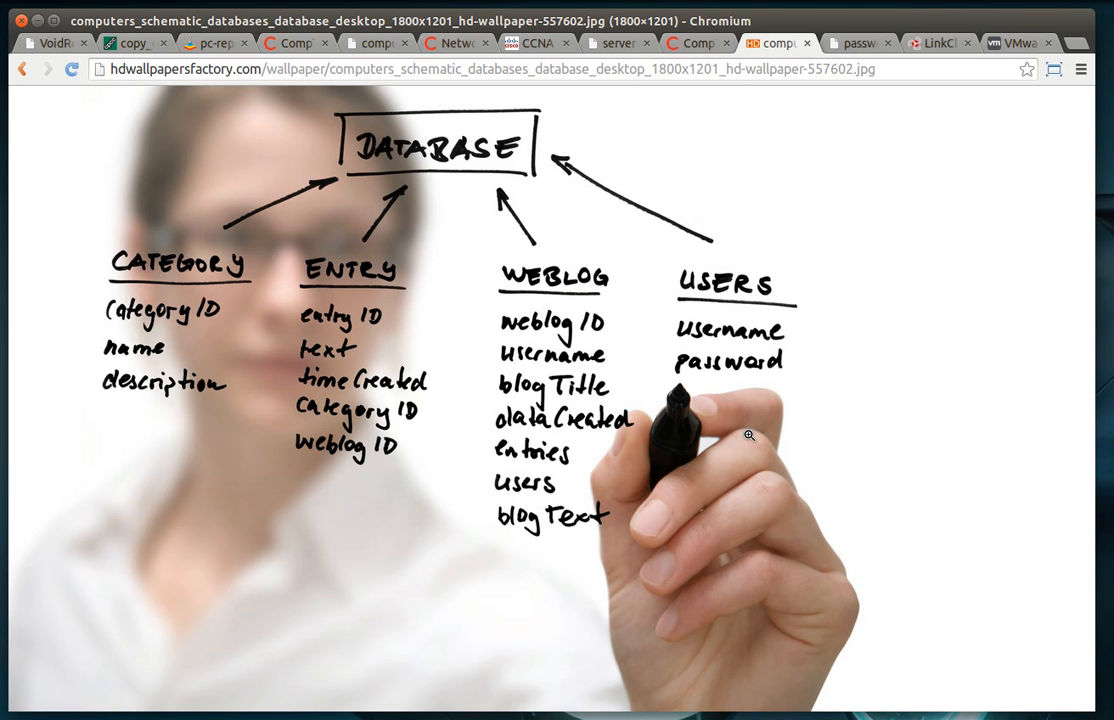
mouse_move(375, 162)
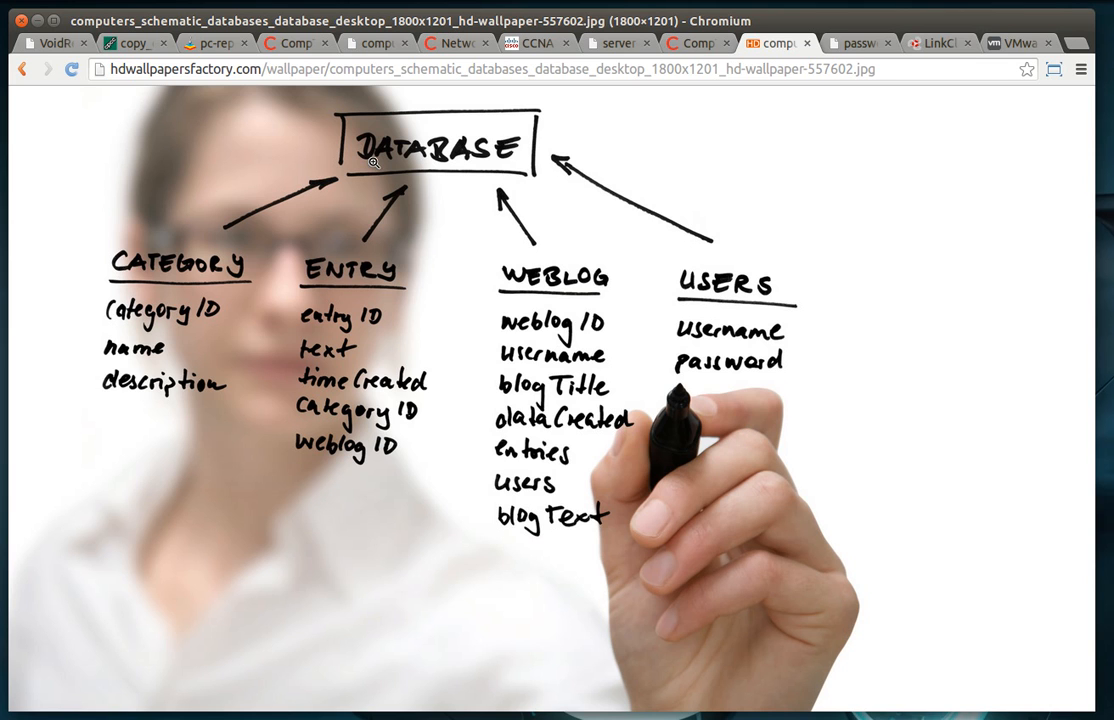
mouse_move(162, 315)
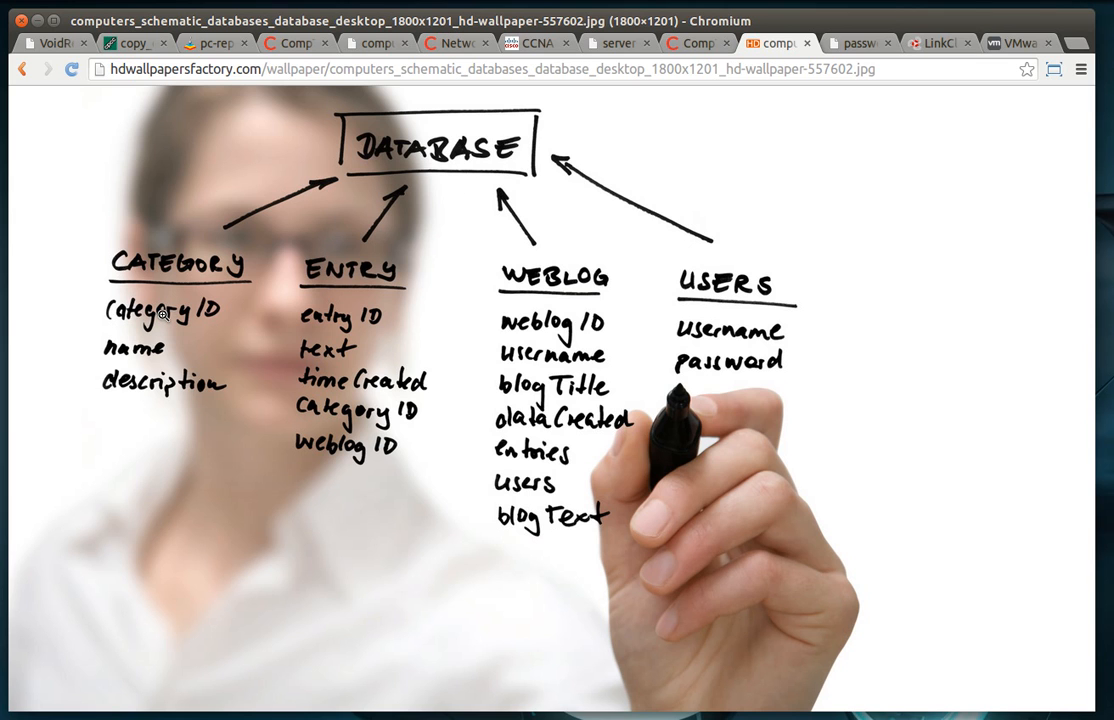
mouse_move(731, 323)
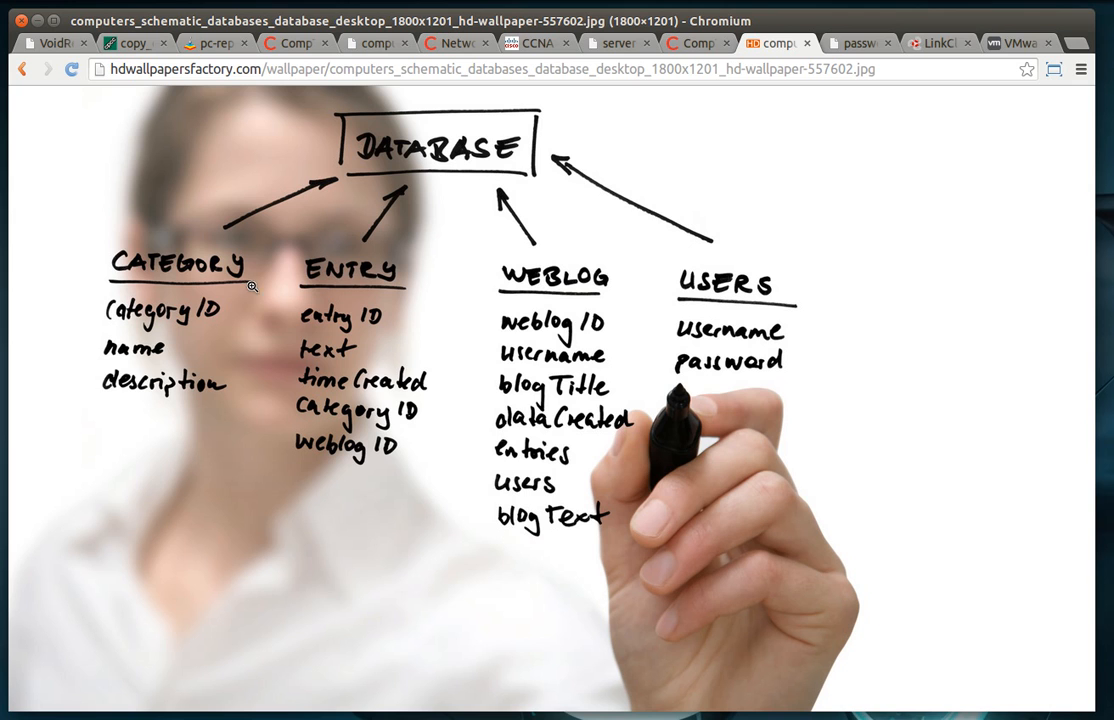
mouse_move(85, 261)
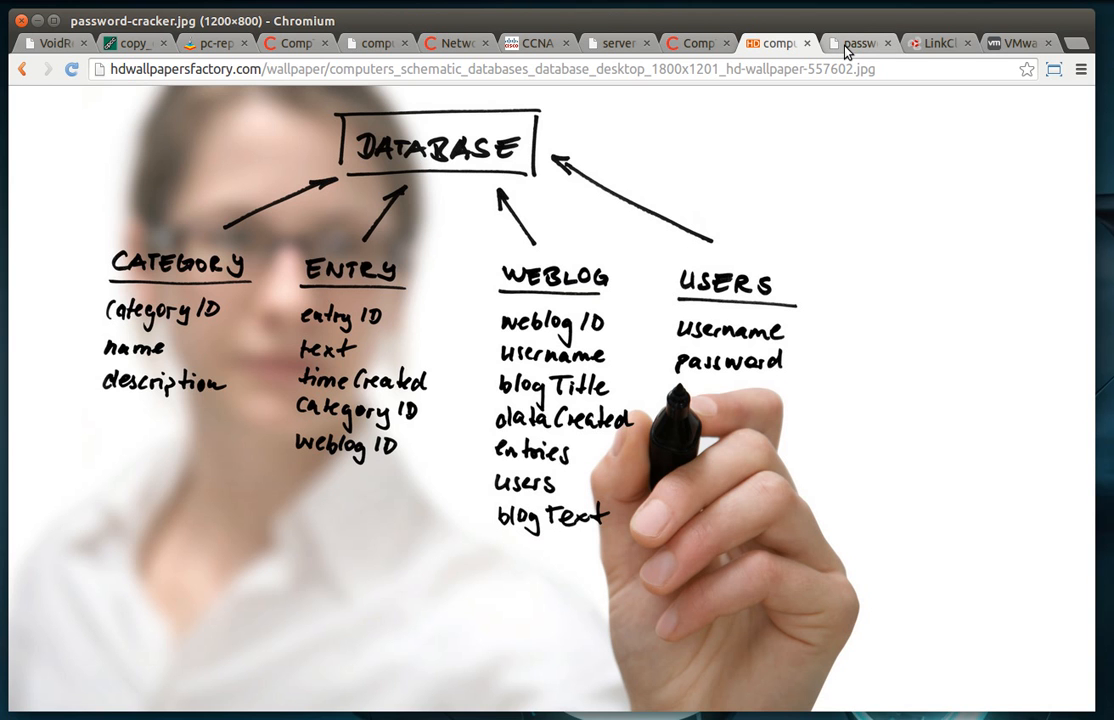
Show the password-cracker.jpg image, then the LinkClick.aspx virtualization diagram.
click(858, 43)
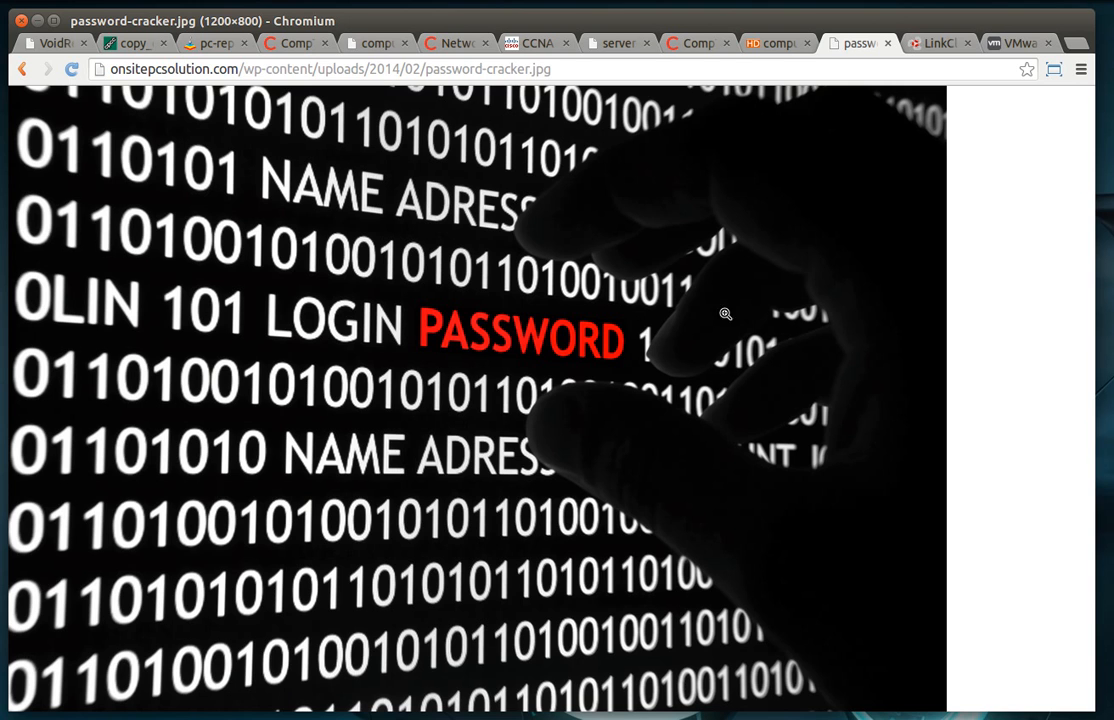
mouse_move(702, 190)
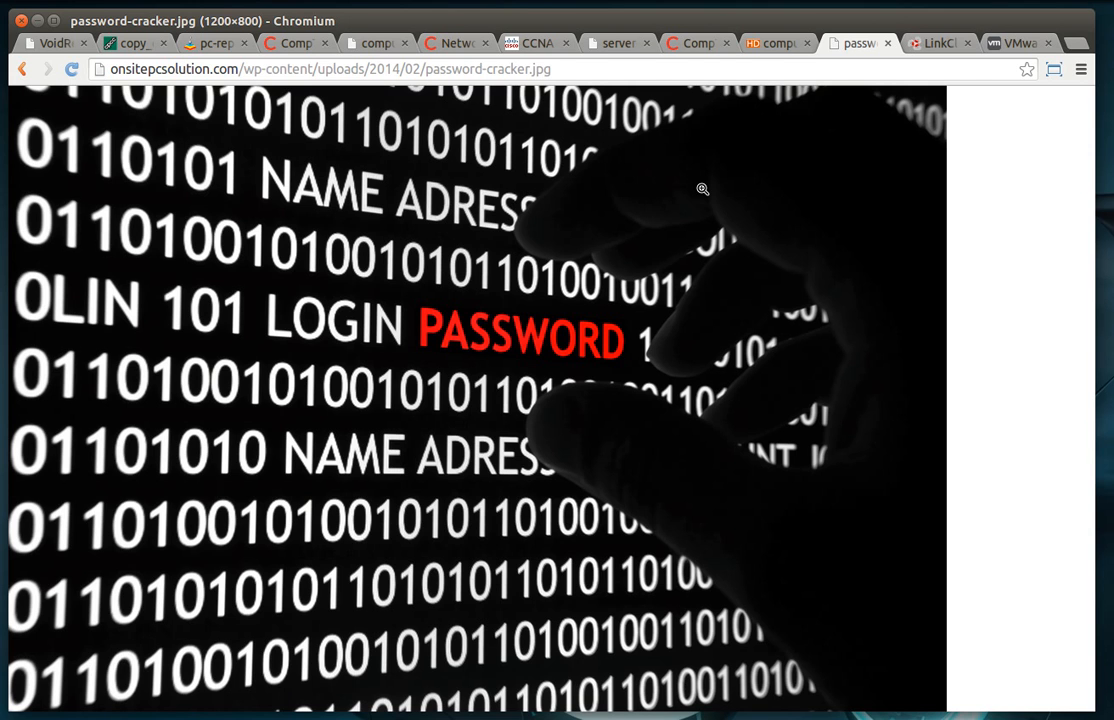
click(933, 43)
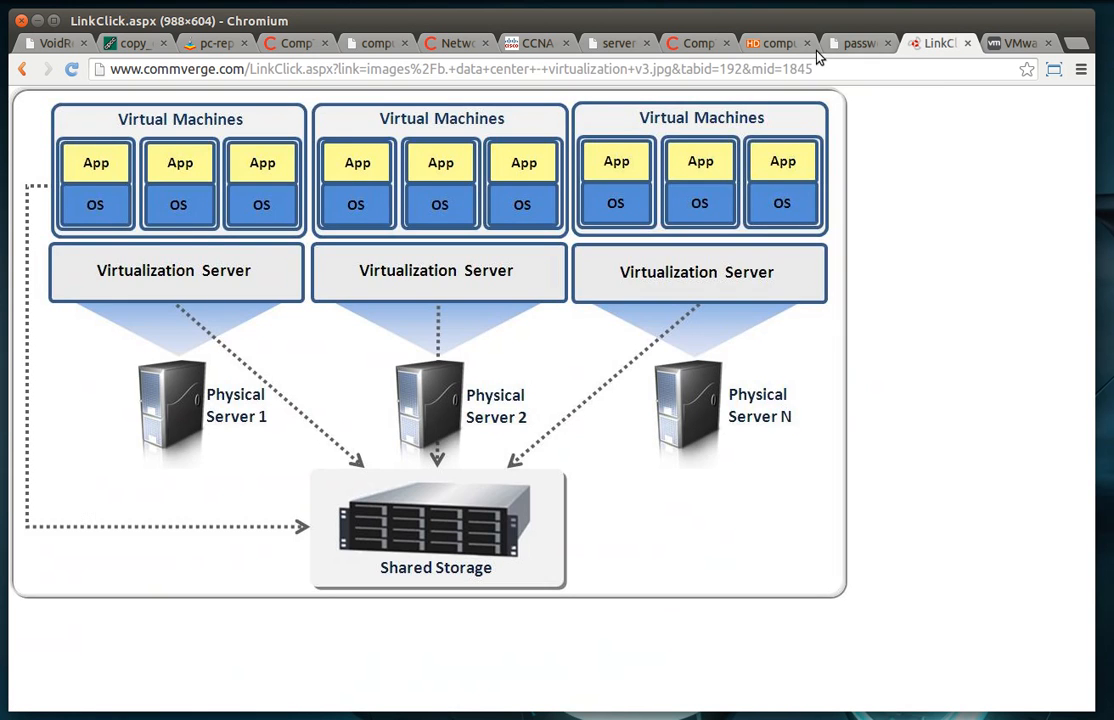
Return to CompTIA Server+, scroll its page, then open the Security+ certification page.
click(697, 43)
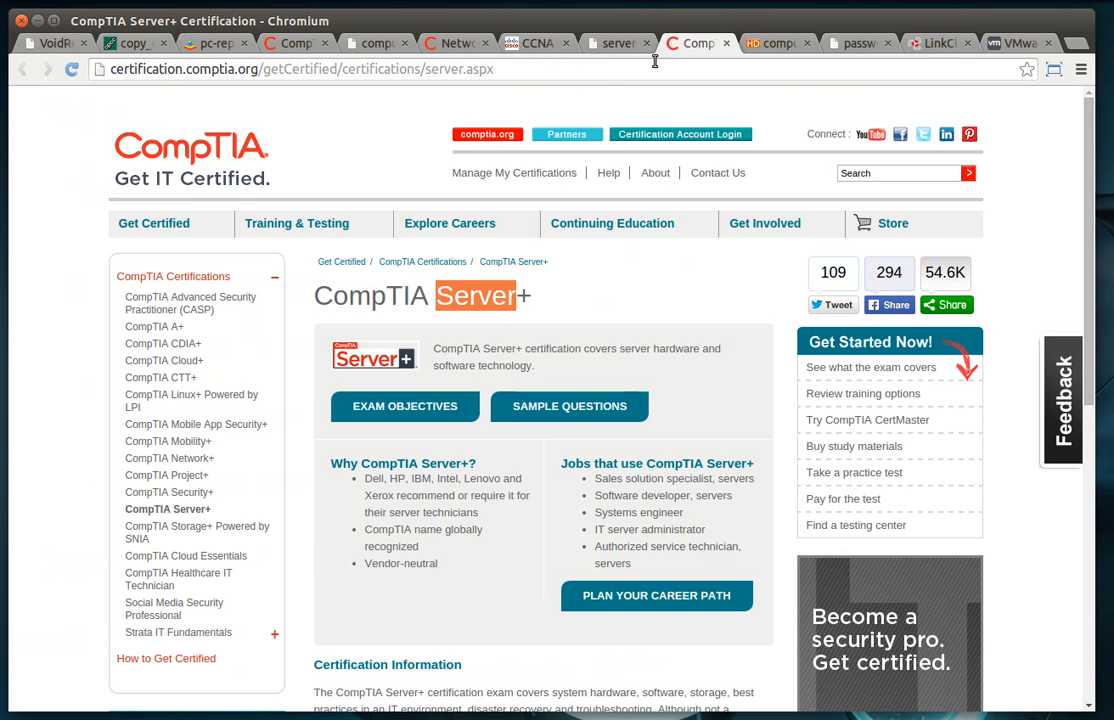
mouse_move(169, 492)
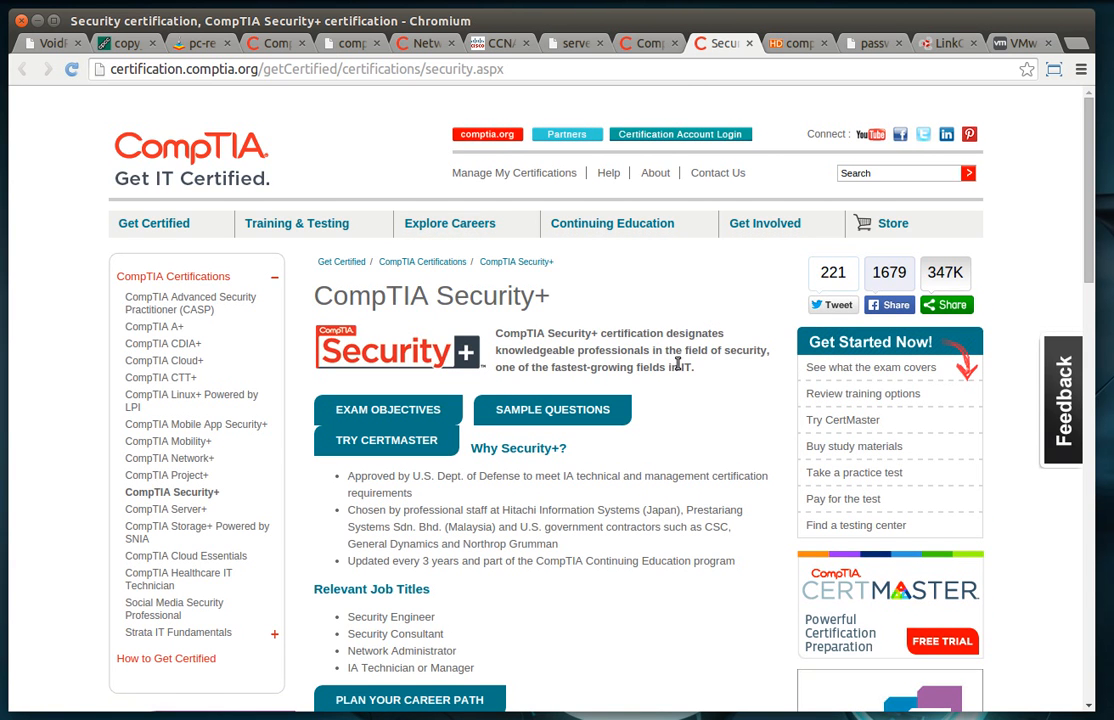
scroll(down, 3)
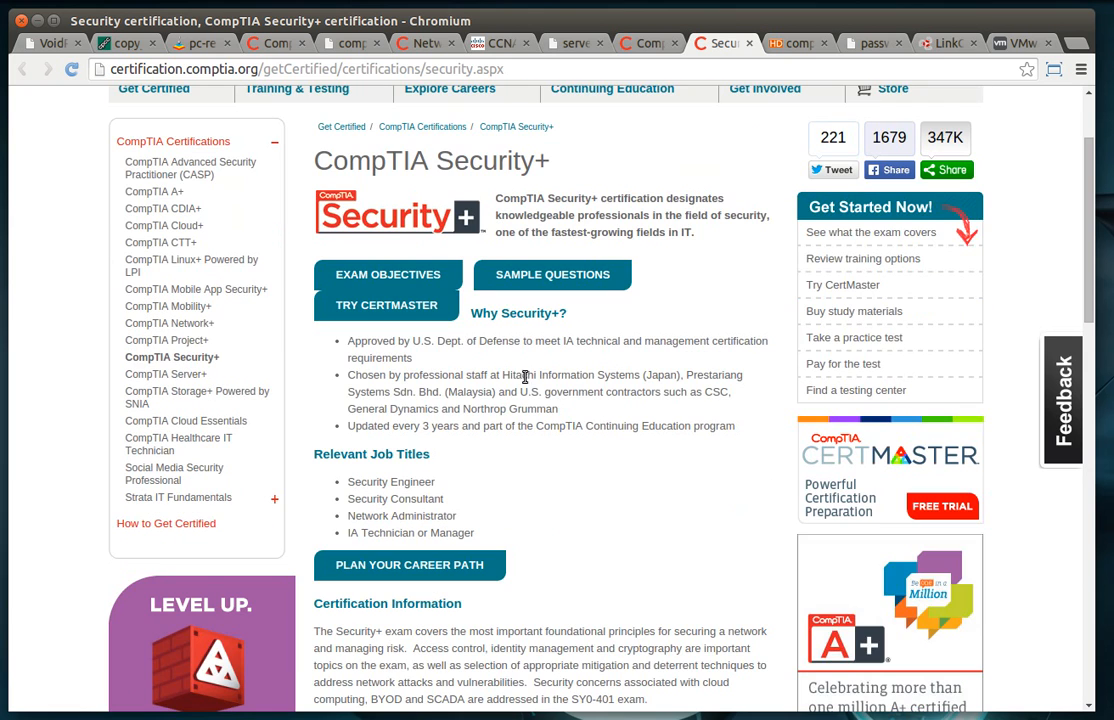
mouse_move(388, 468)
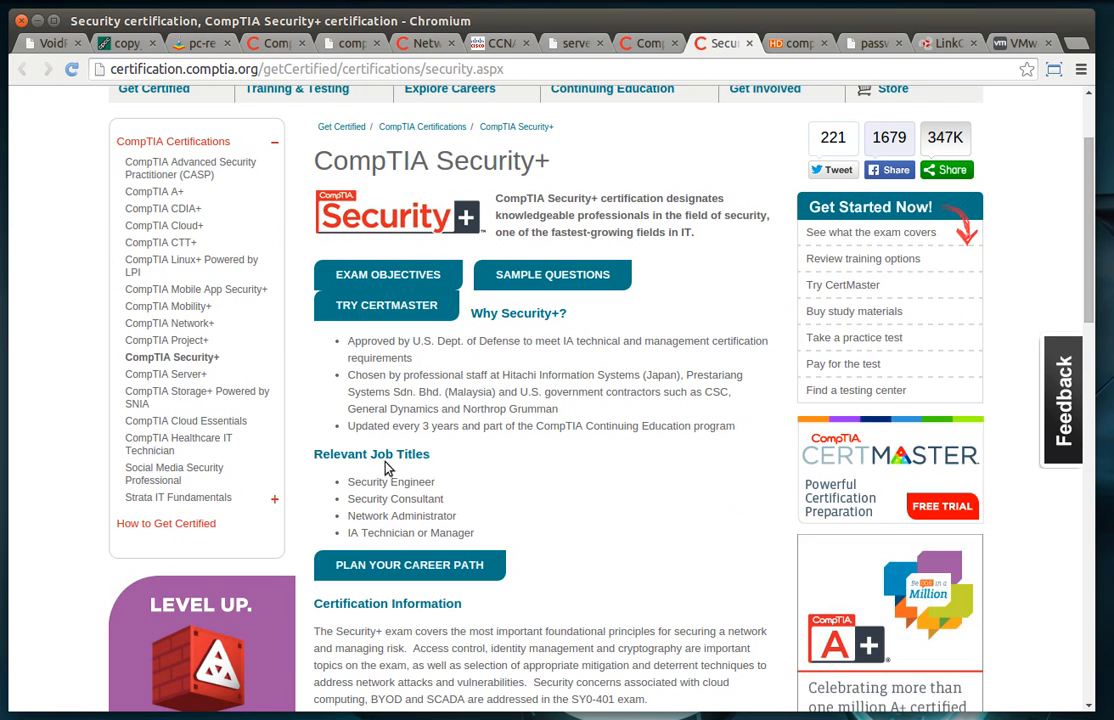
mouse_move(508, 388)
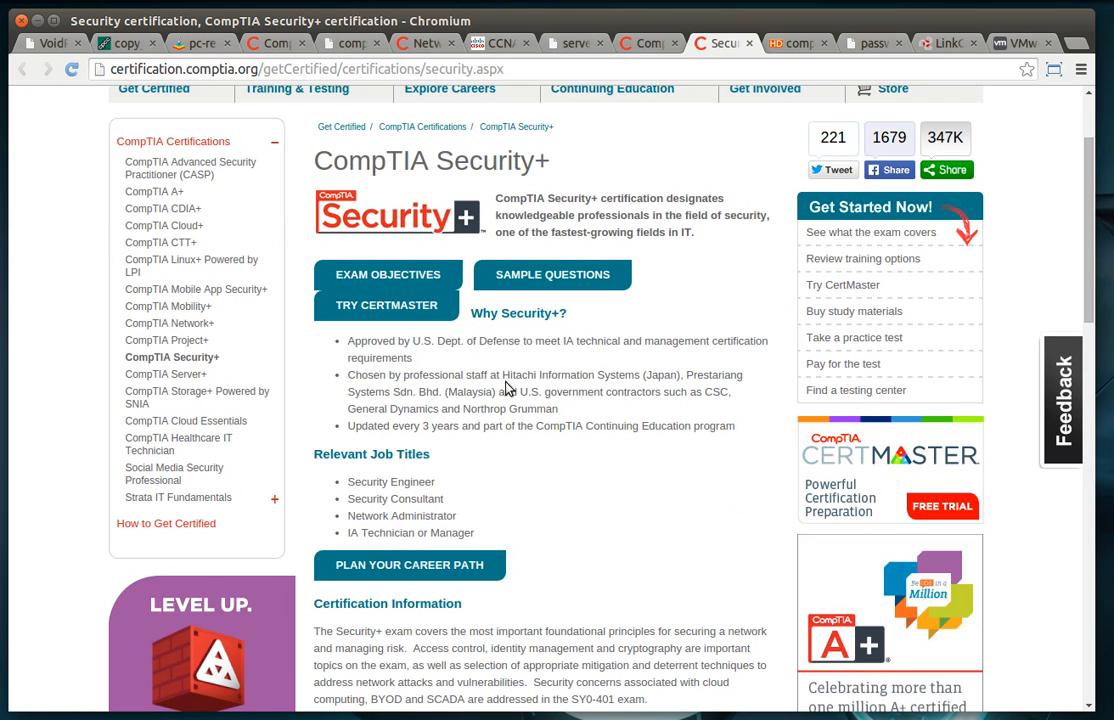
mouse_move(591, 475)
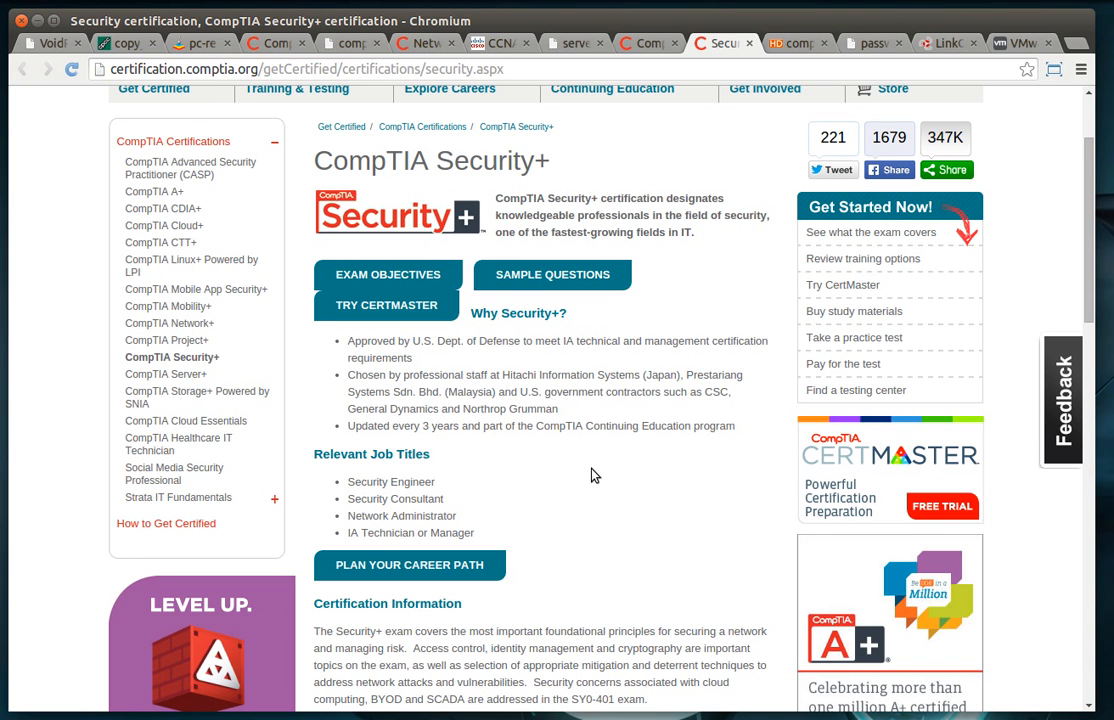
mouse_move(617, 473)
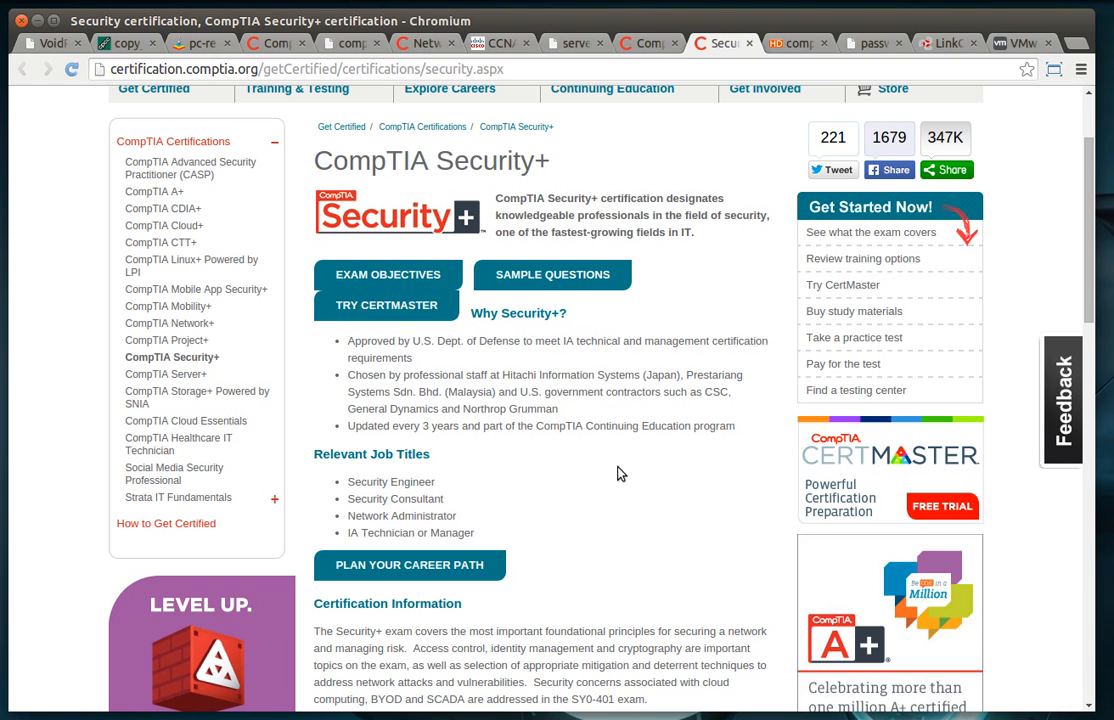
click(764, 88)
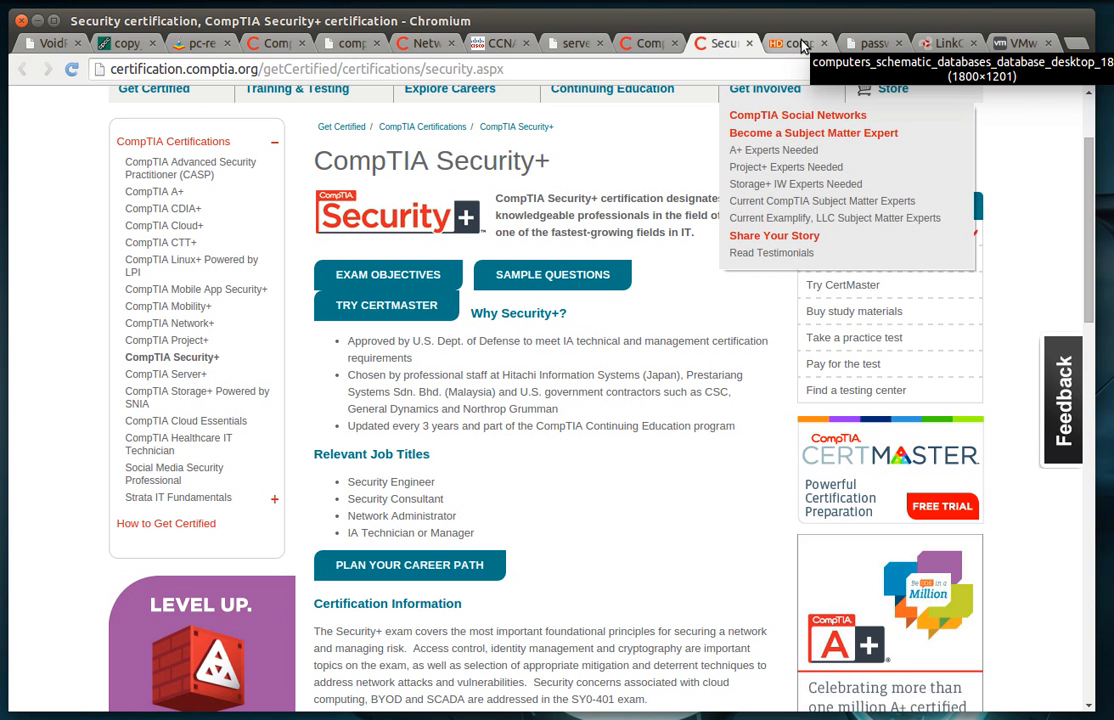
Show the virtualization server diagram, then move on to the VMware homepage tab.
click(790, 43)
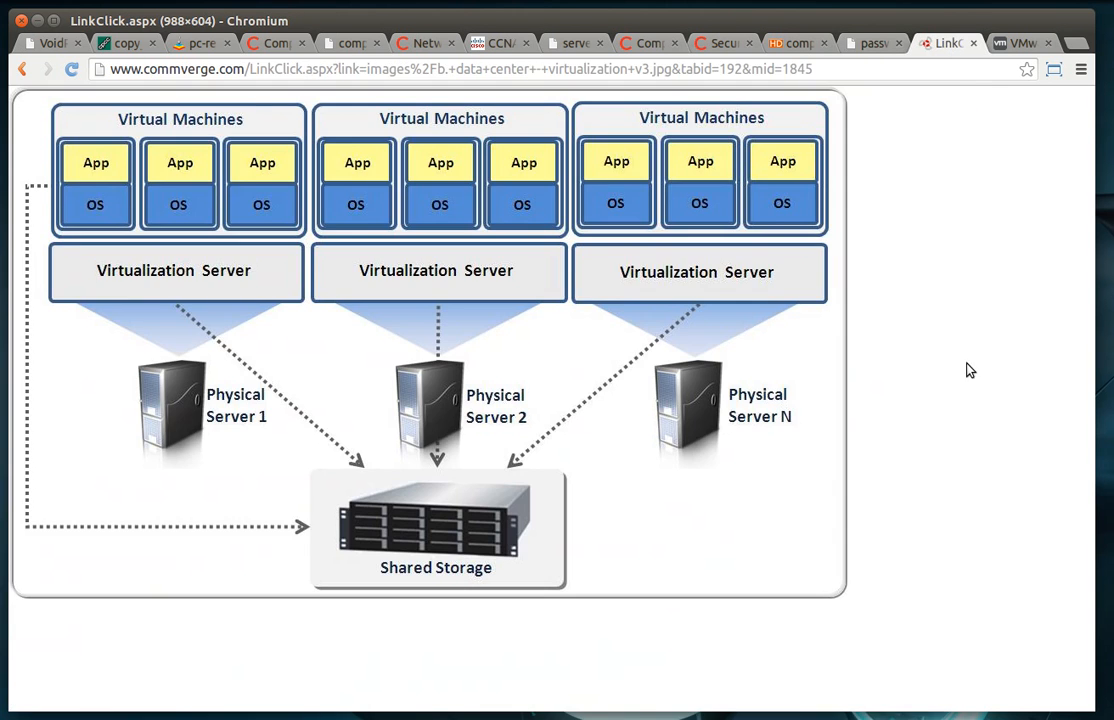
mouse_move(990, 338)
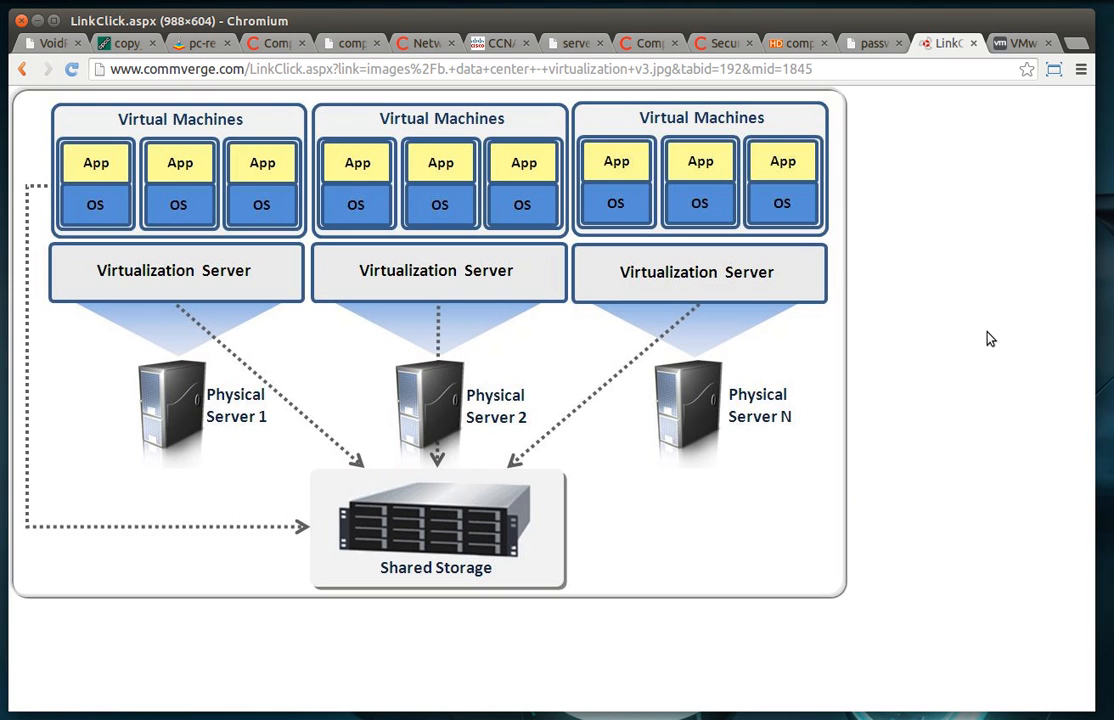
mouse_move(950, 40)
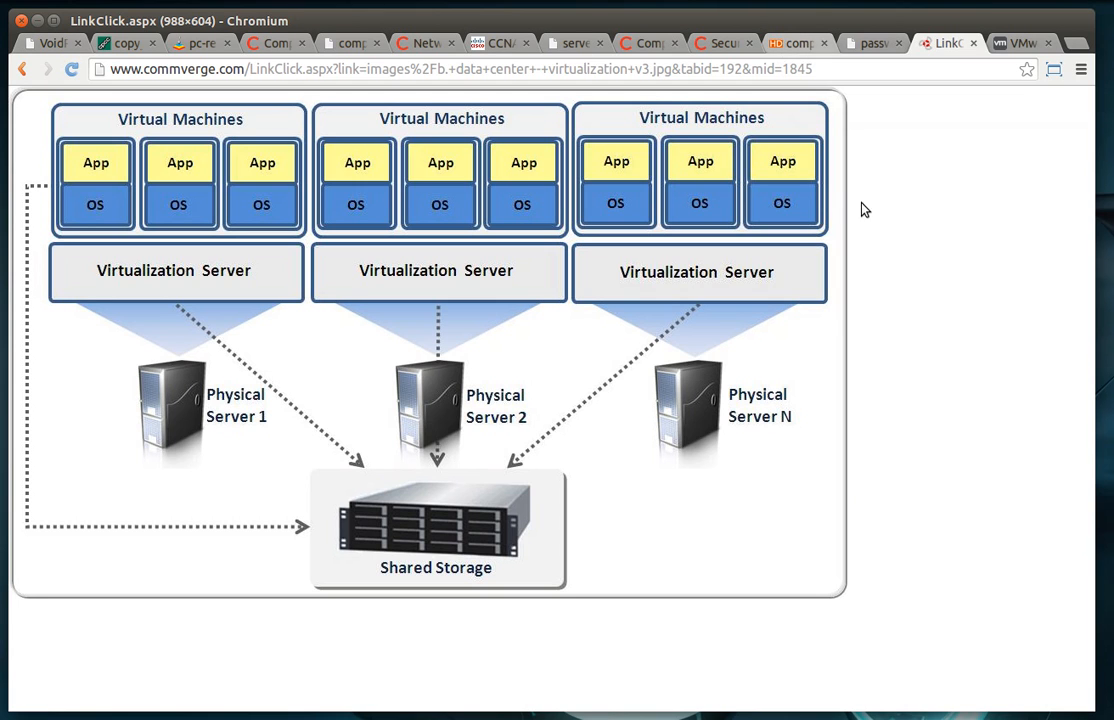
mouse_move(700, 414)
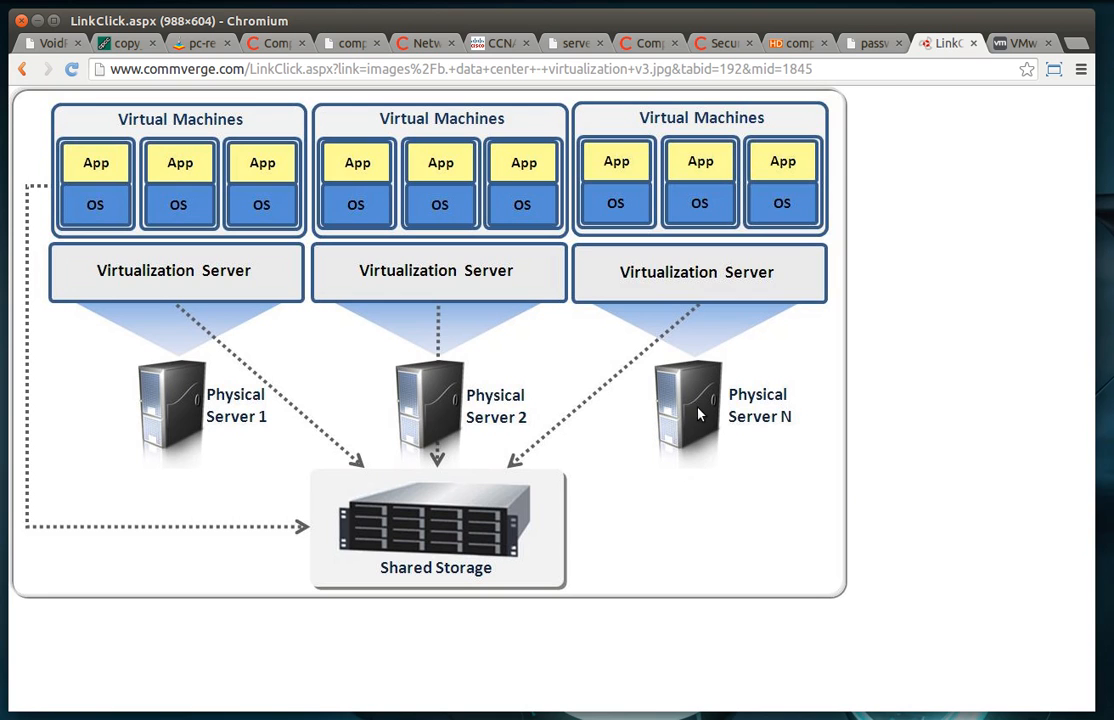
mouse_move(233, 155)
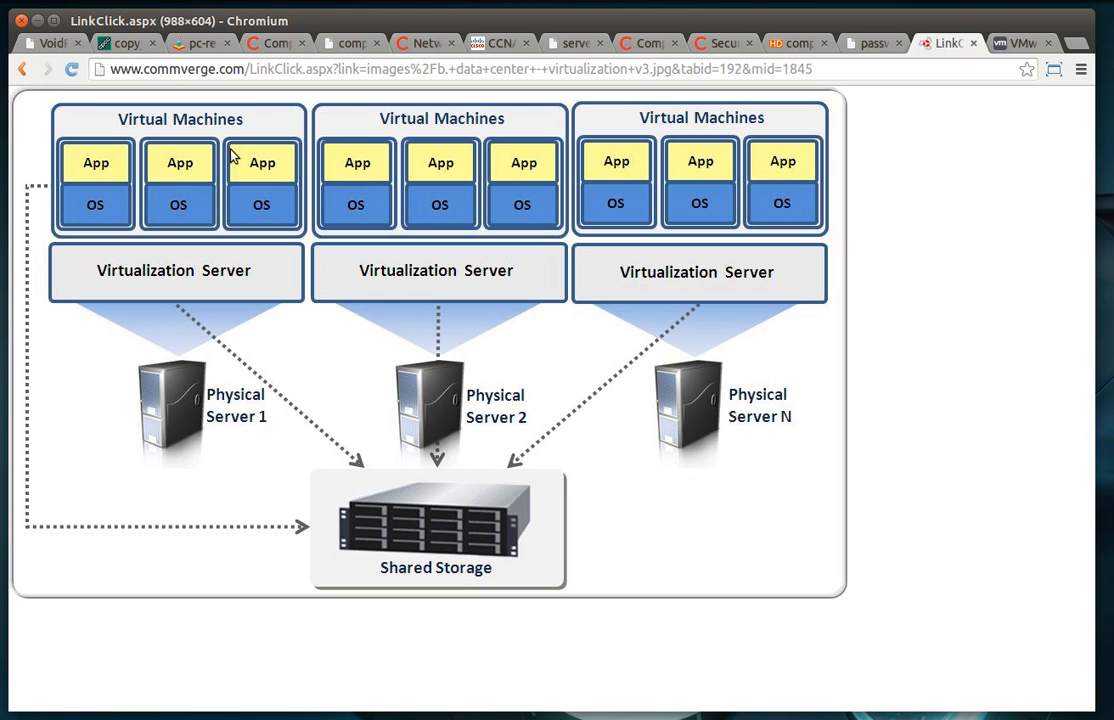
mouse_move(517, 583)
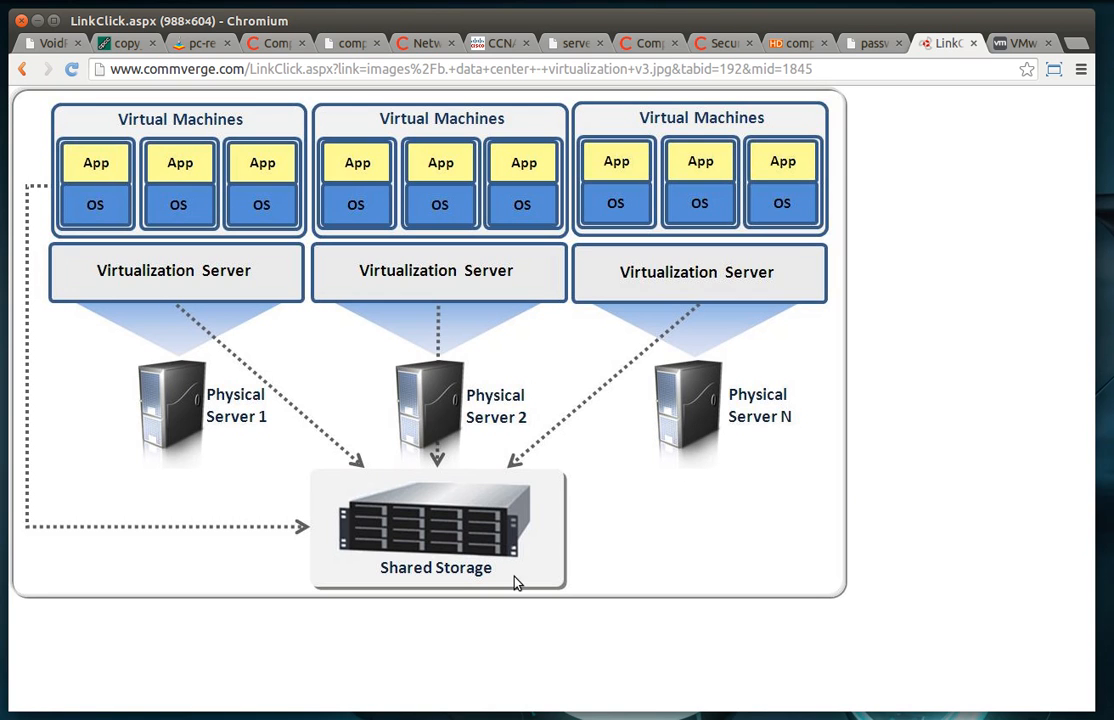
mouse_move(498, 549)
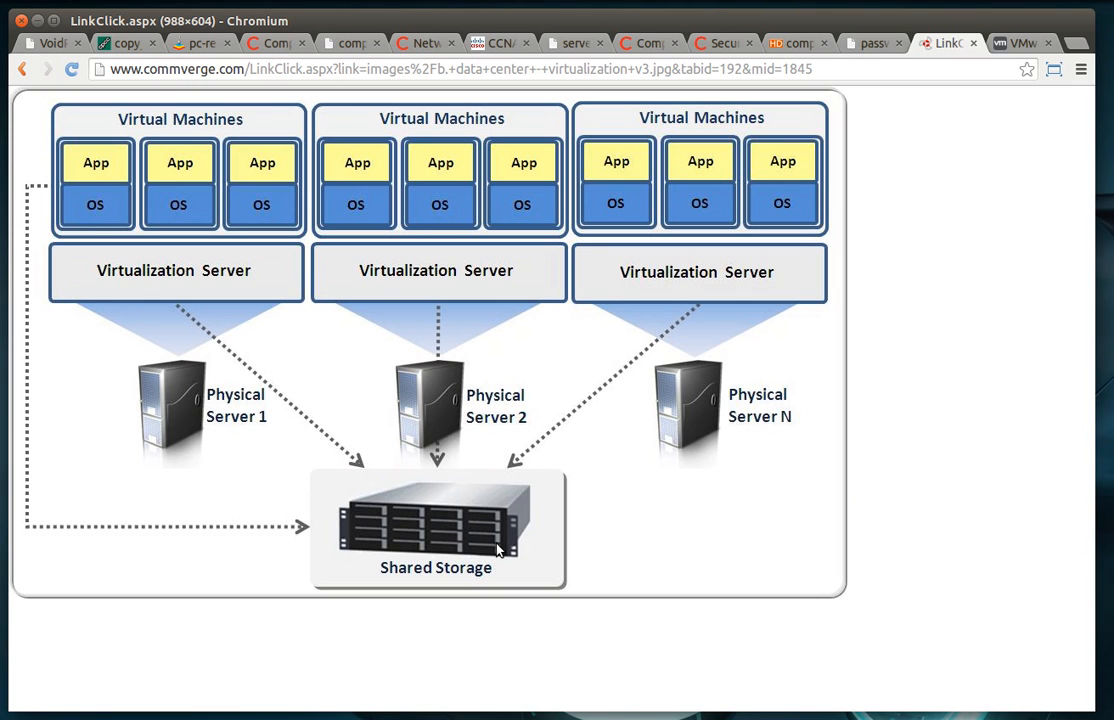
mouse_move(605, 450)
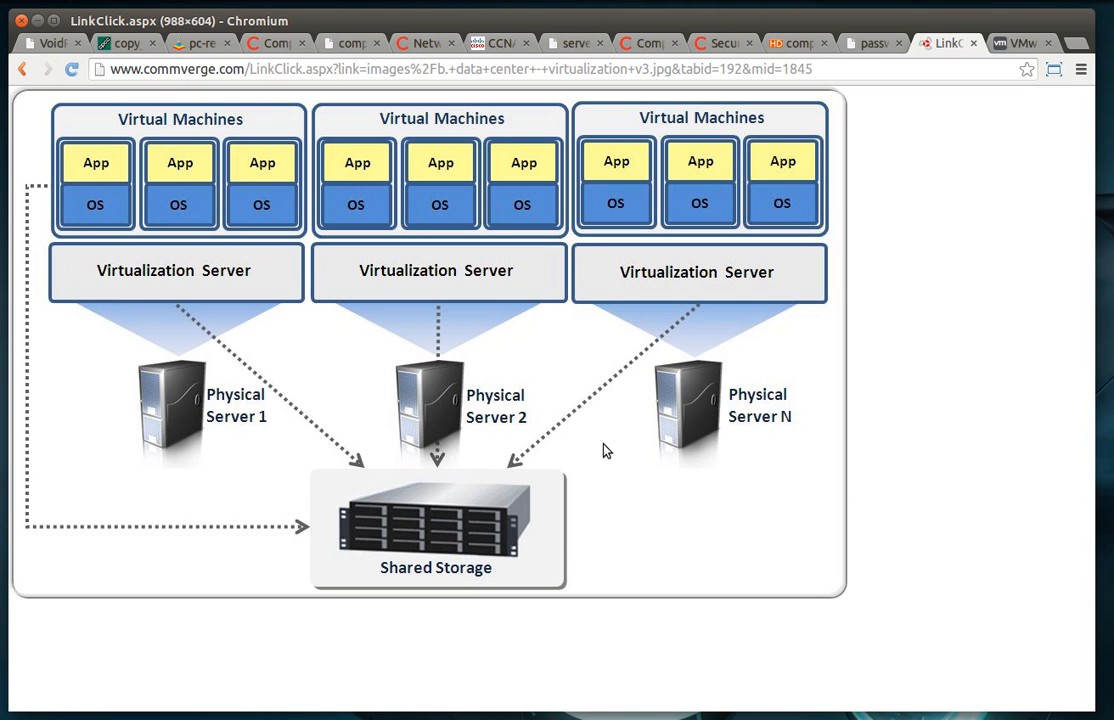
mouse_move(476, 265)
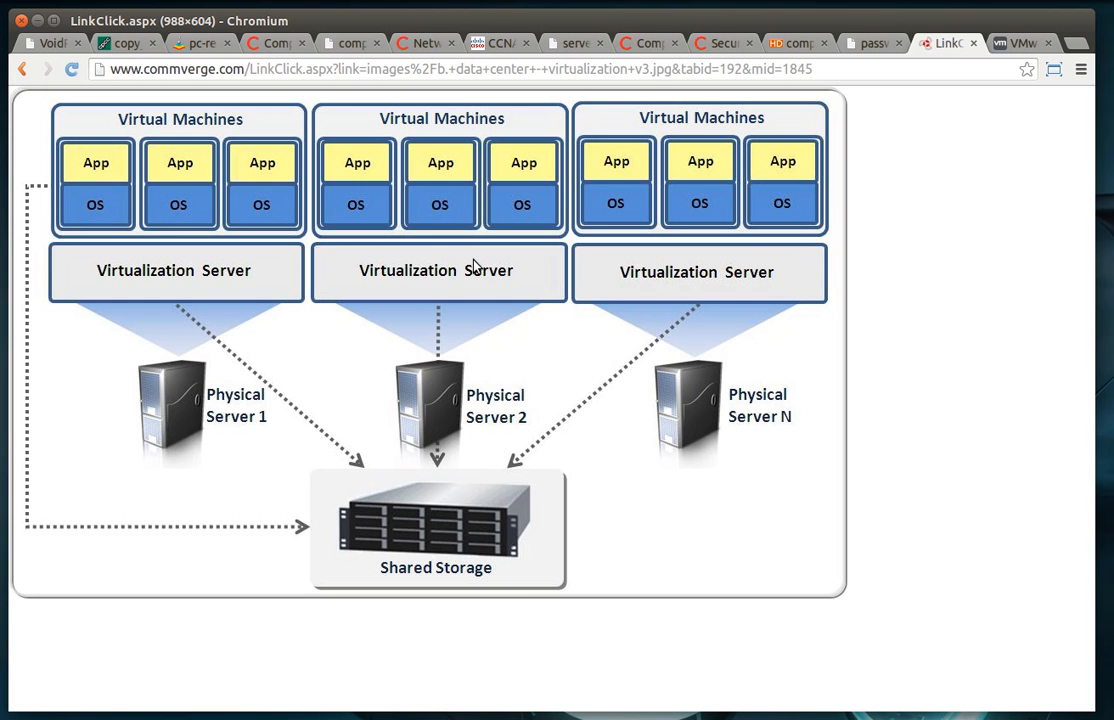
click(1020, 43)
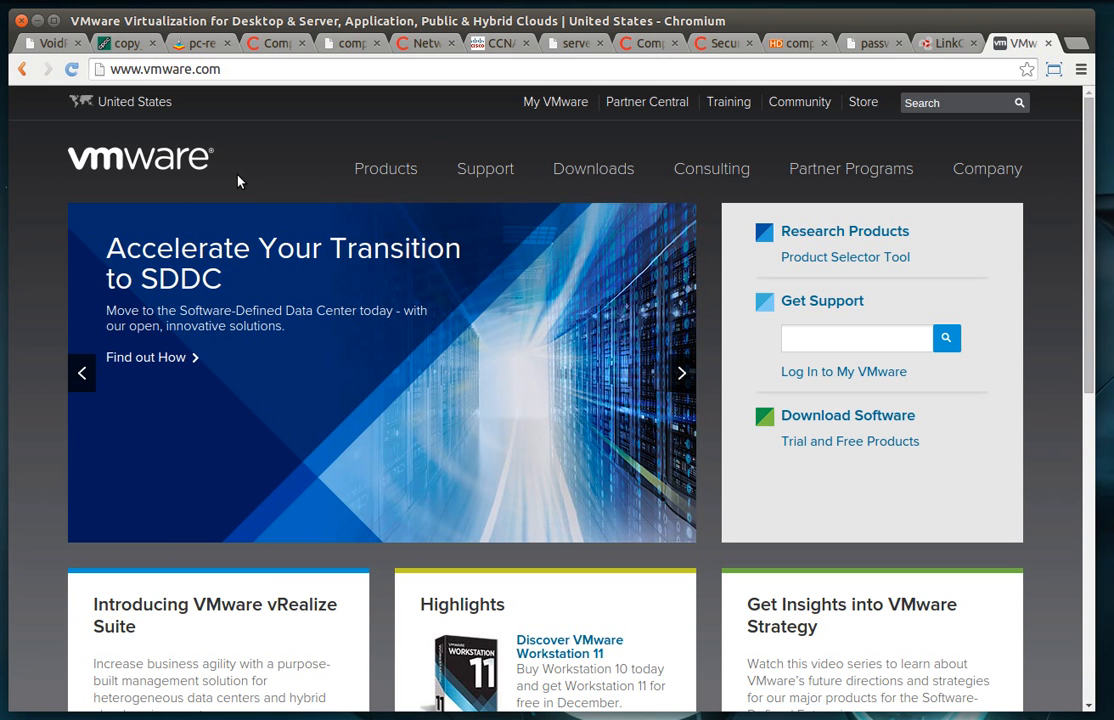
mouse_move(224, 167)
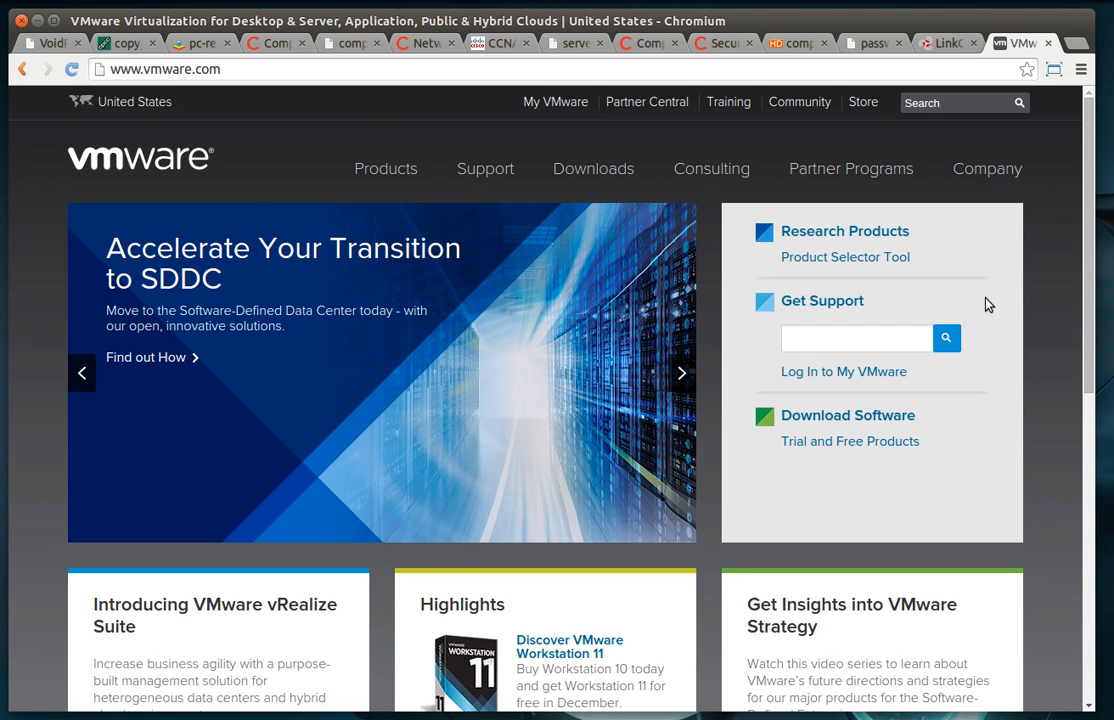
mouse_move(1045, 249)
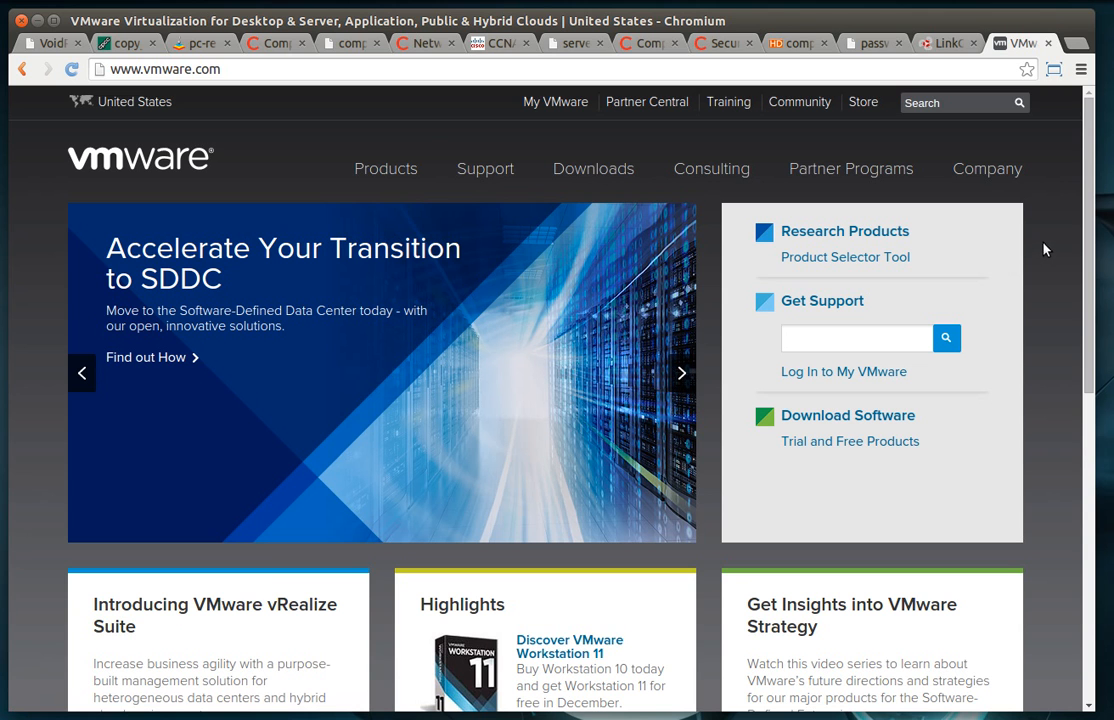
mouse_move(328, 154)
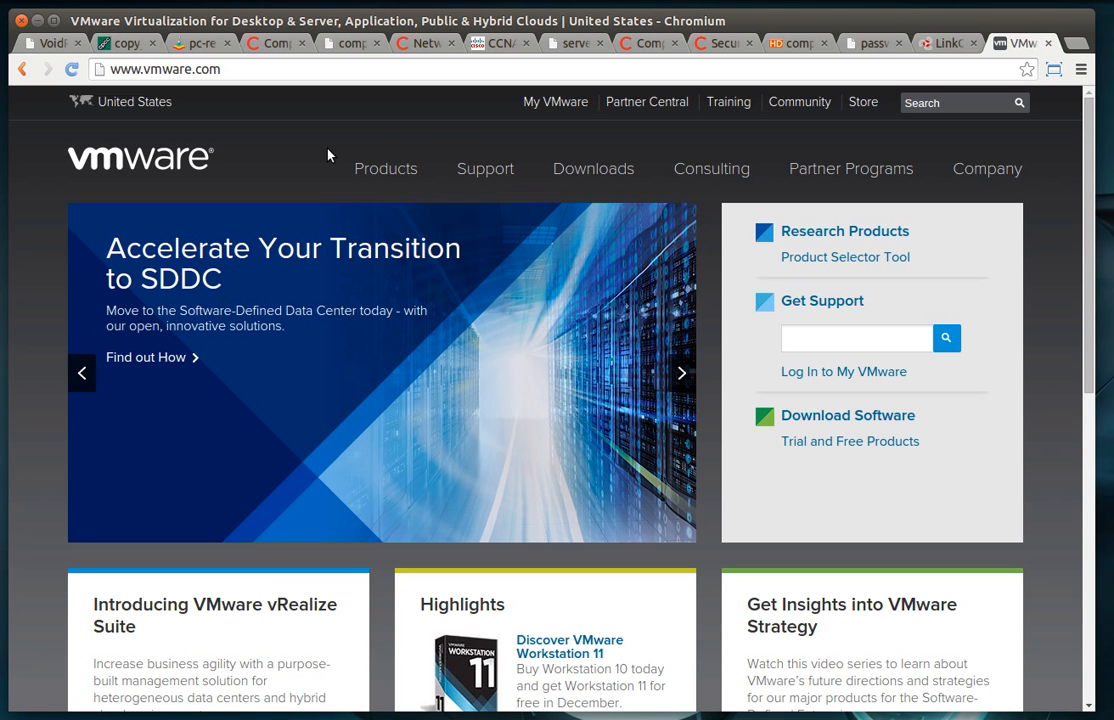
Cycle through the help desk photo, CompTIA A+ page, networking photo, and Network+ page tabs.
click(120, 43)
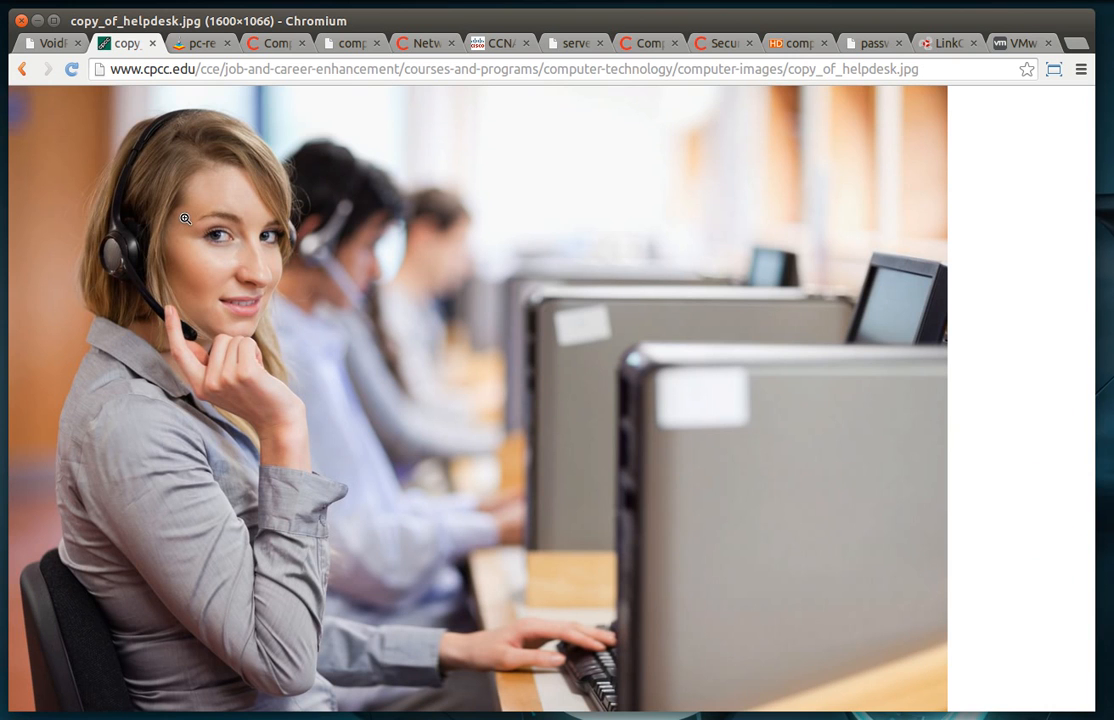
mouse_move(200, 160)
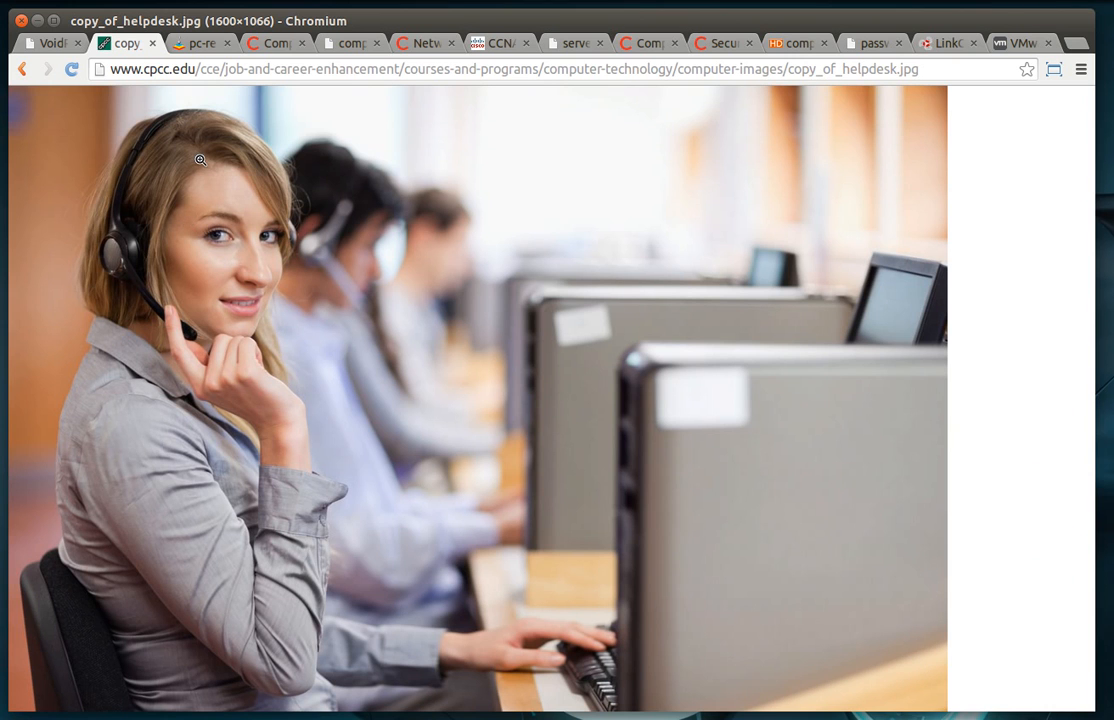
mouse_move(191, 127)
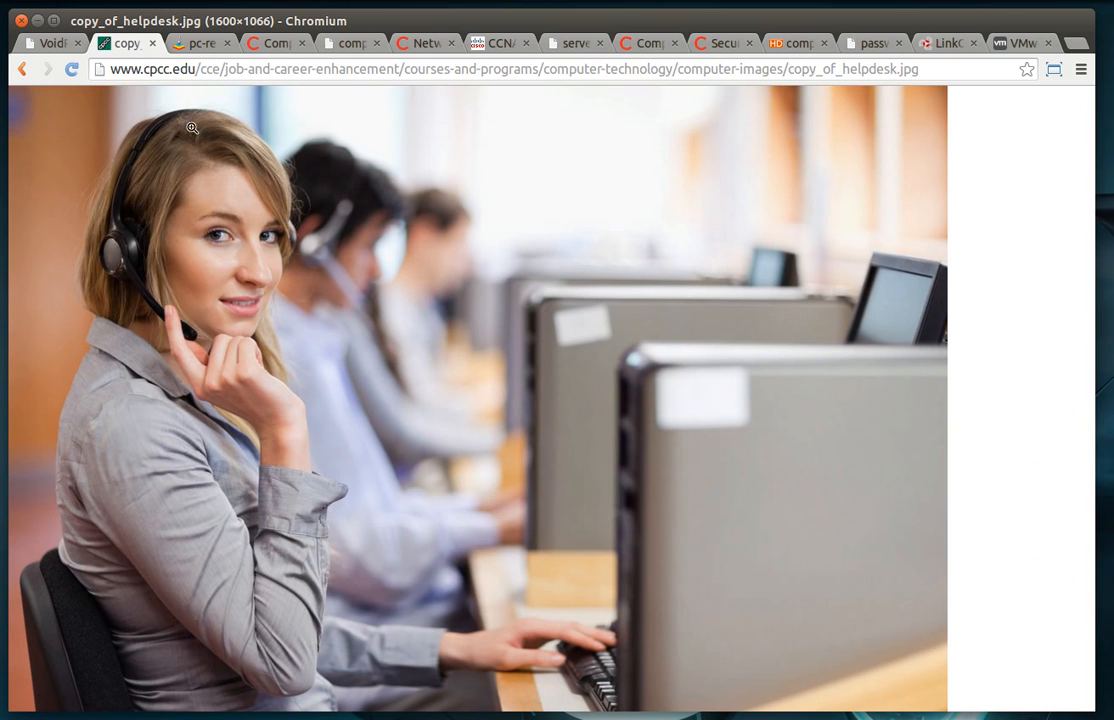
click(273, 43)
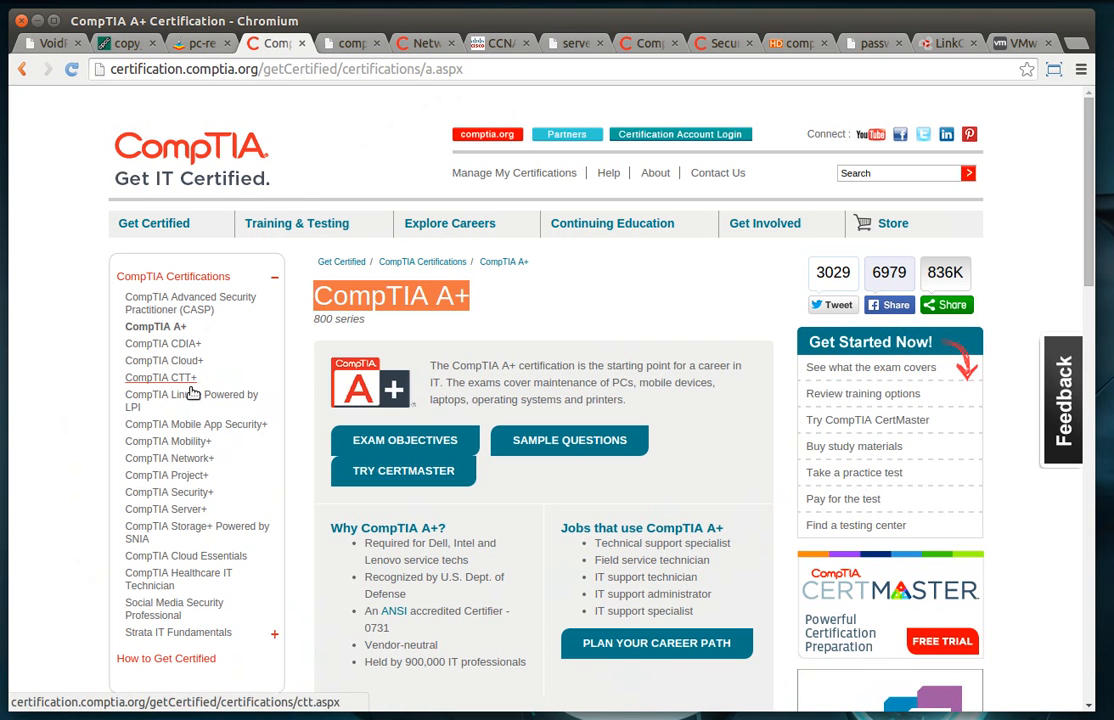
click(349, 43)
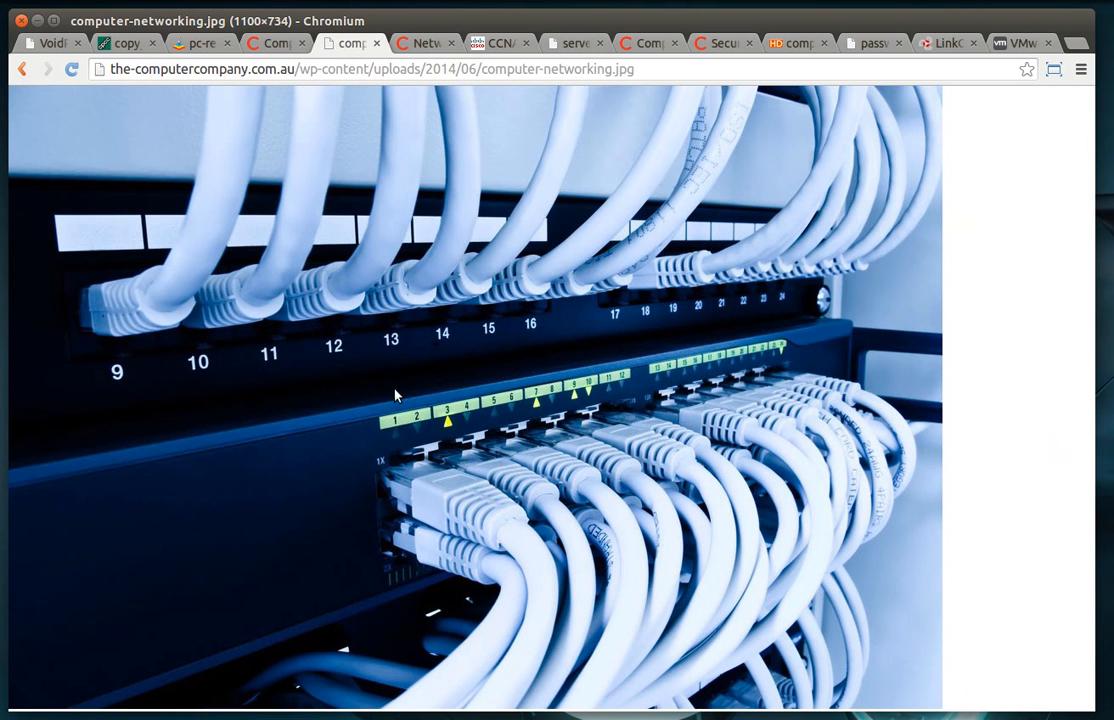
click(424, 43)
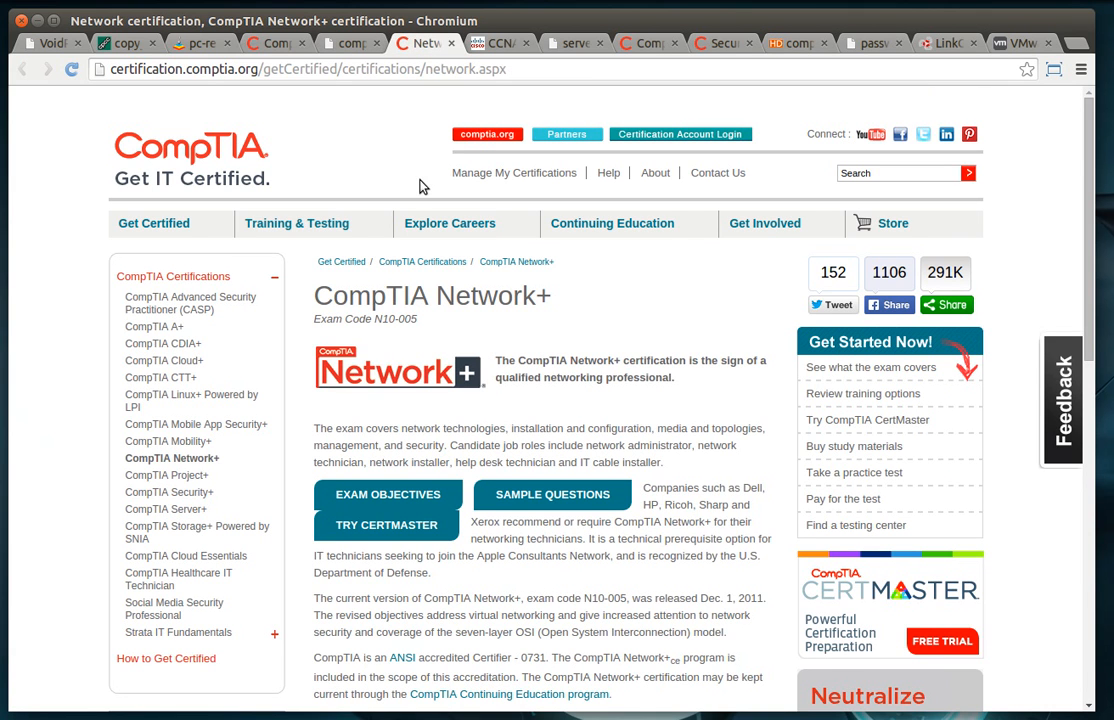
mouse_move(435, 147)
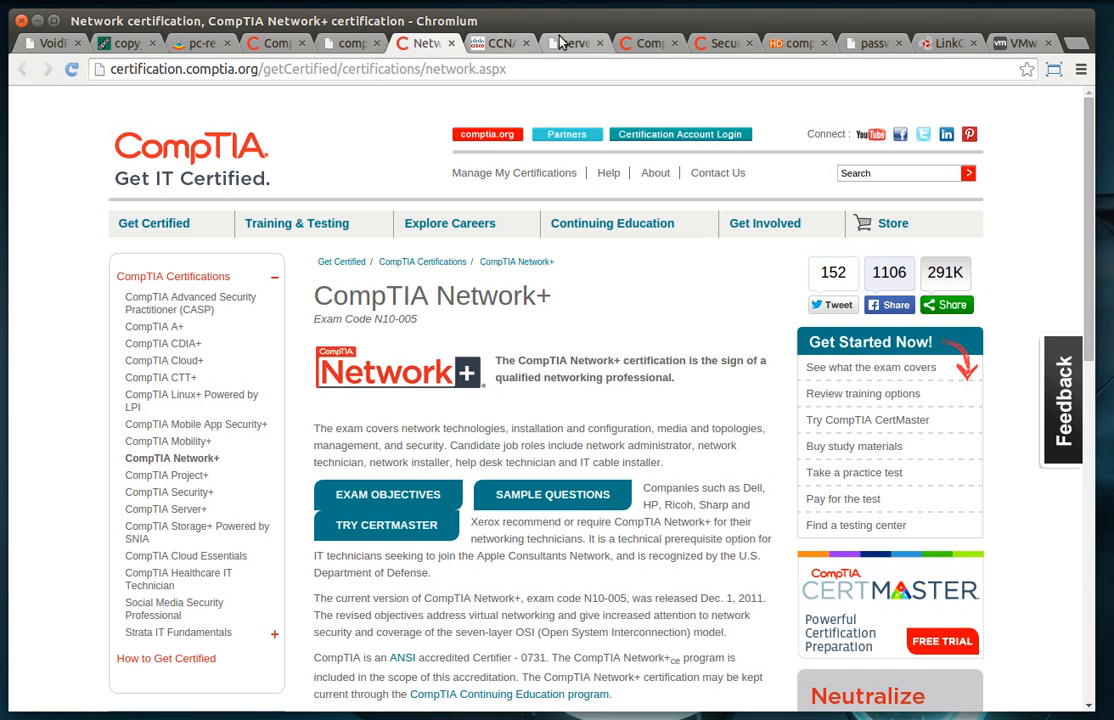
Switch to the server-room1.jpg tab showing racked server equipment.
click(573, 43)
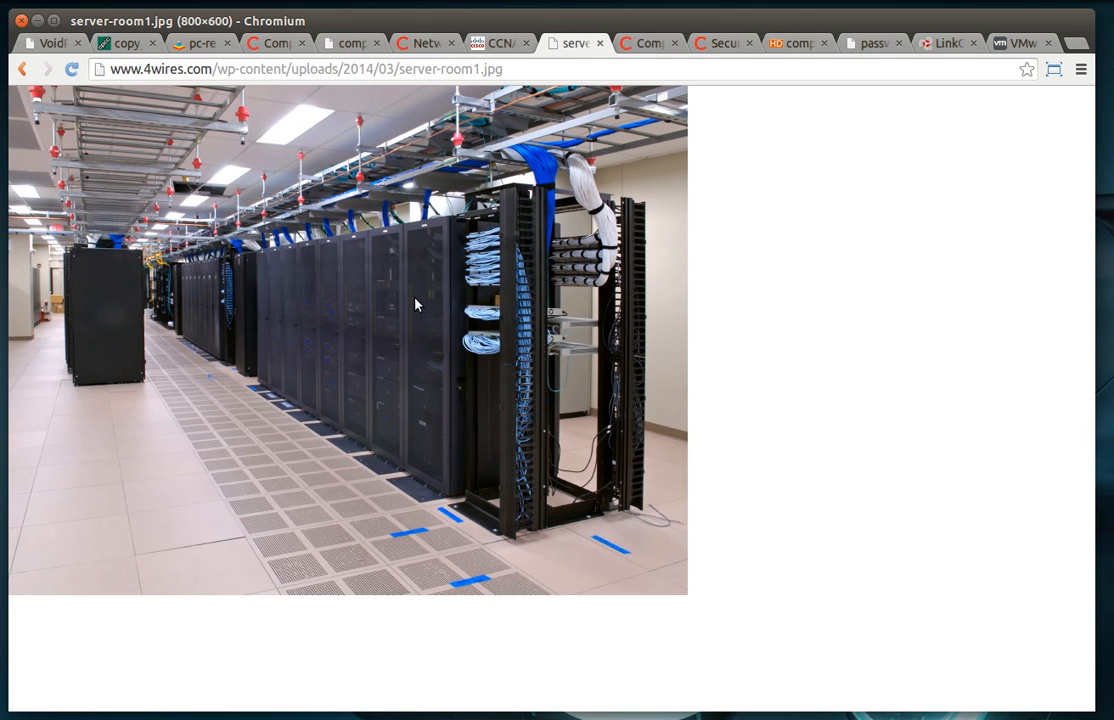
mouse_move(539, 266)
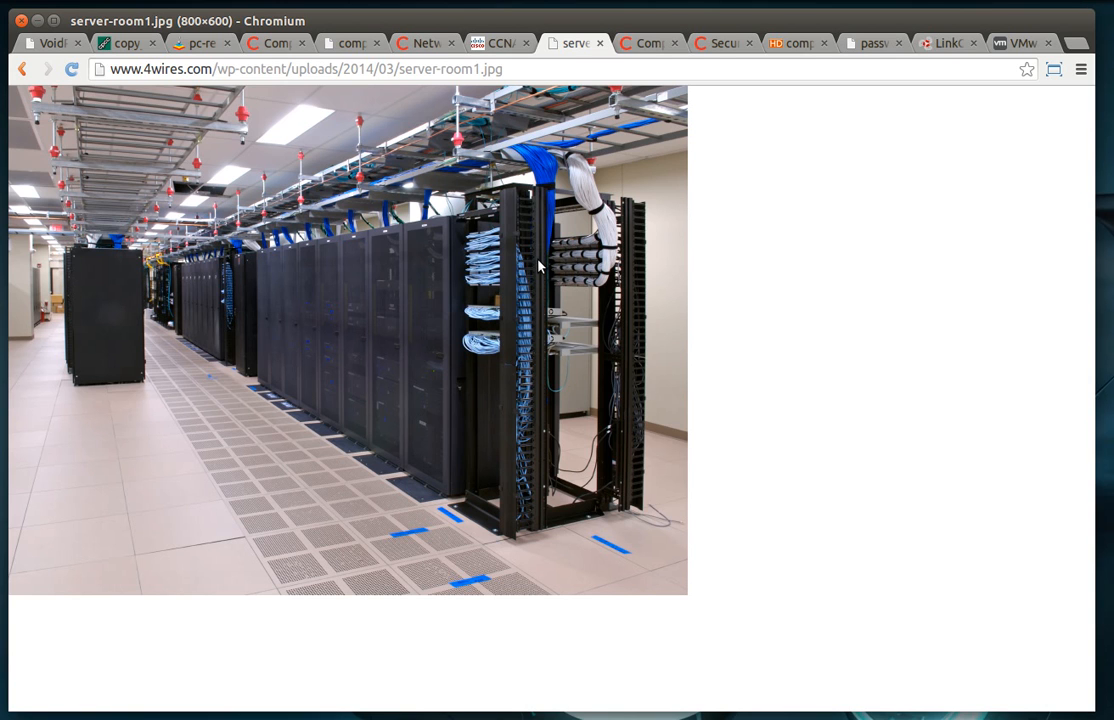
mouse_move(513, 360)
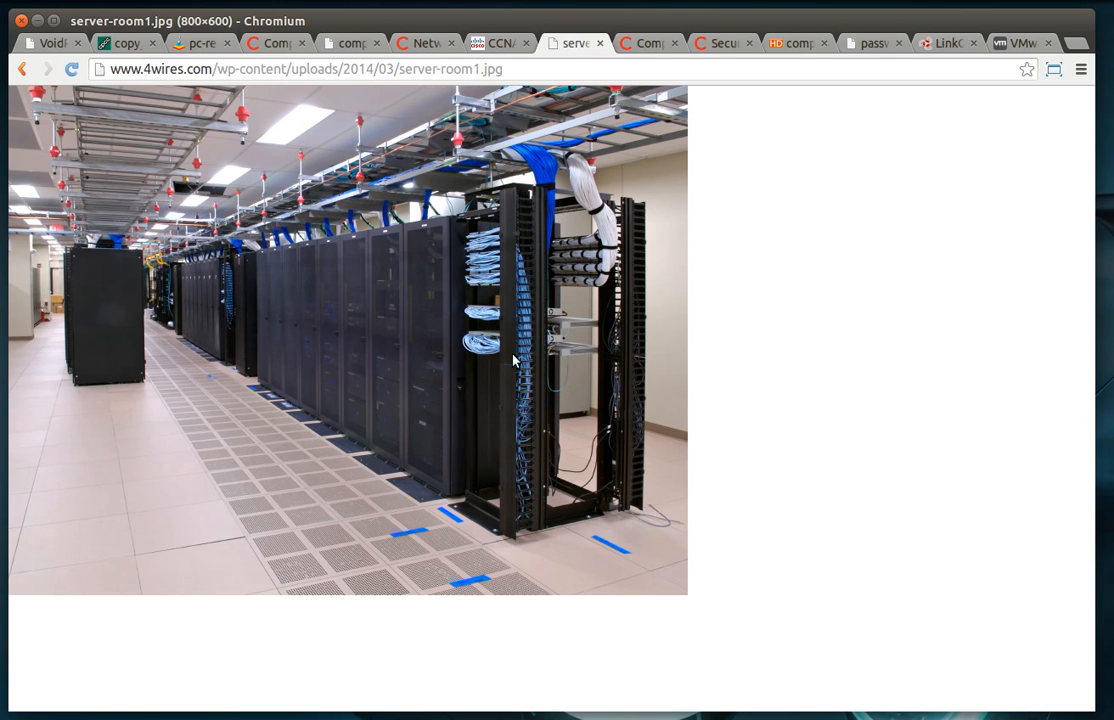
mouse_move(531, 578)
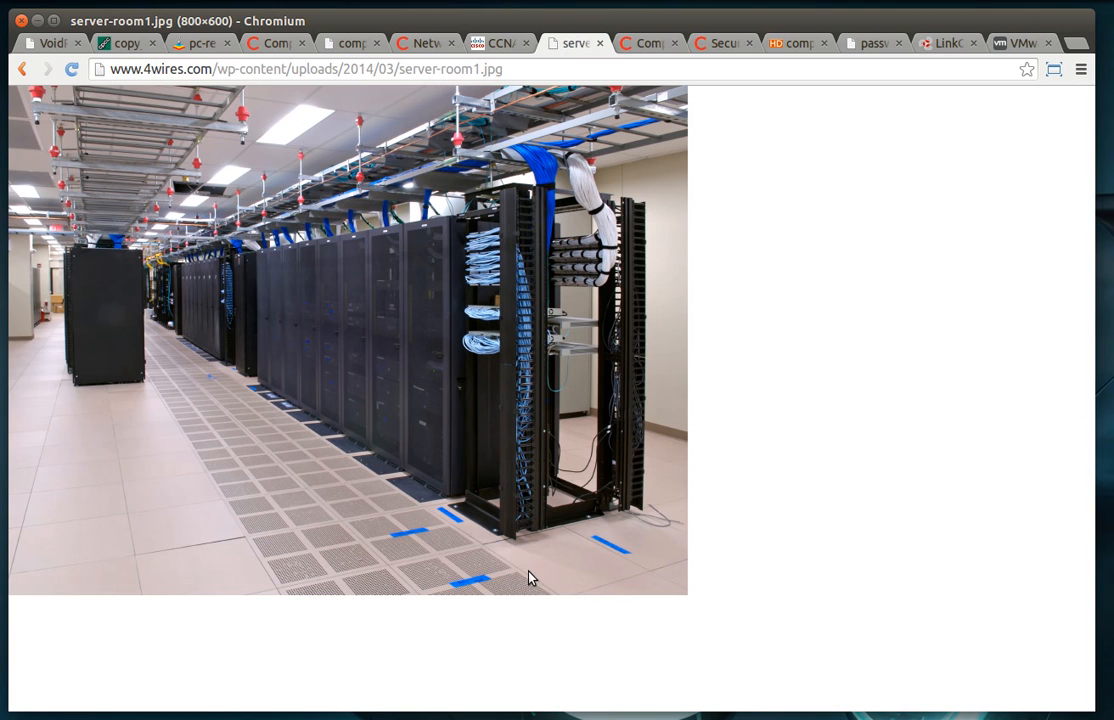
Show the Security+ page and password-cracking image, then the virtualization architecture diagram.
click(645, 43)
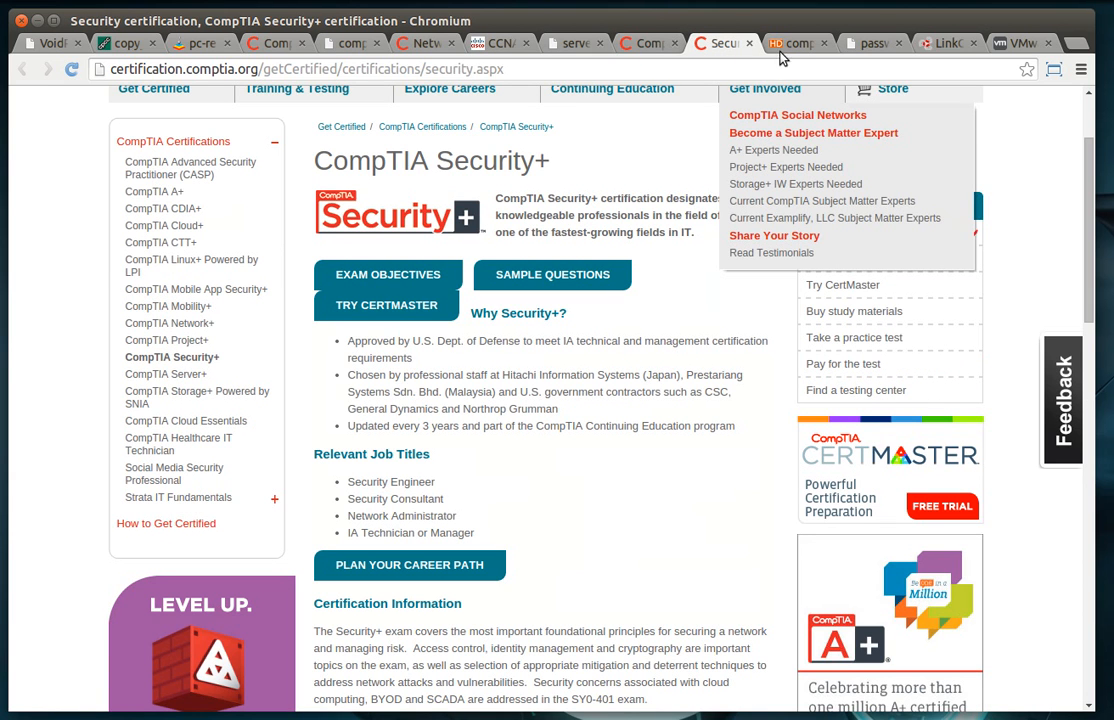
mouse_move(697, 132)
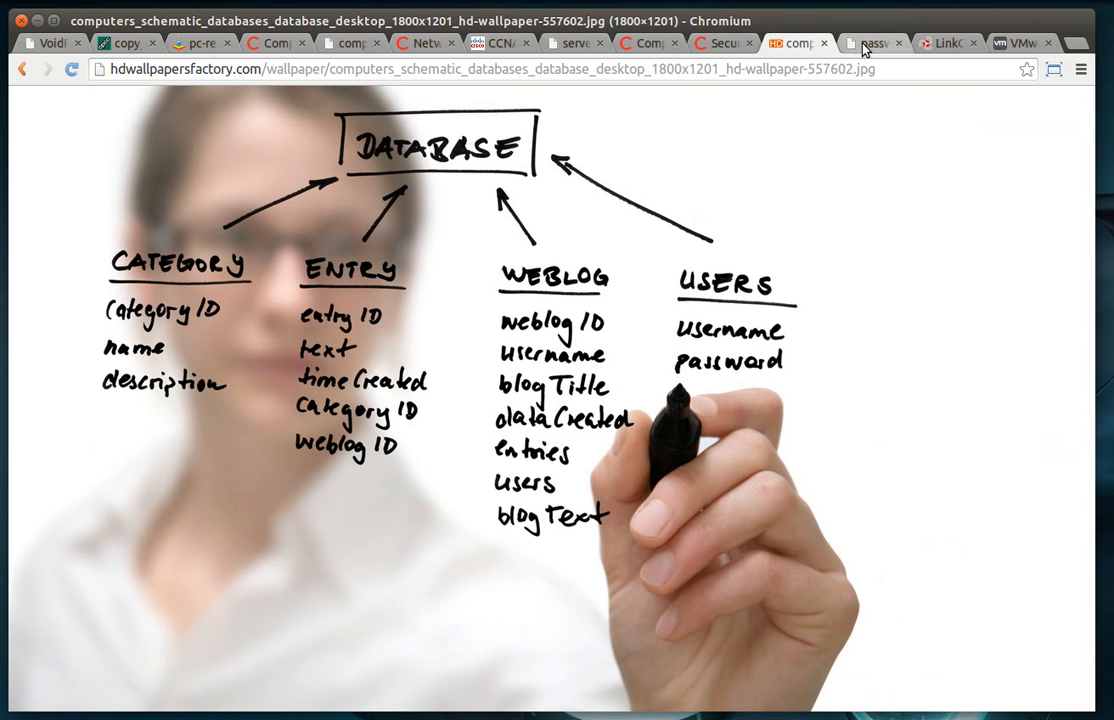
click(873, 43)
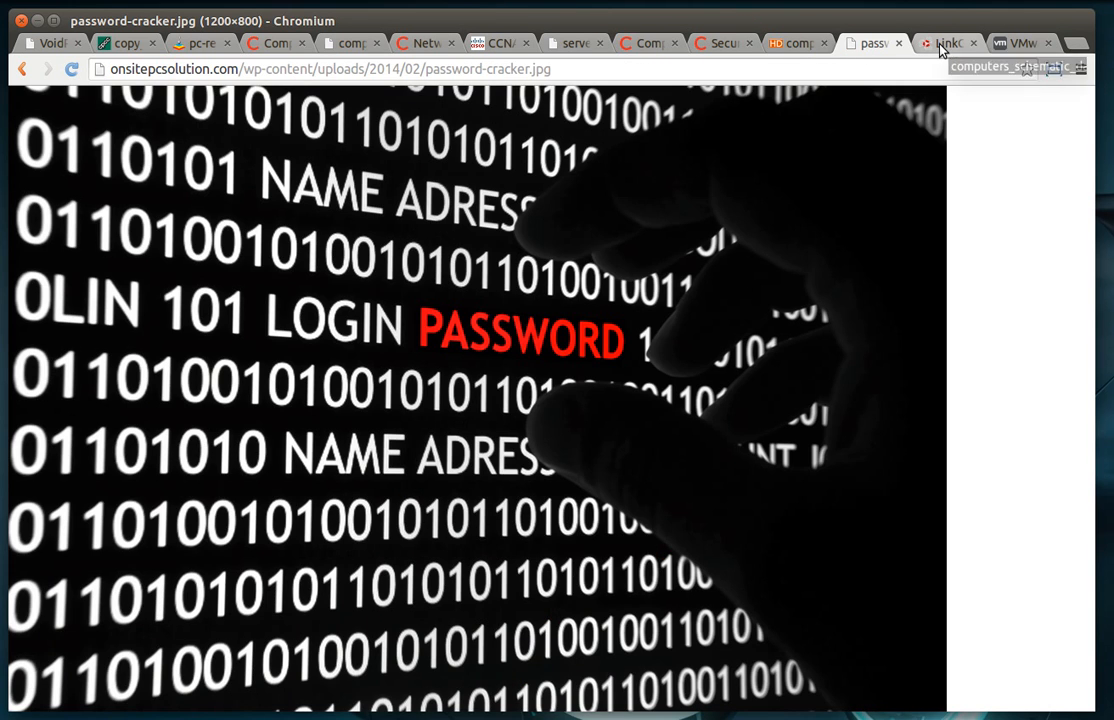
click(945, 43)
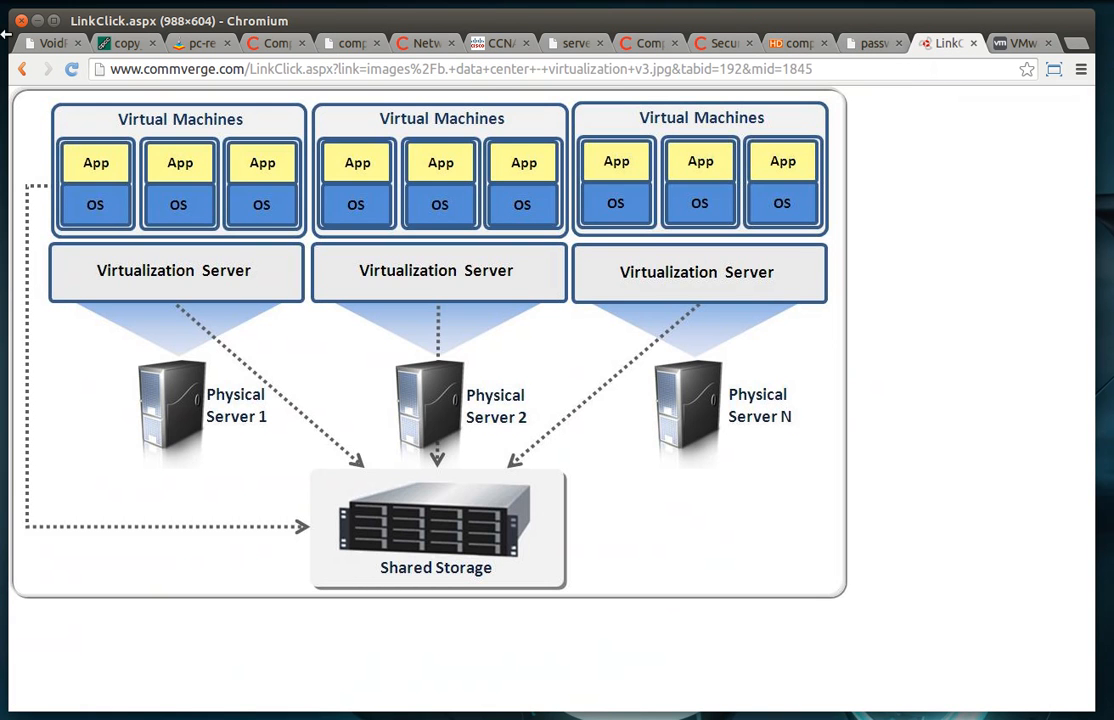